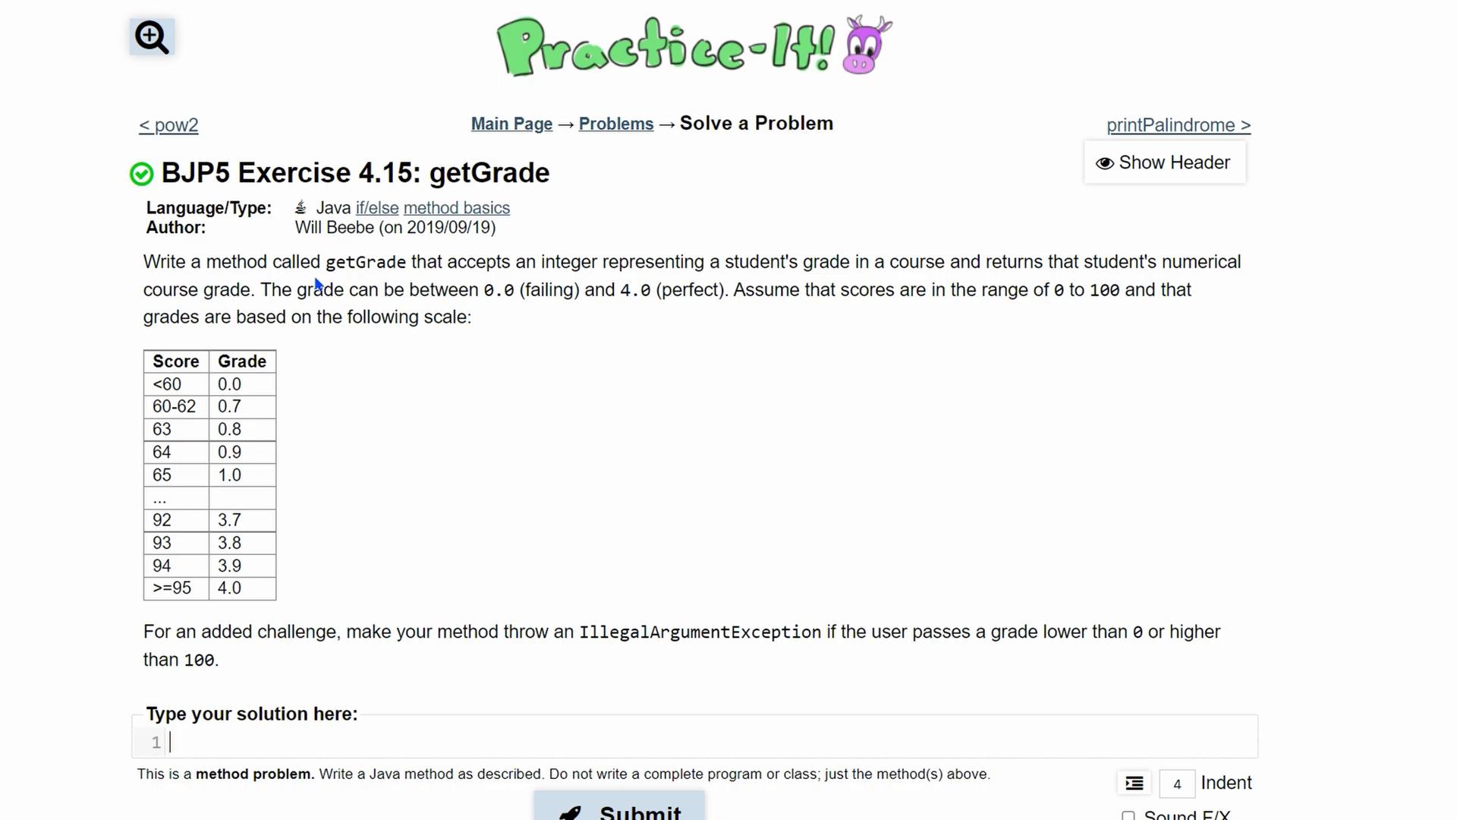
mouse_move(530, 284)
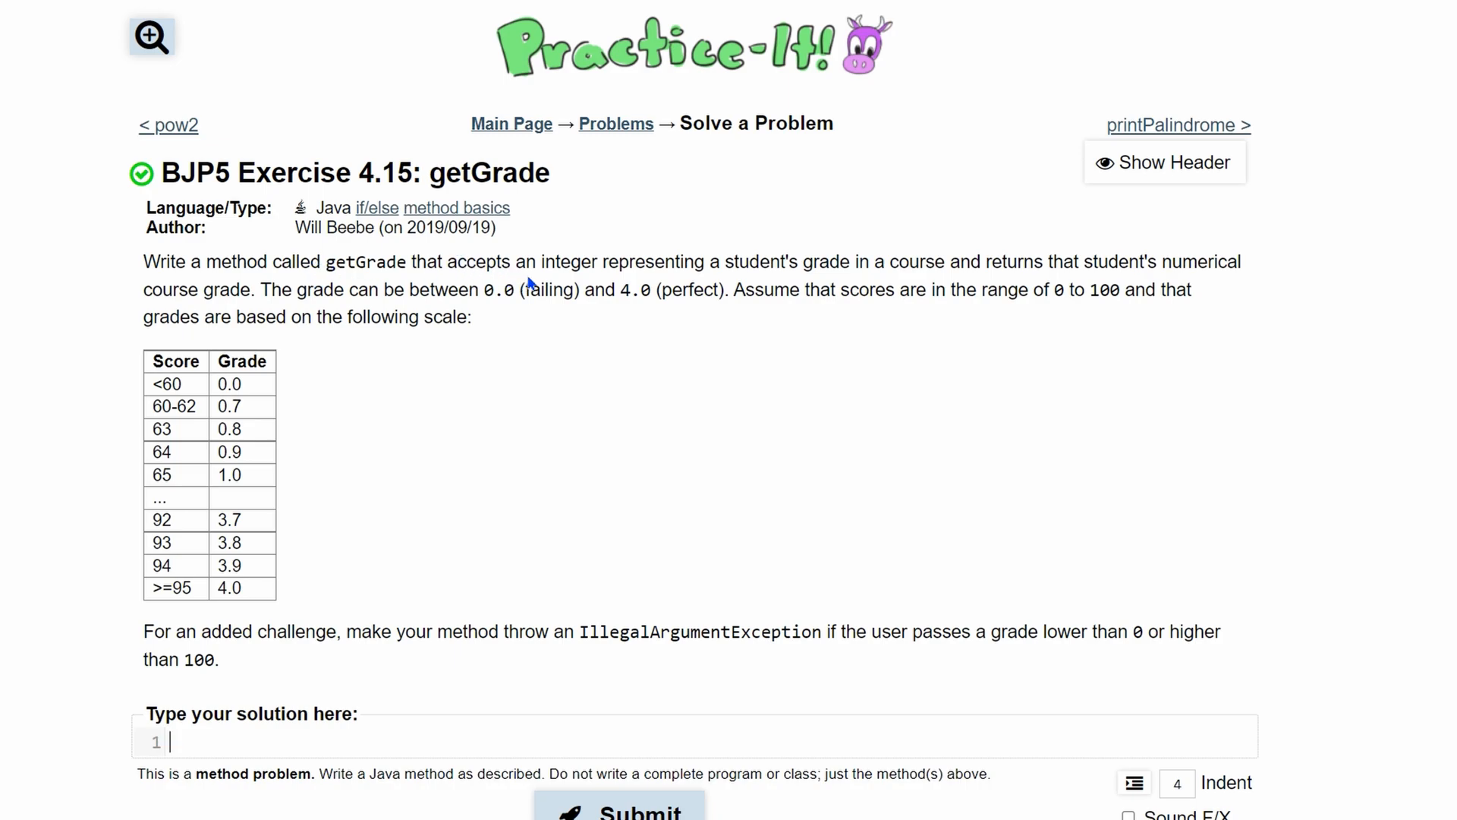
mouse_move(660, 283)
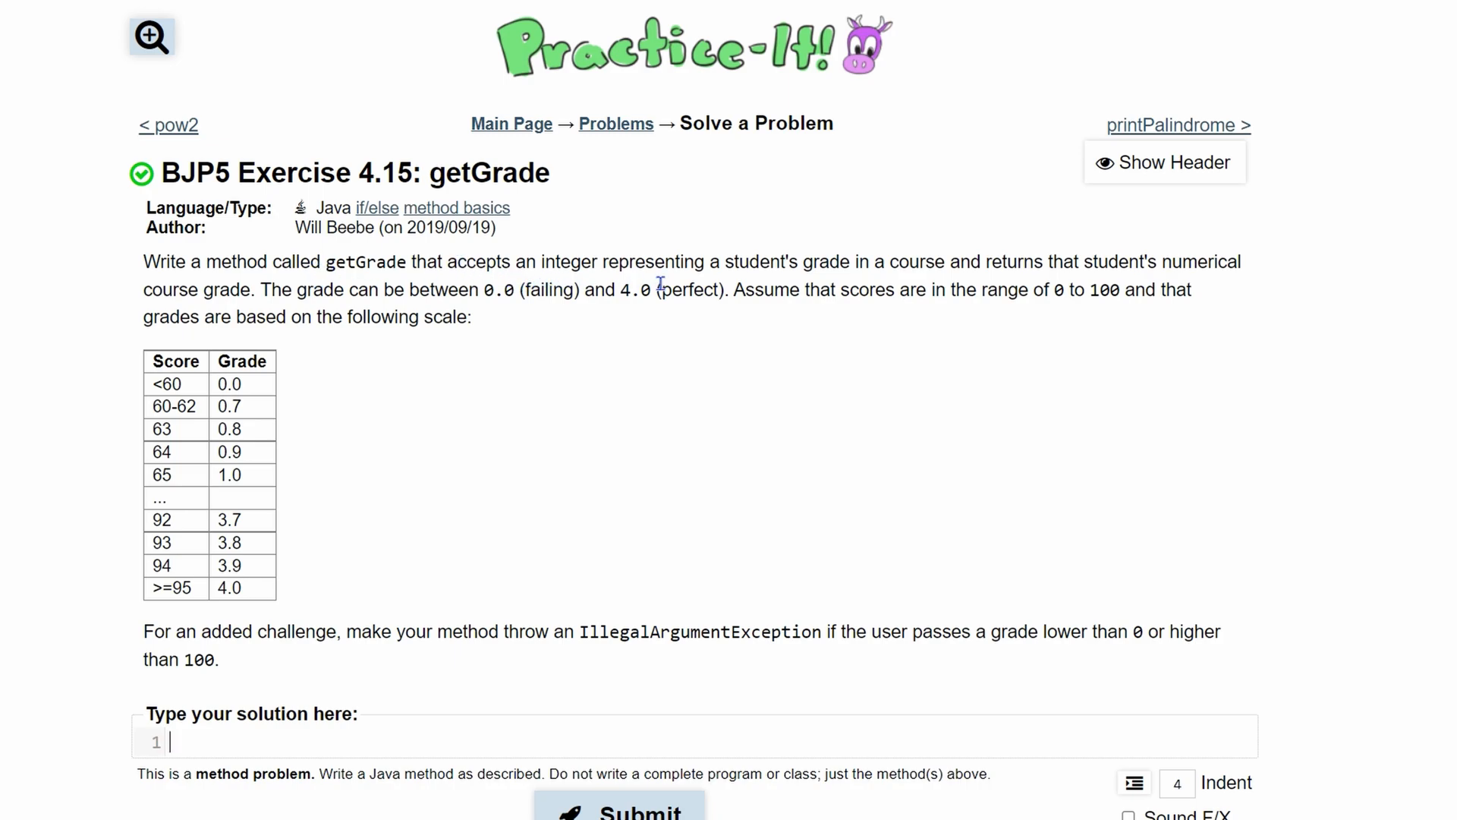
Begin the header as 'public static double getGrade()' in the solution editor
type("public static")
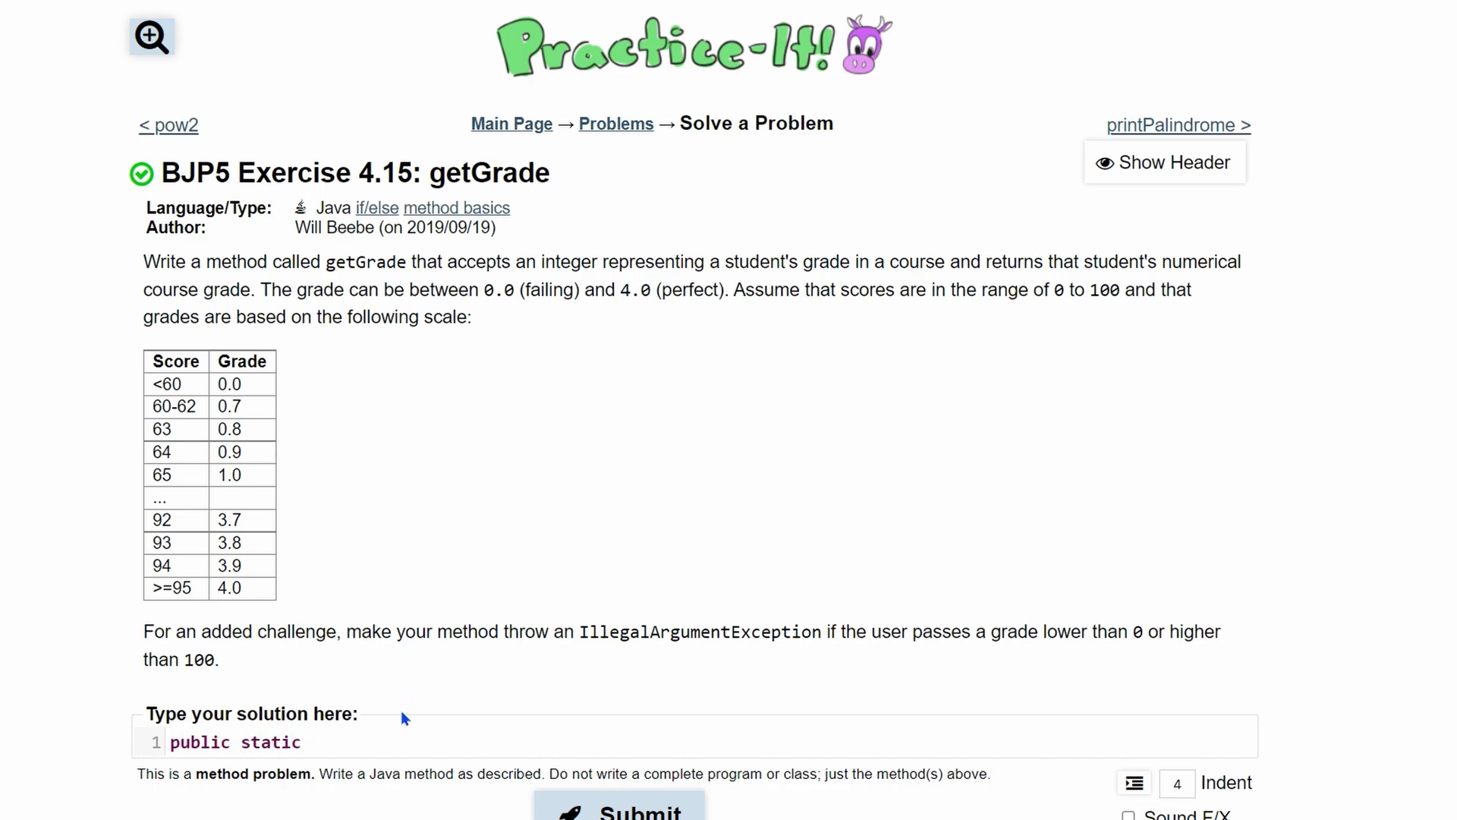
left_click(372, 742)
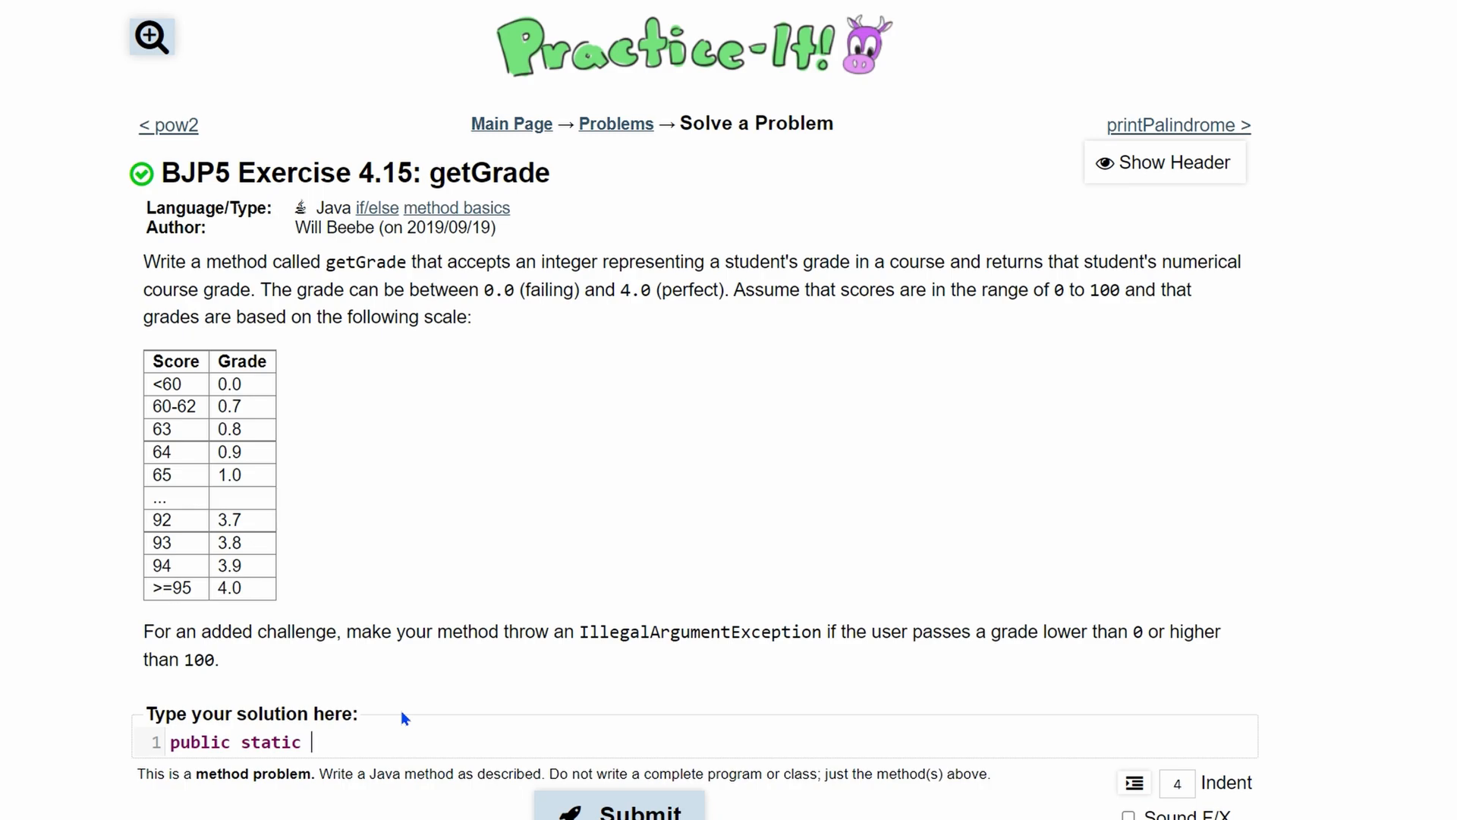
type("double")
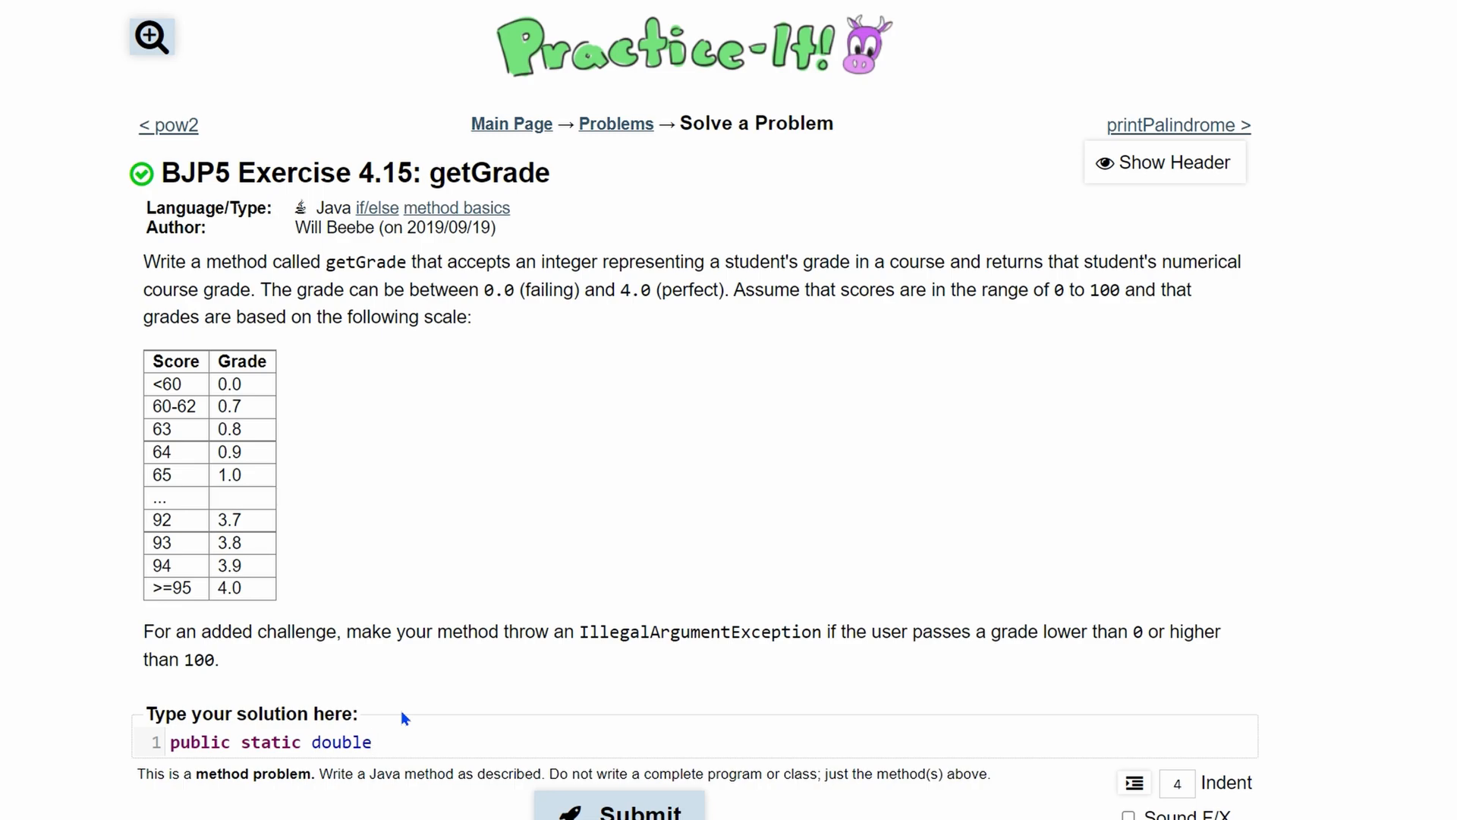
type("getGrade()")
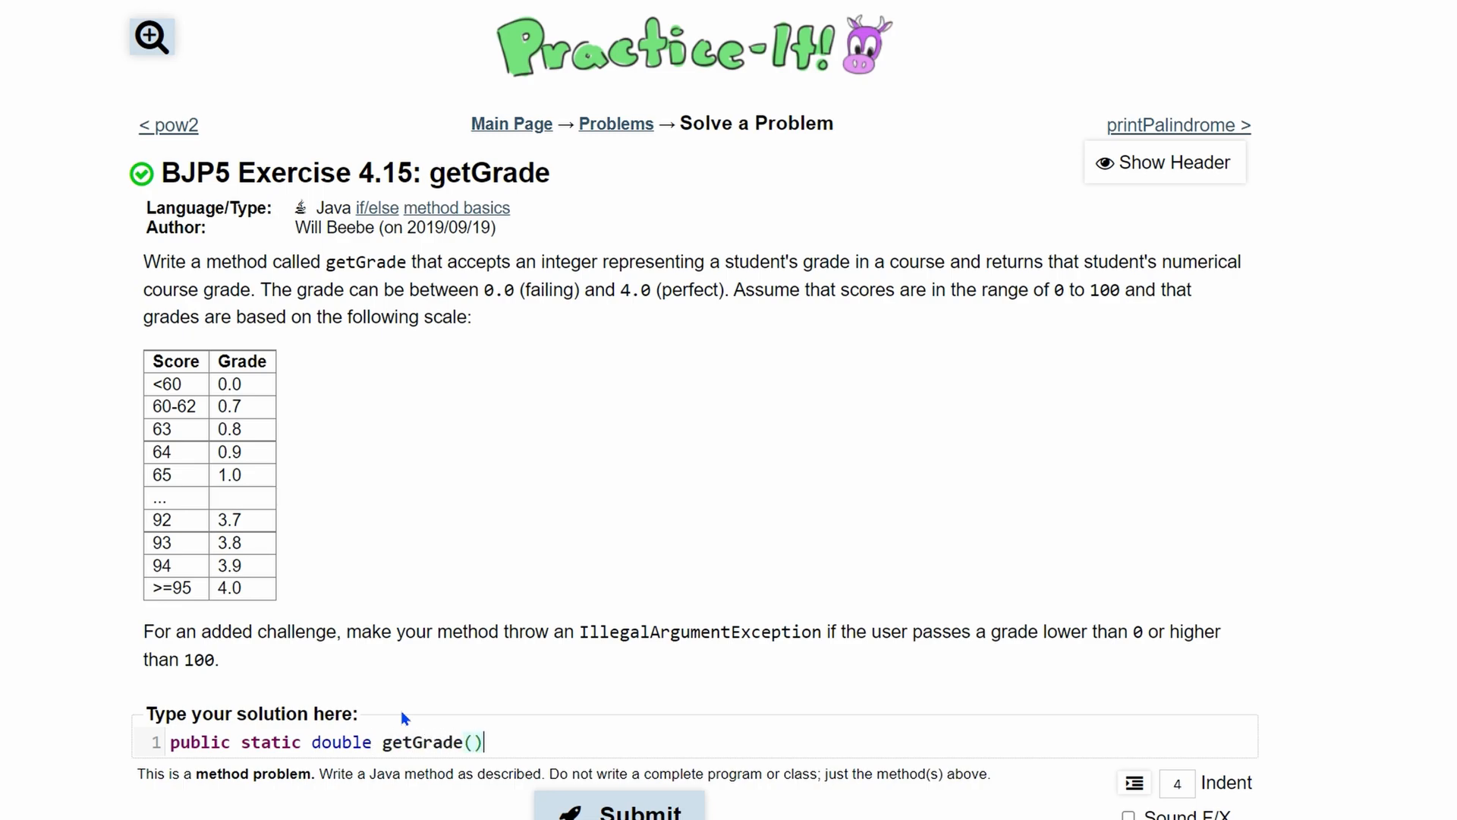
mouse_move(800, 255)
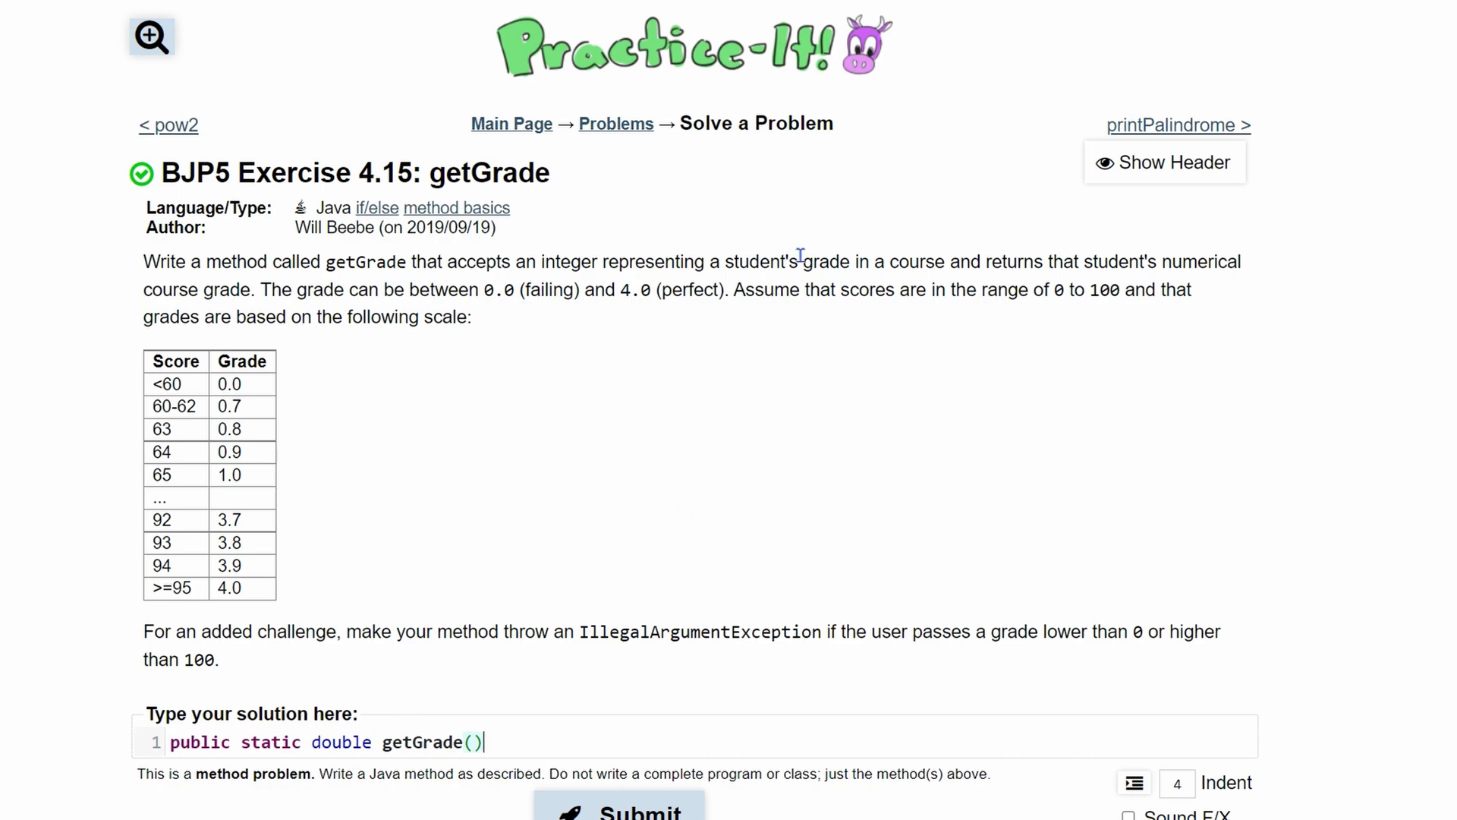
mouse_move(408, 308)
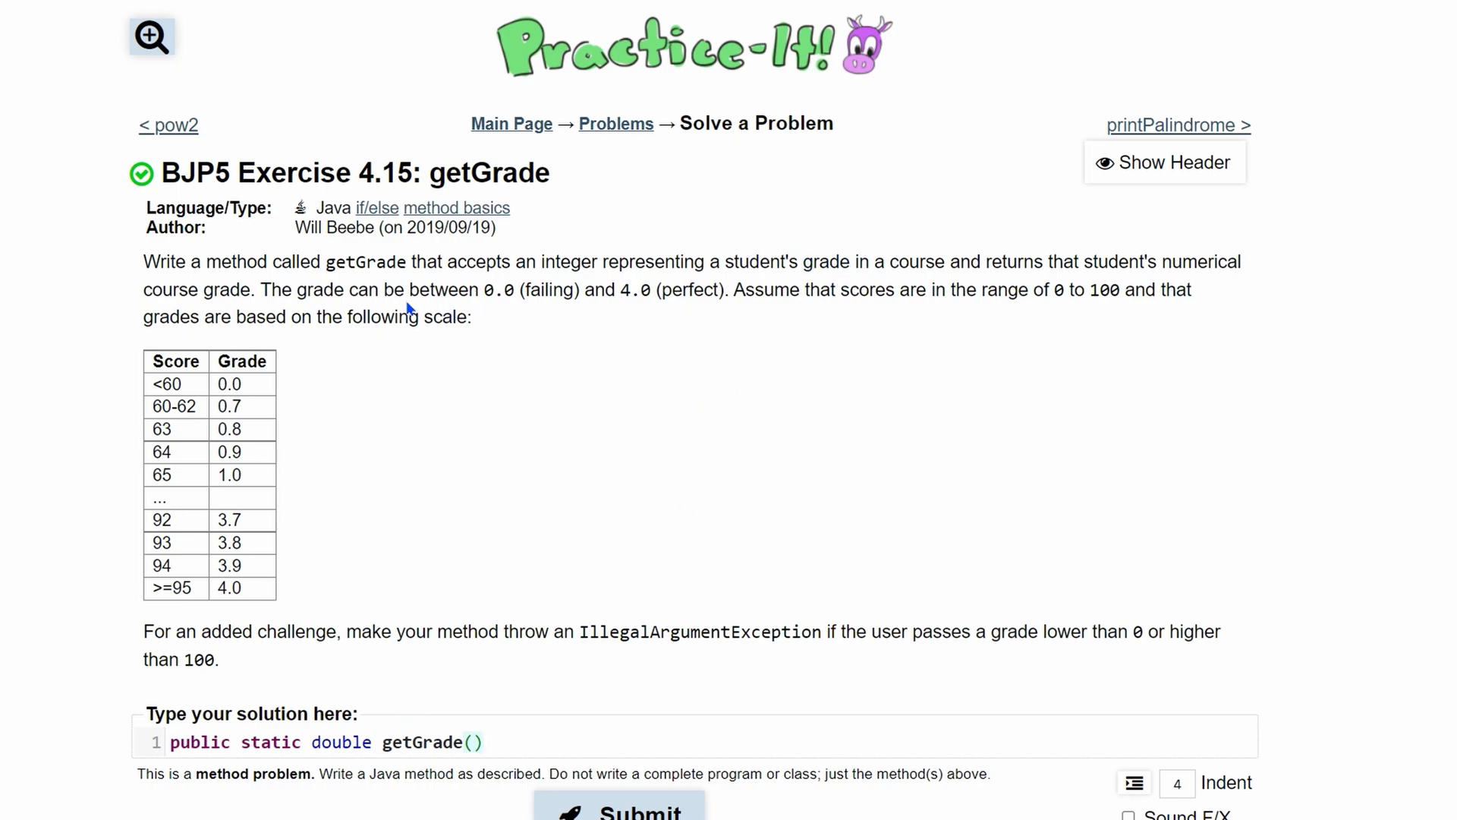
After reviewing the grade-range sentence, complete the header with parameter 'int score' and an opening brace
left_click_drag(271, 289, 537, 288)
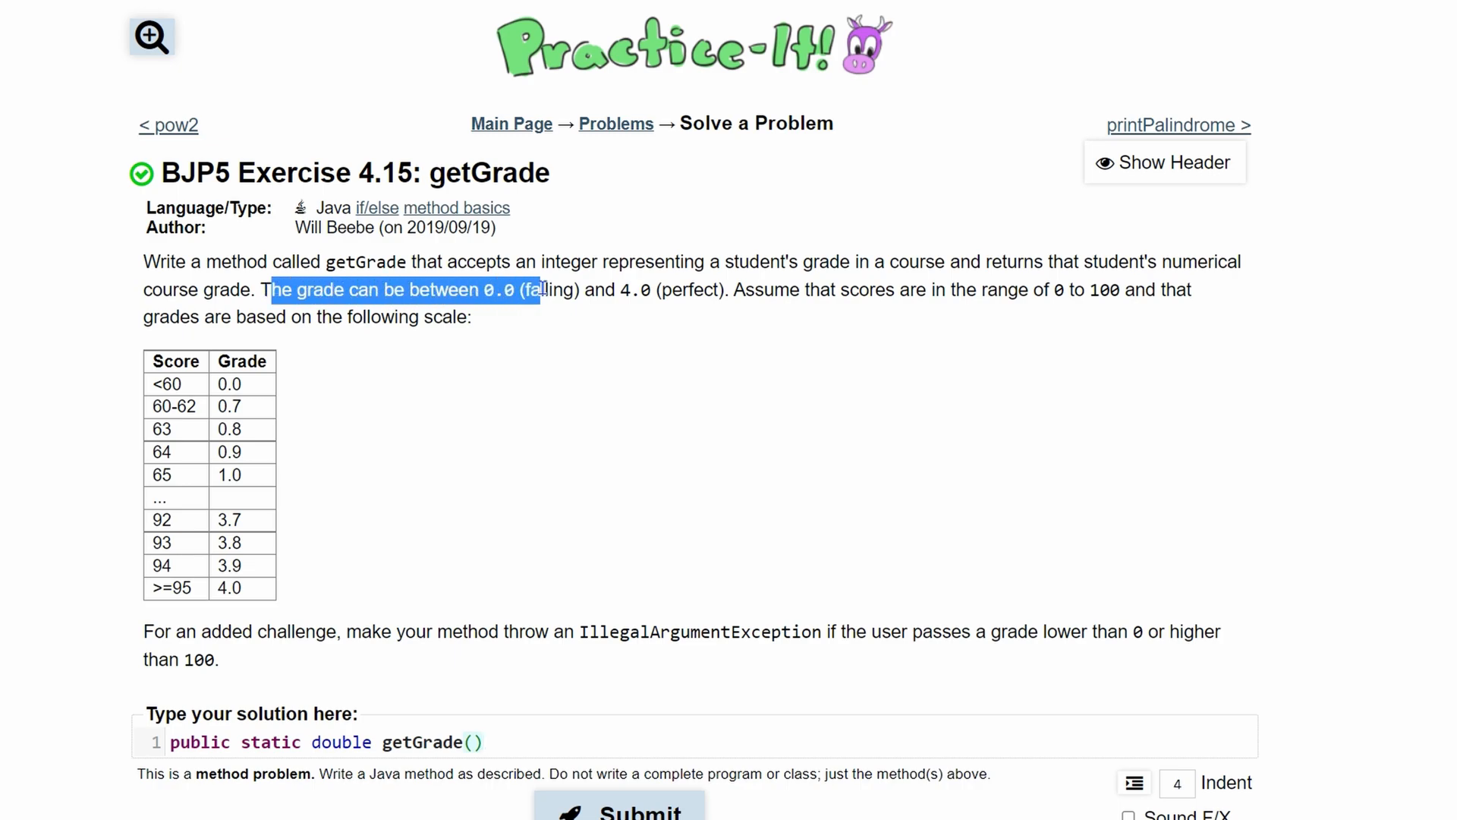
left_click_drag(535, 289, 714, 289)
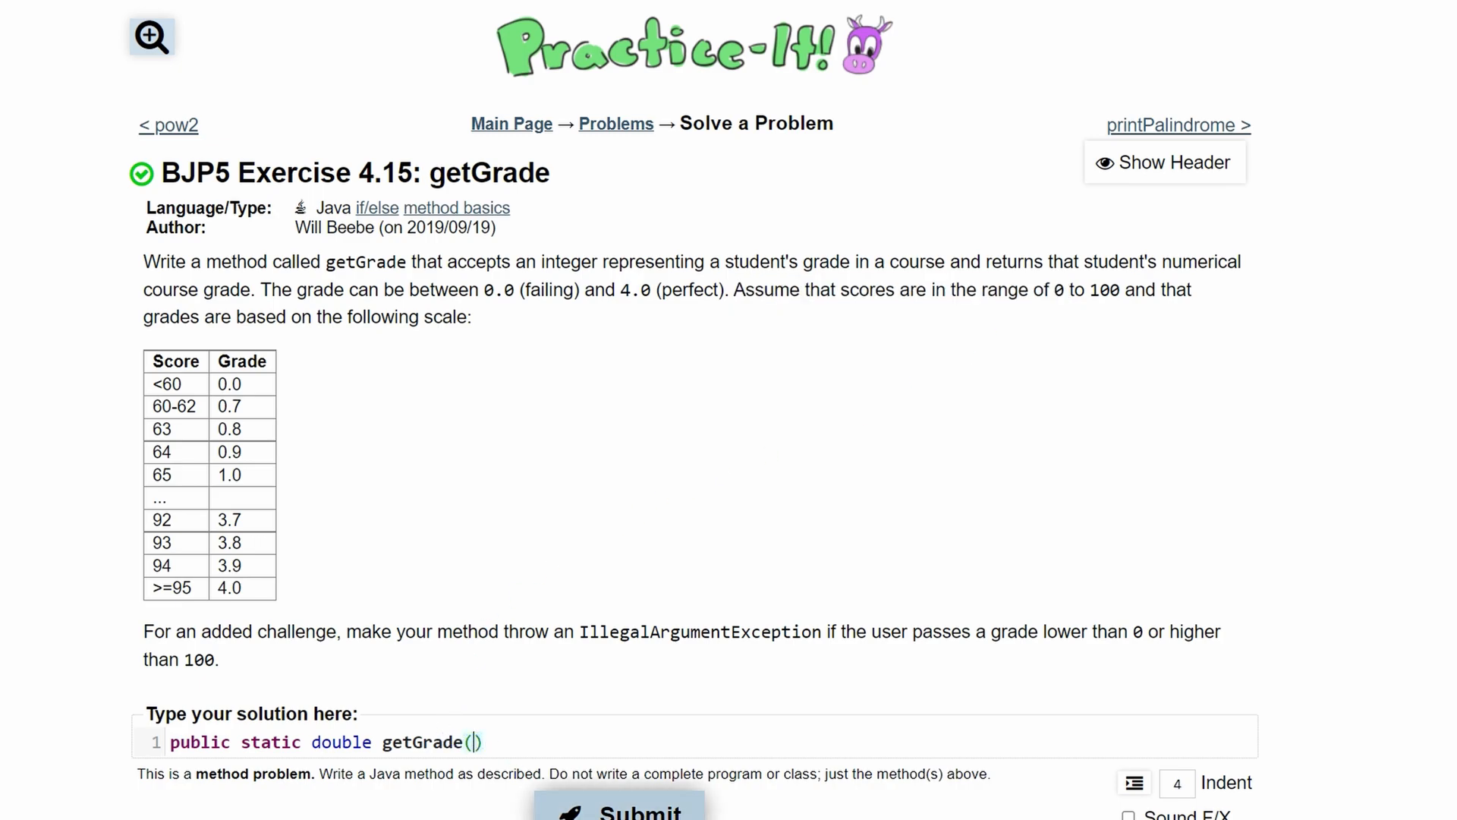
type("int")
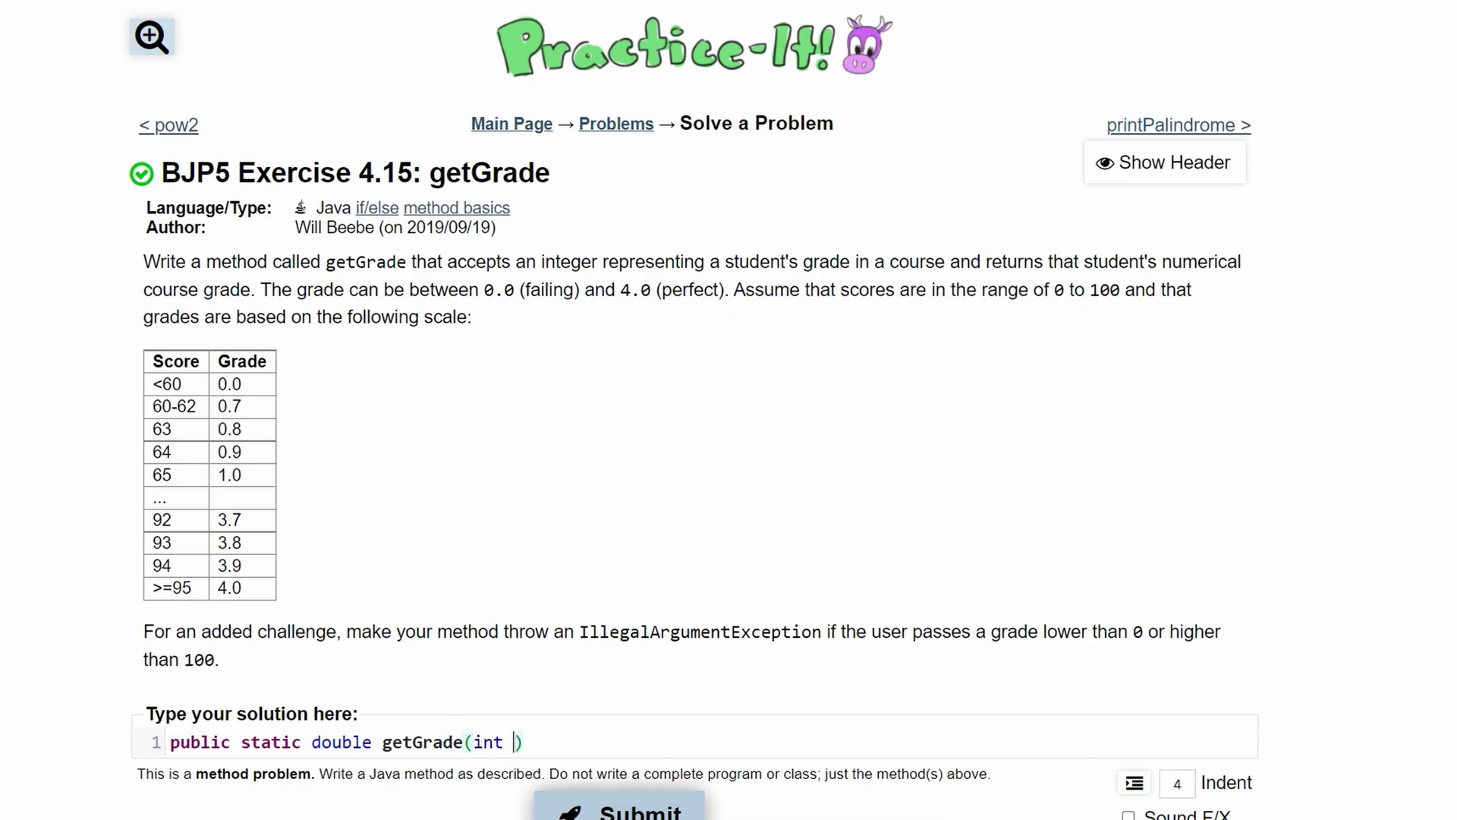
type("score)")
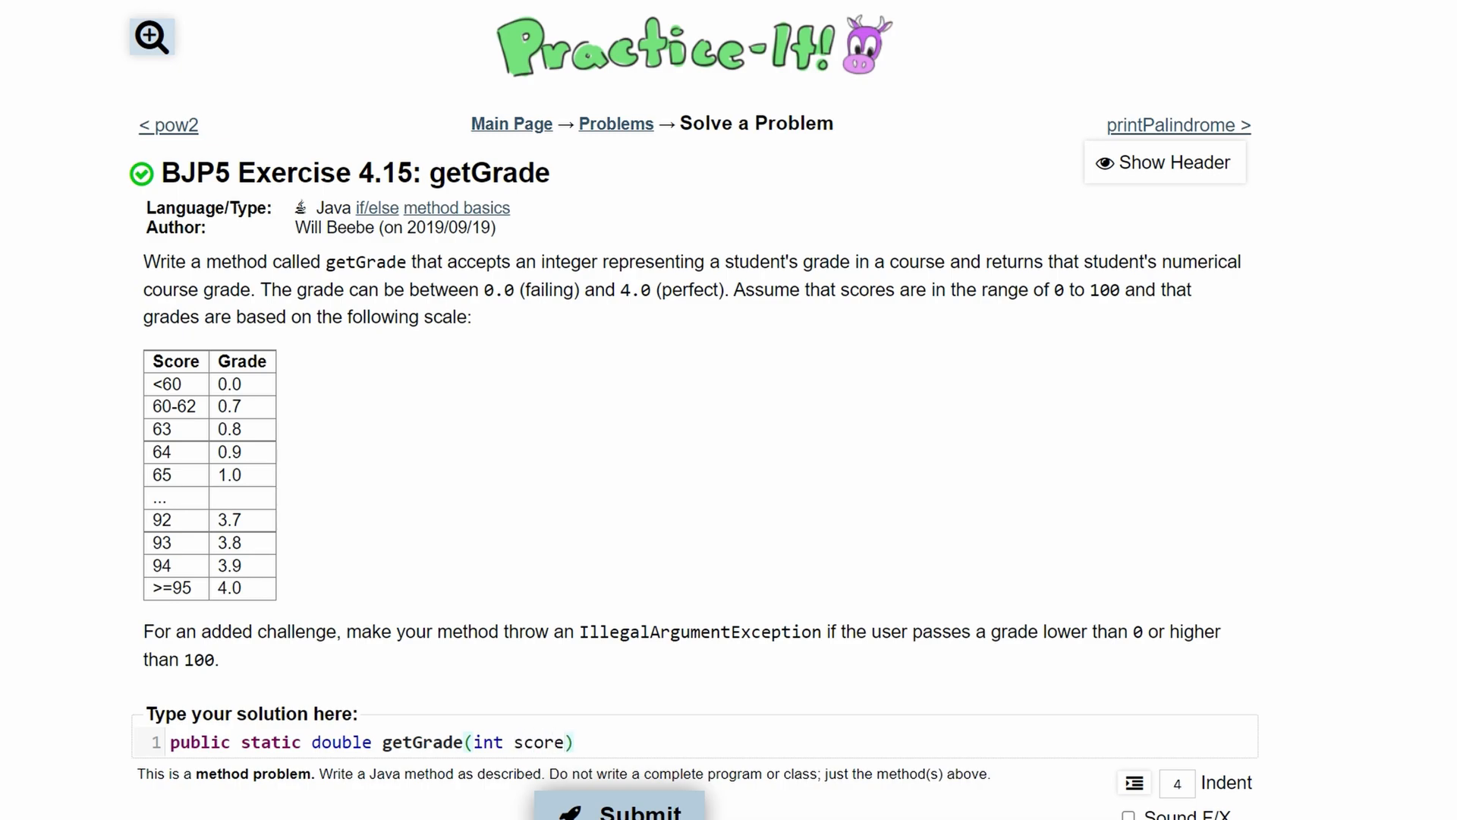
type("[")
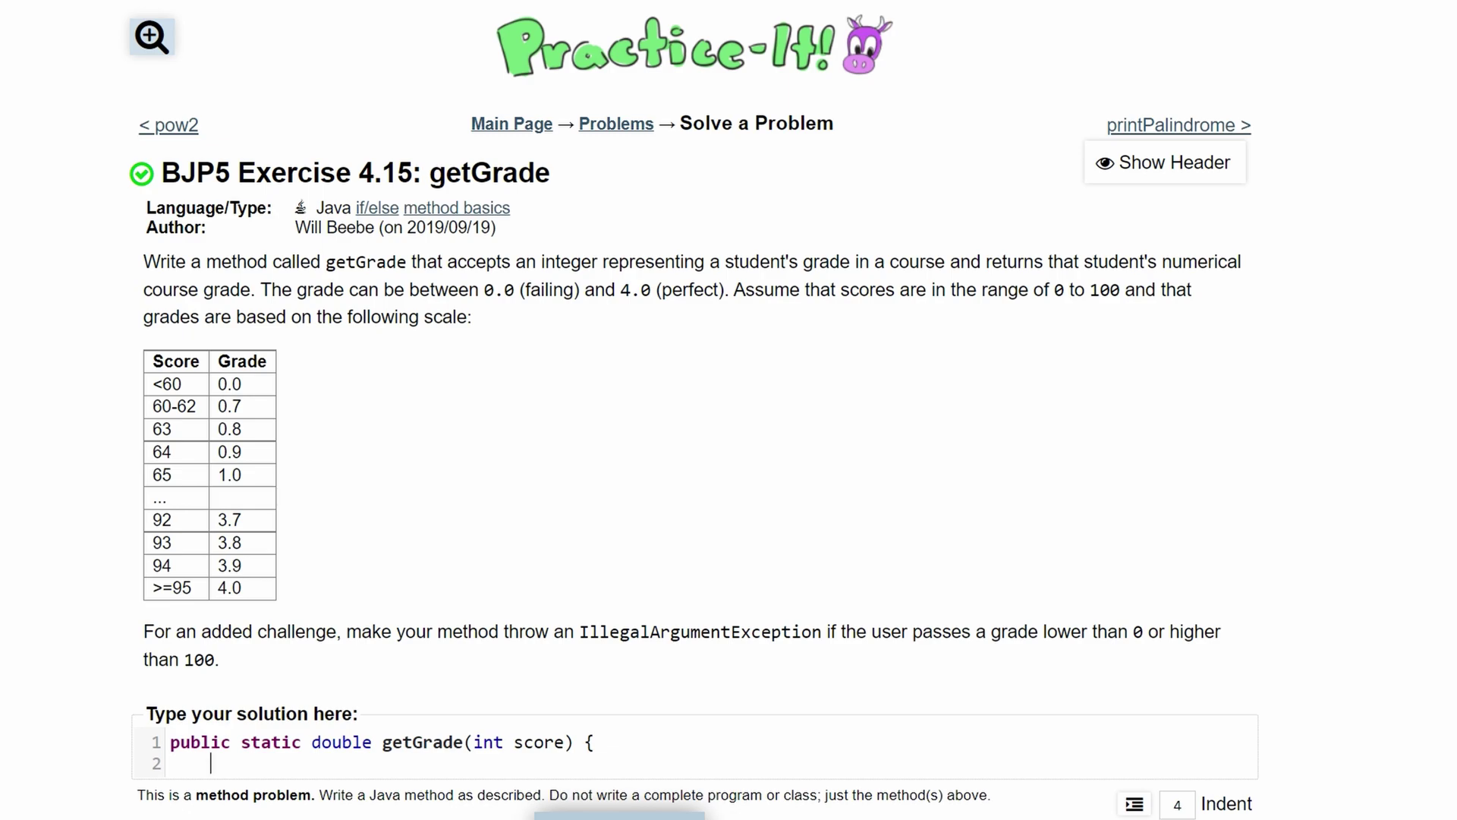
mouse_move(231, 660)
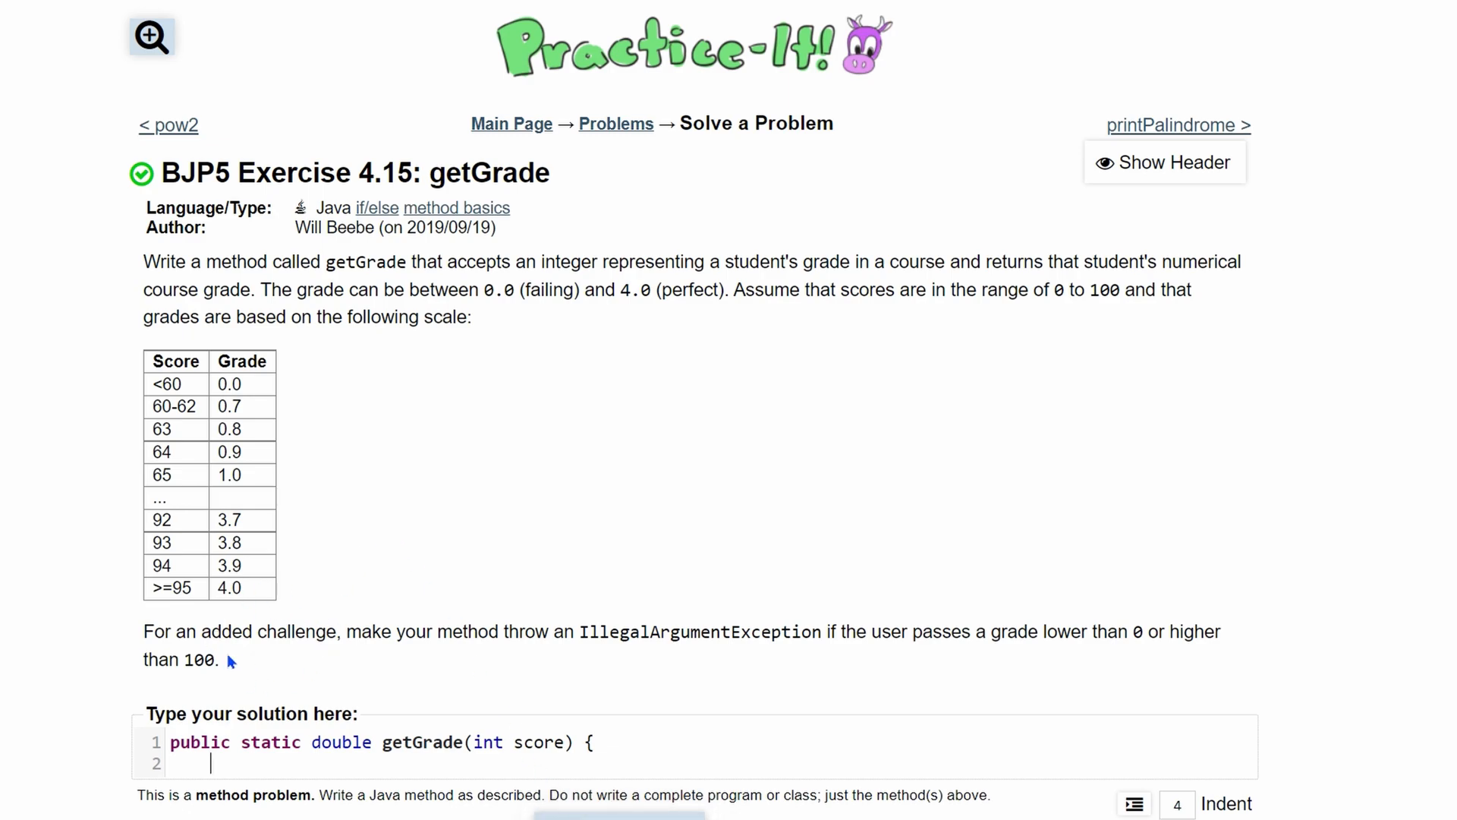
mouse_move(243, 656)
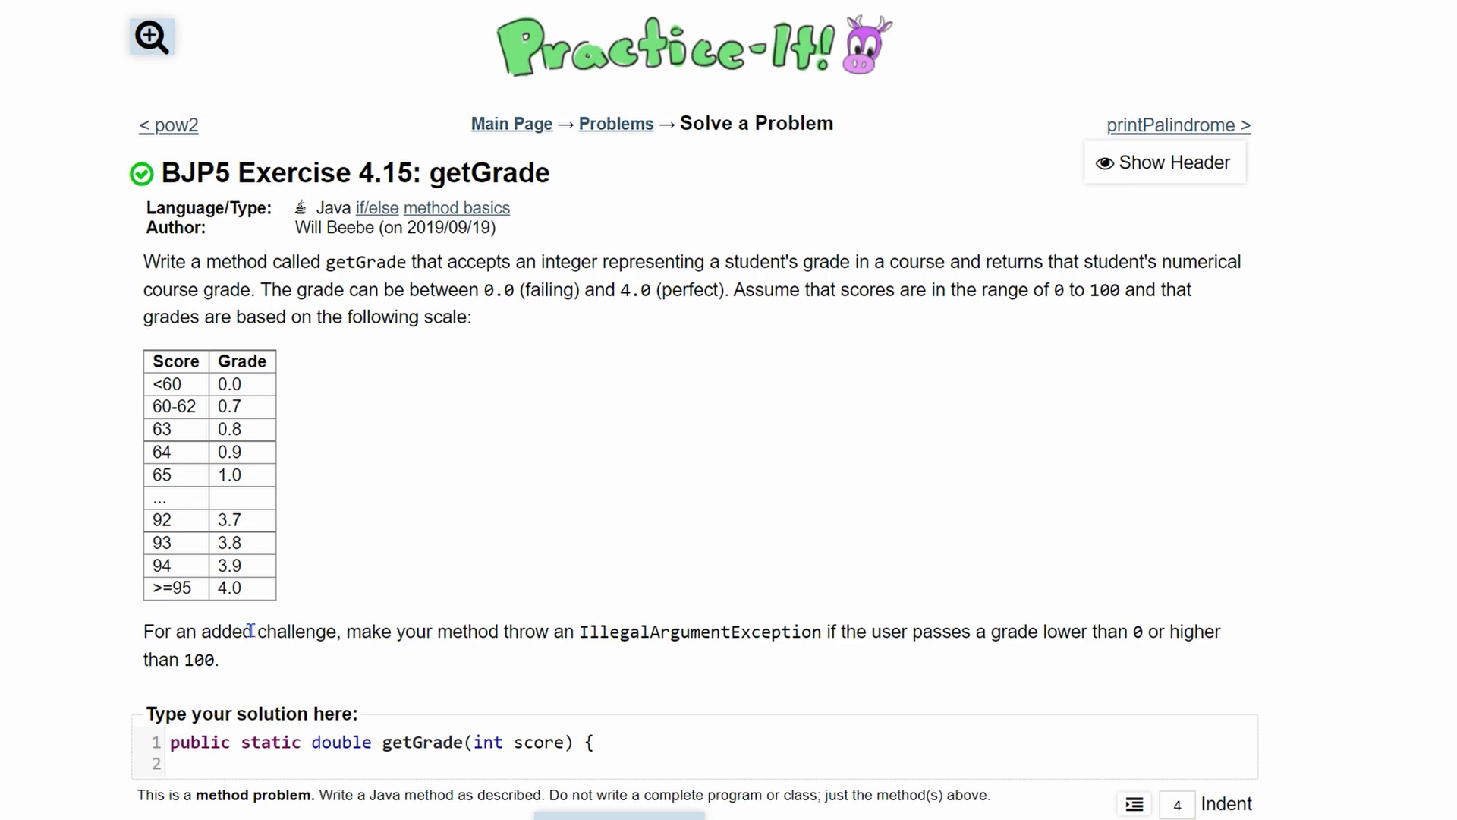
mouse_move(208, 610)
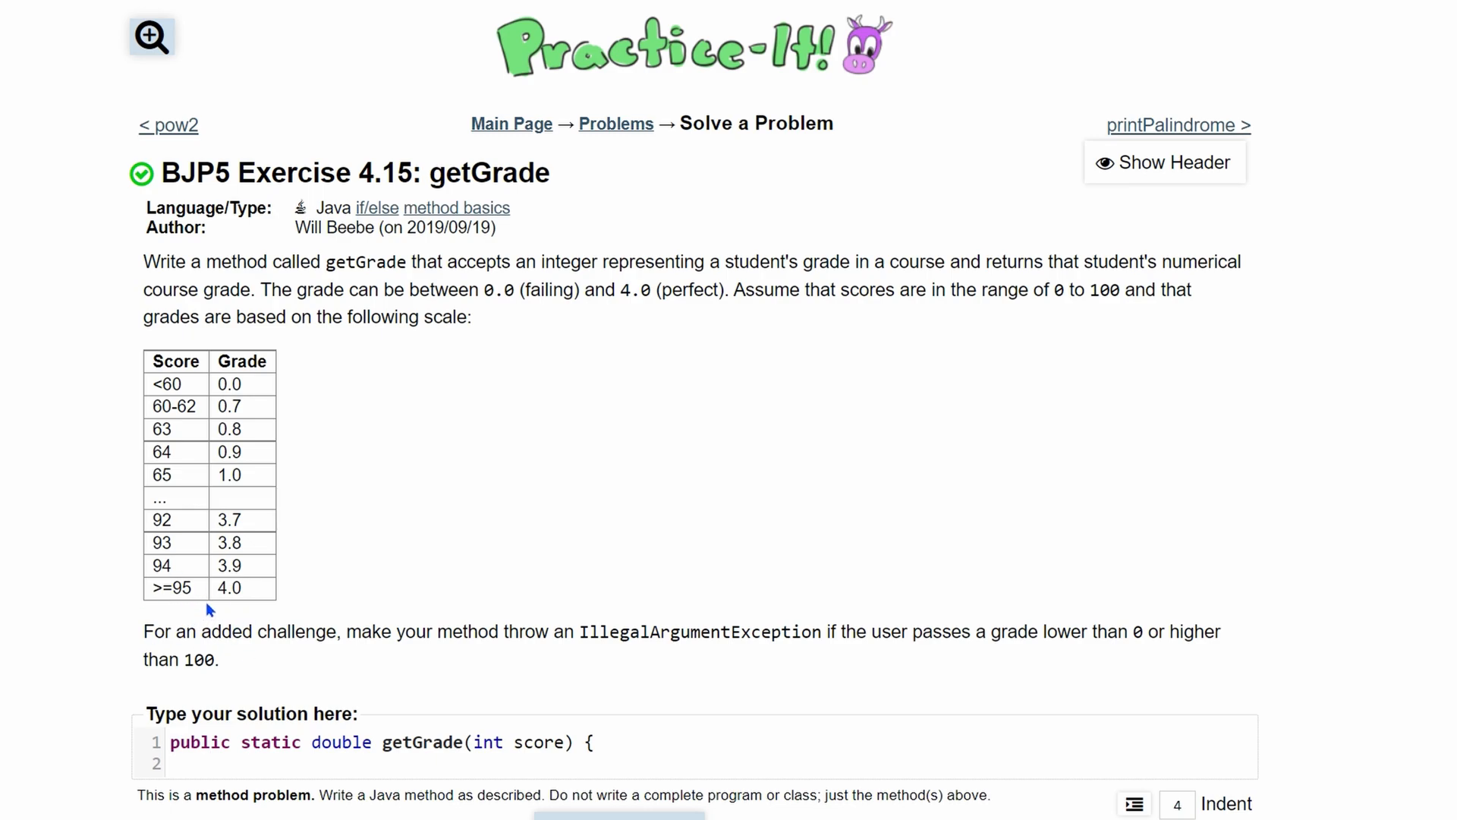
mouse_move(245, 630)
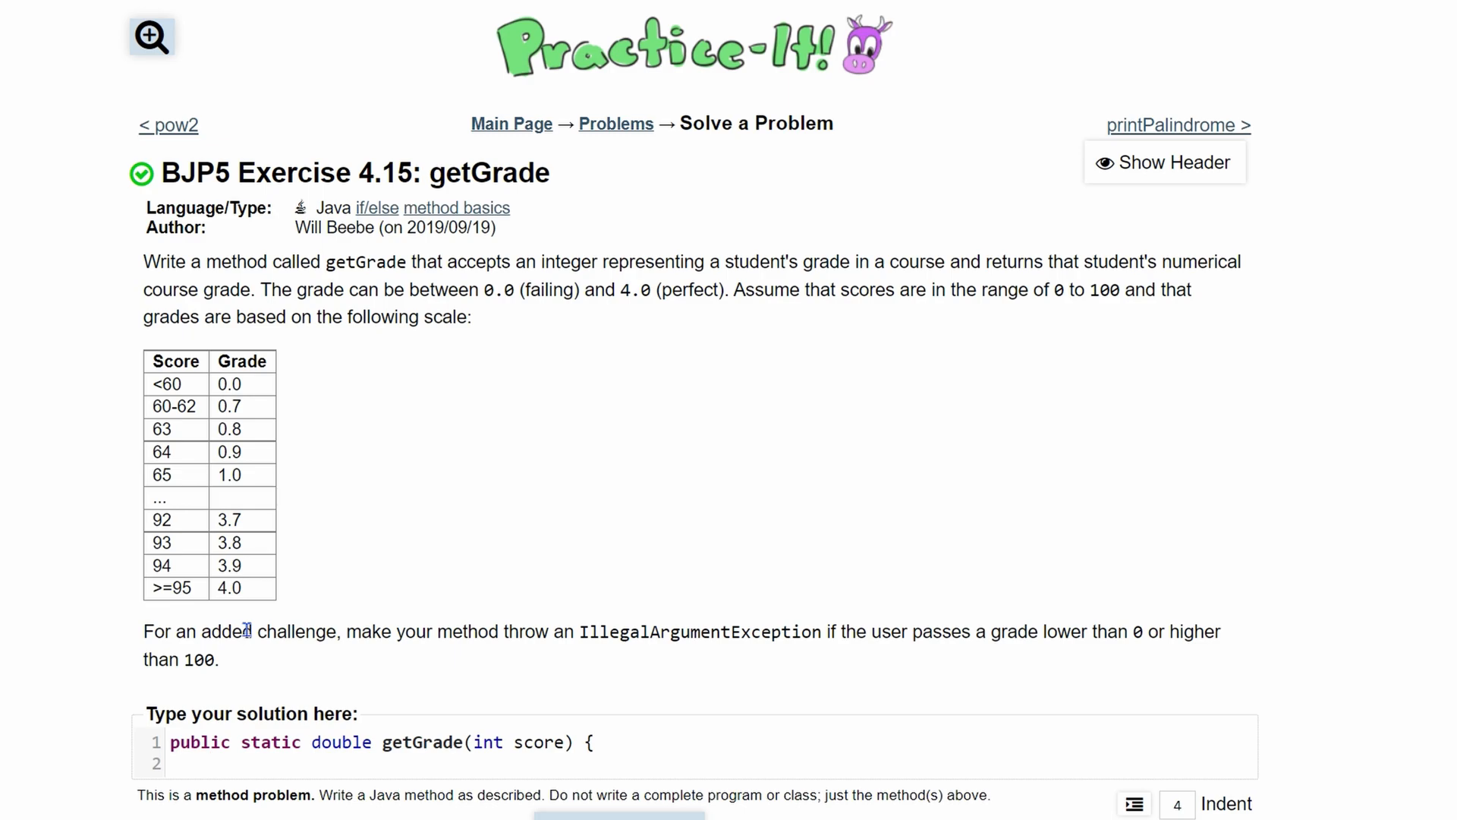
mouse_move(146, 632)
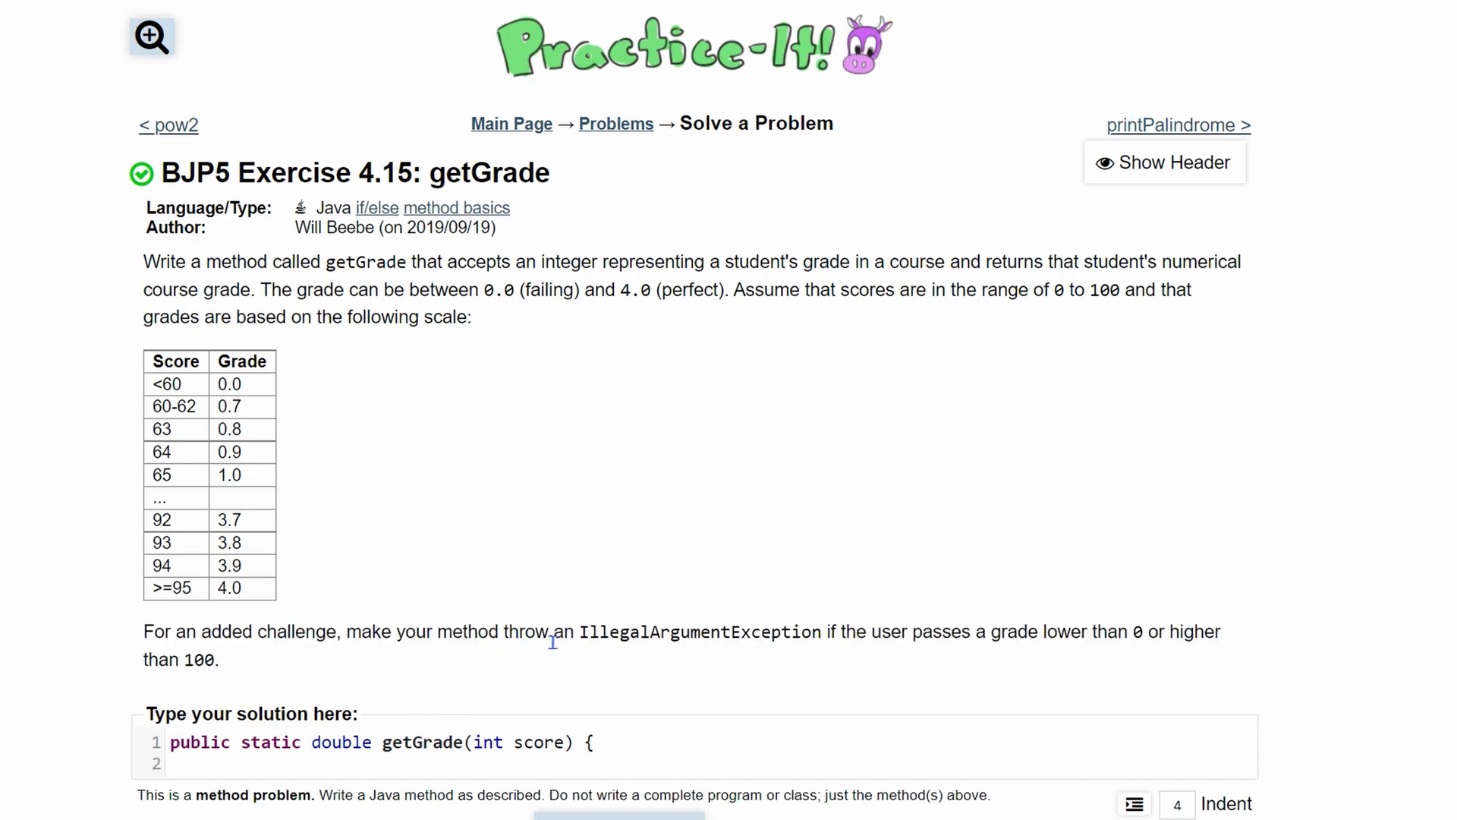
double_click(699, 632)
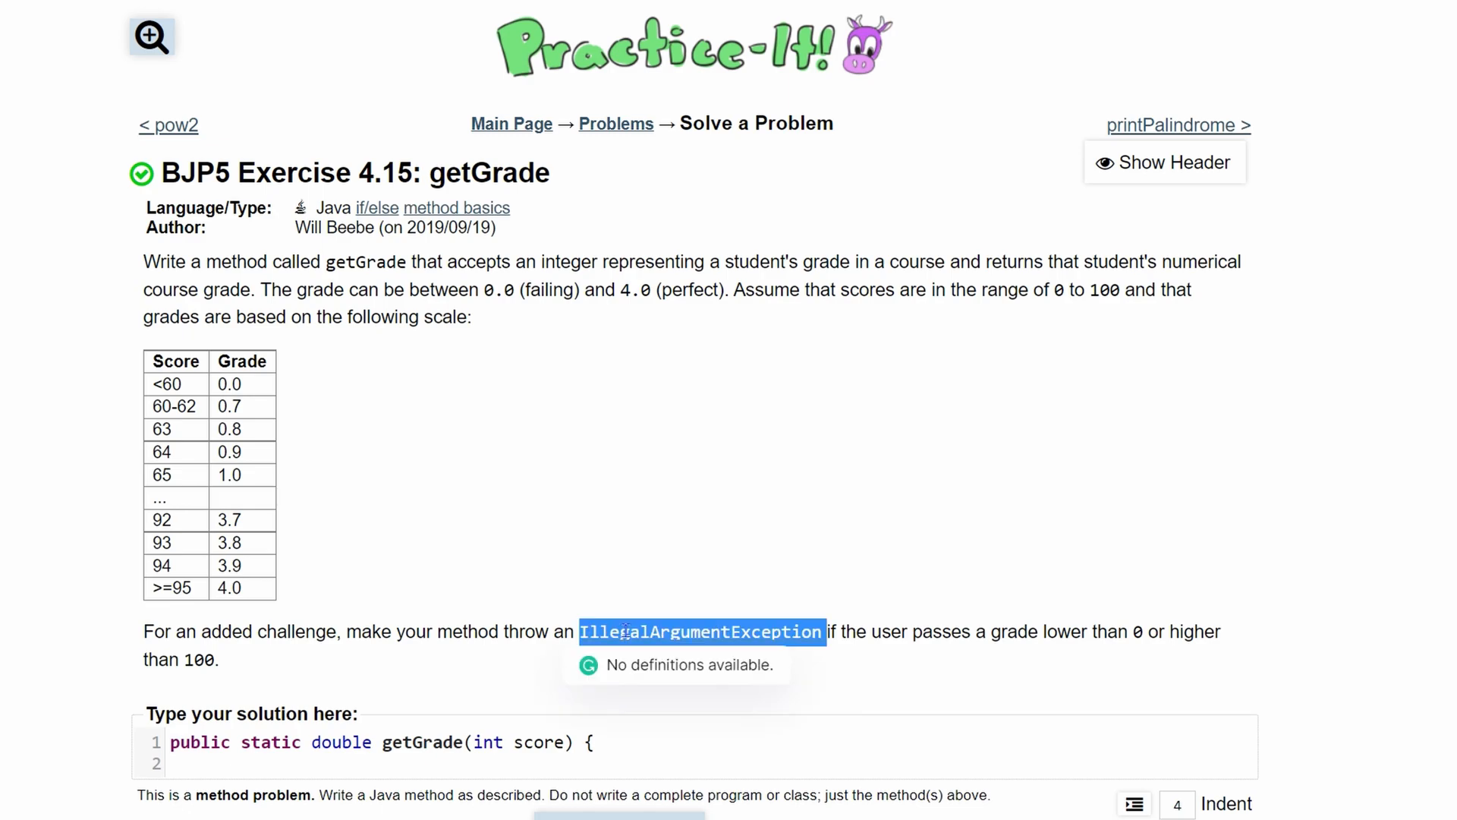
Write the guard condition 'if (score<0 || 100<score) {'
type("if")
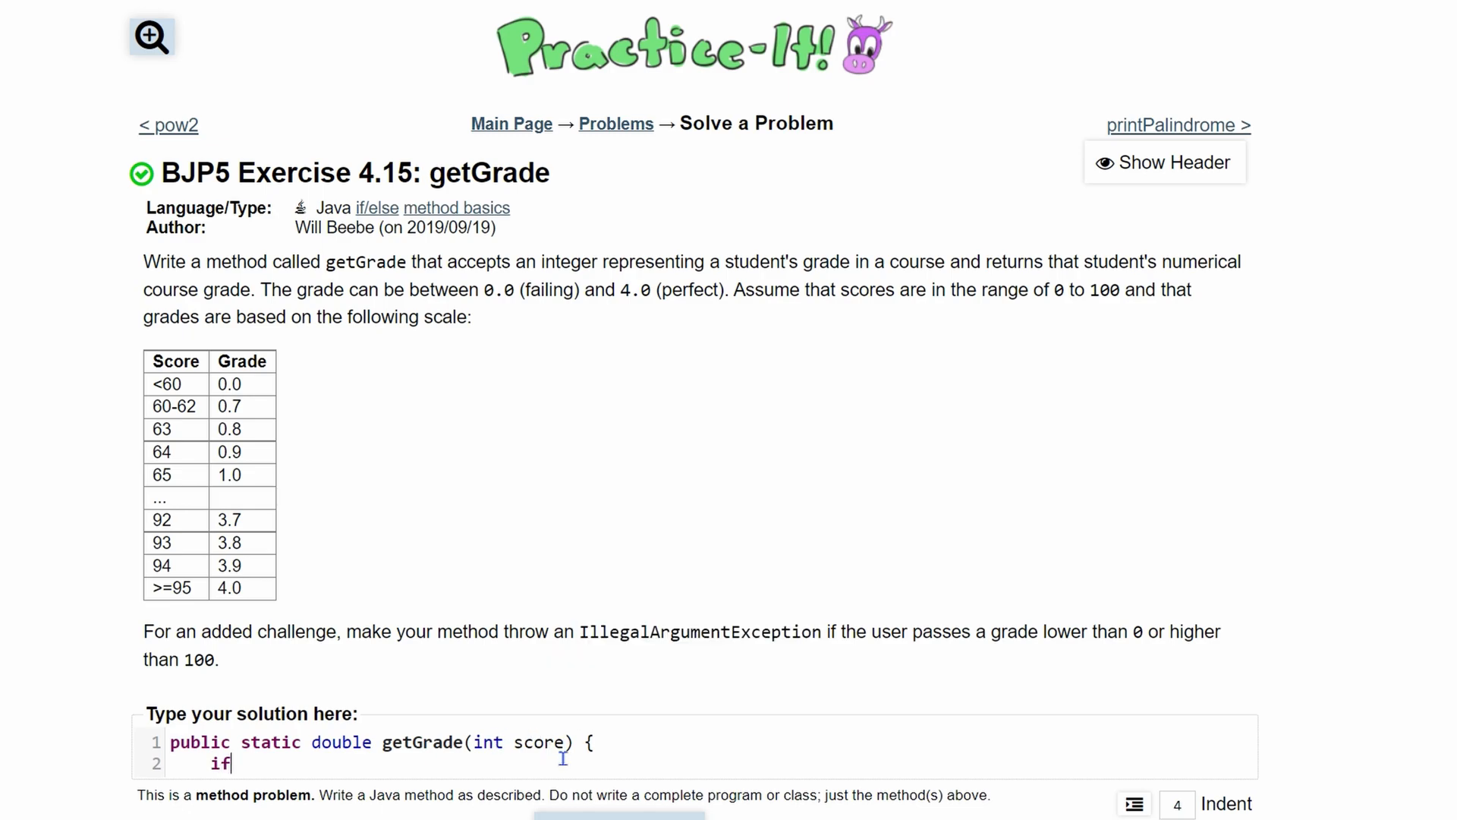
type("(")
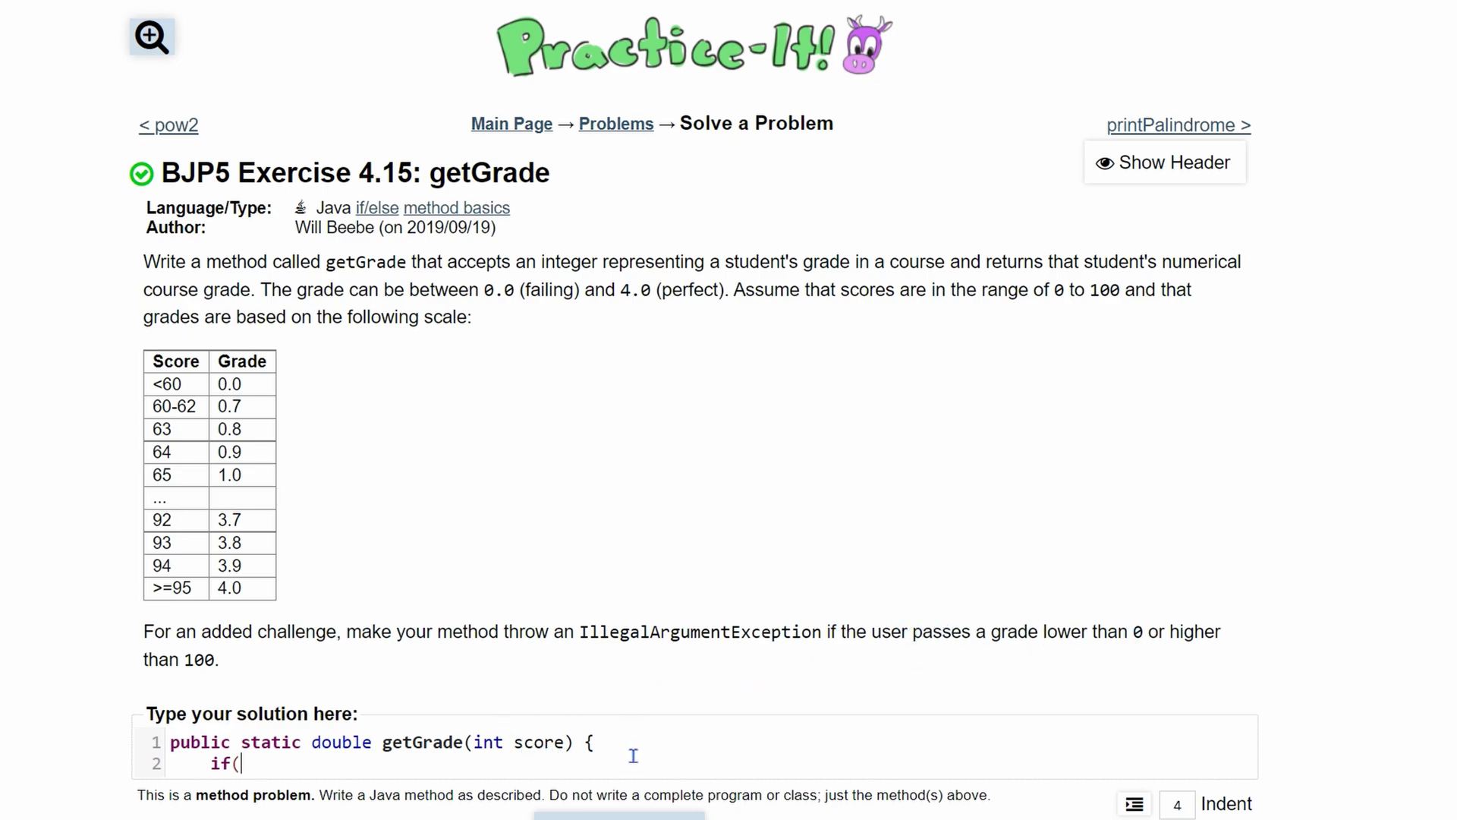
type("sc")
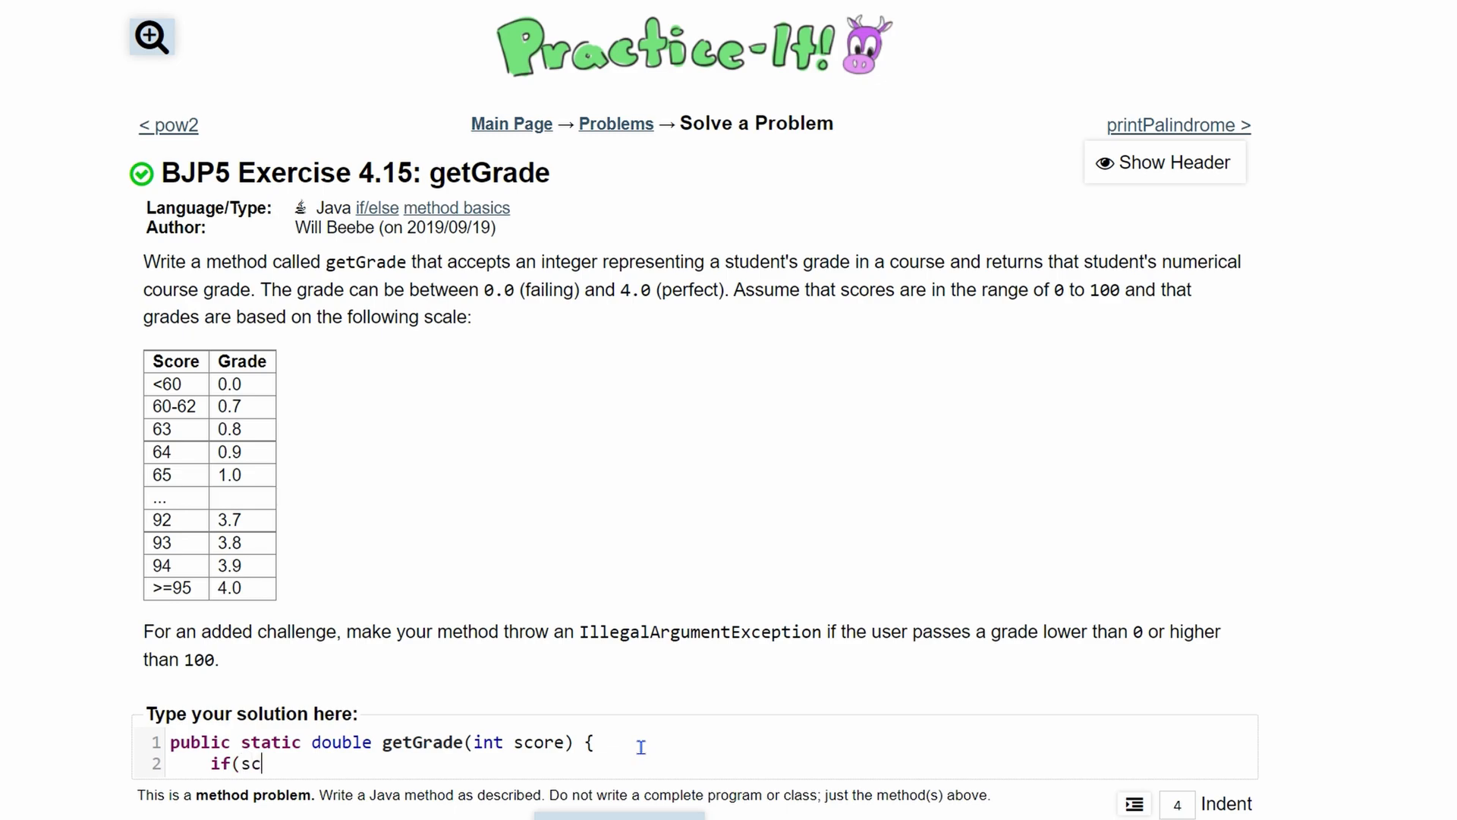
type("ore")
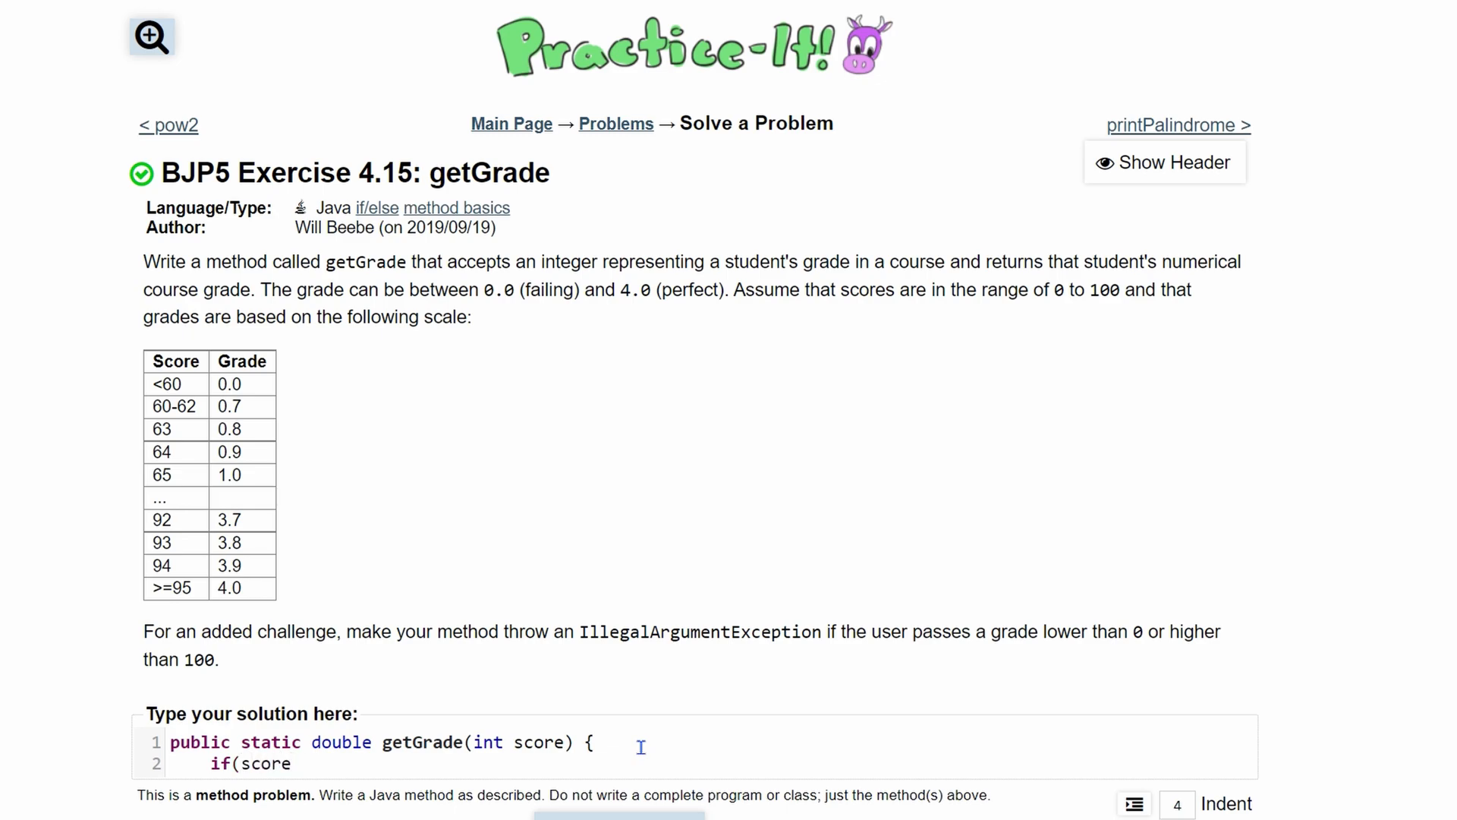
type("<0")
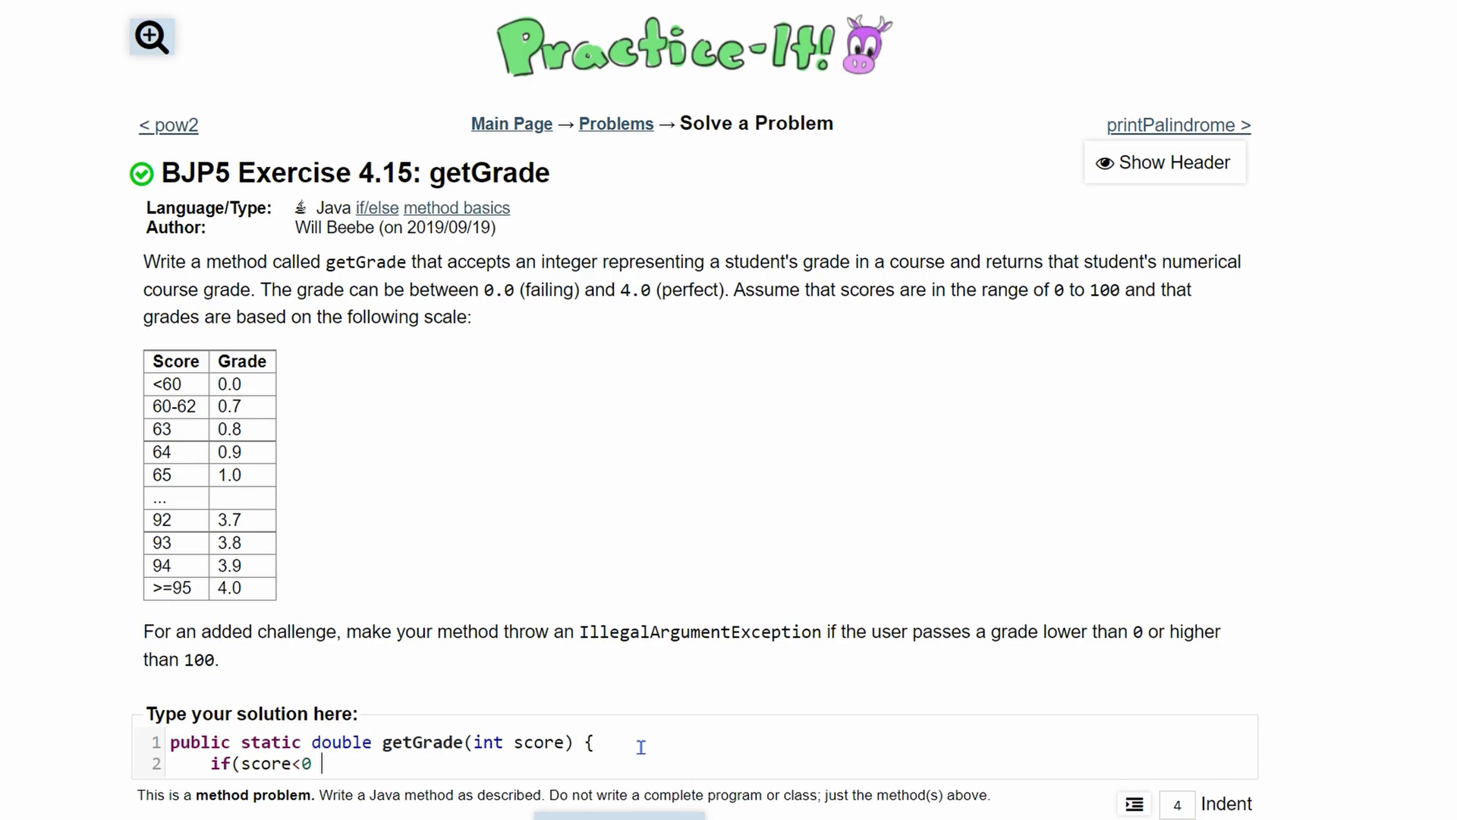
type("||")
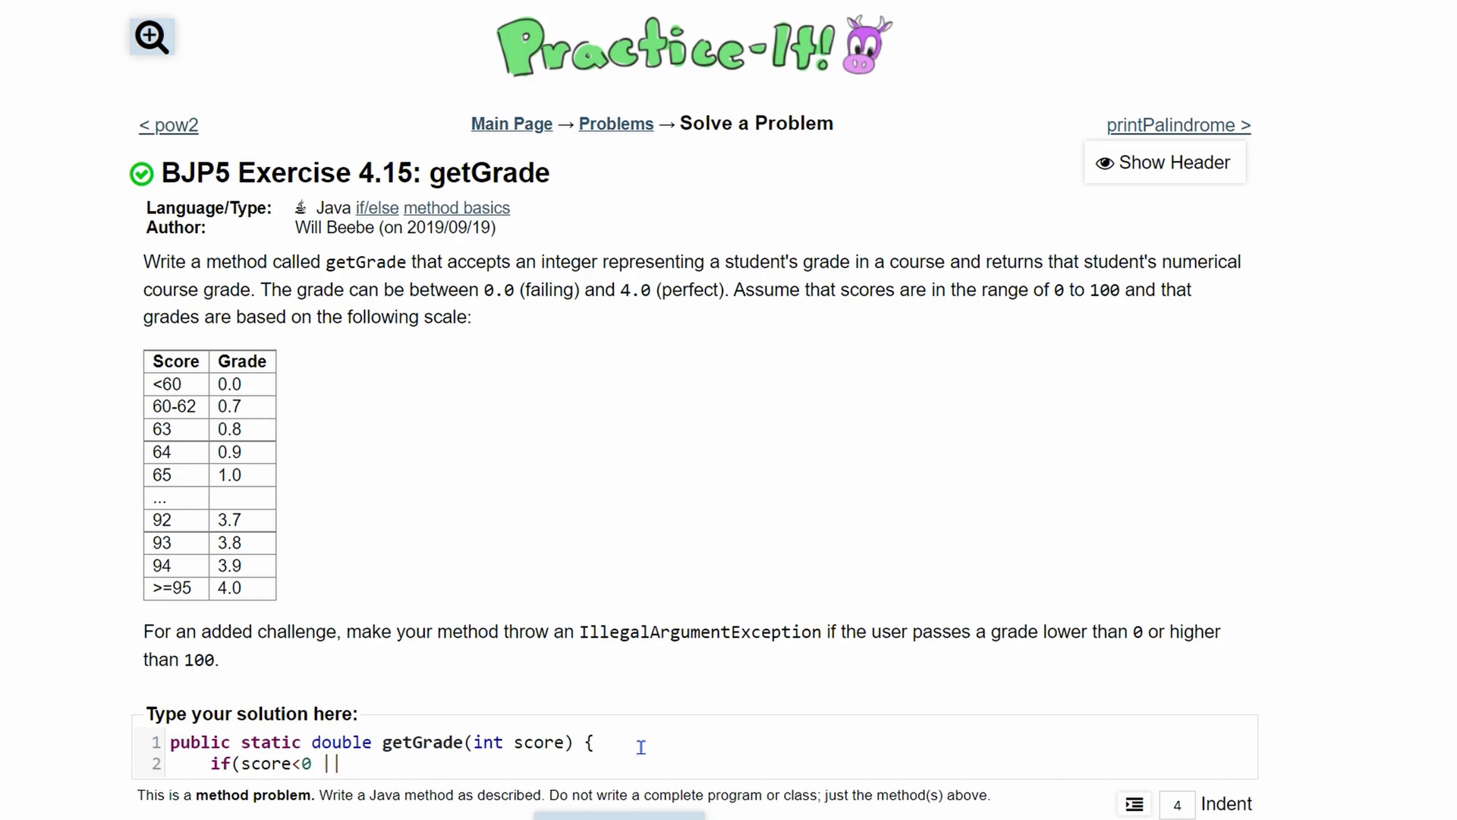
type("100<sc")
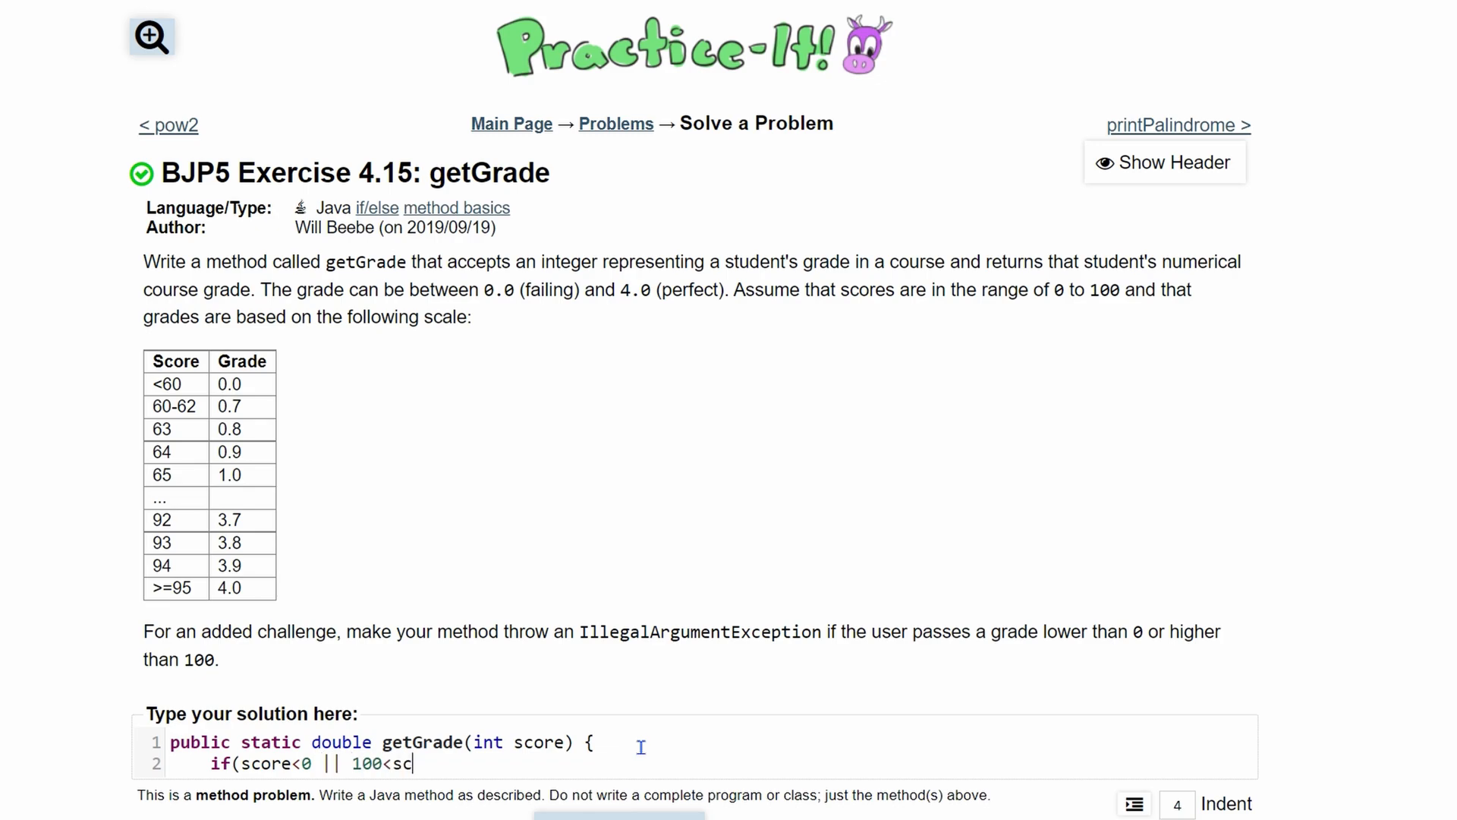
type("ore) {")
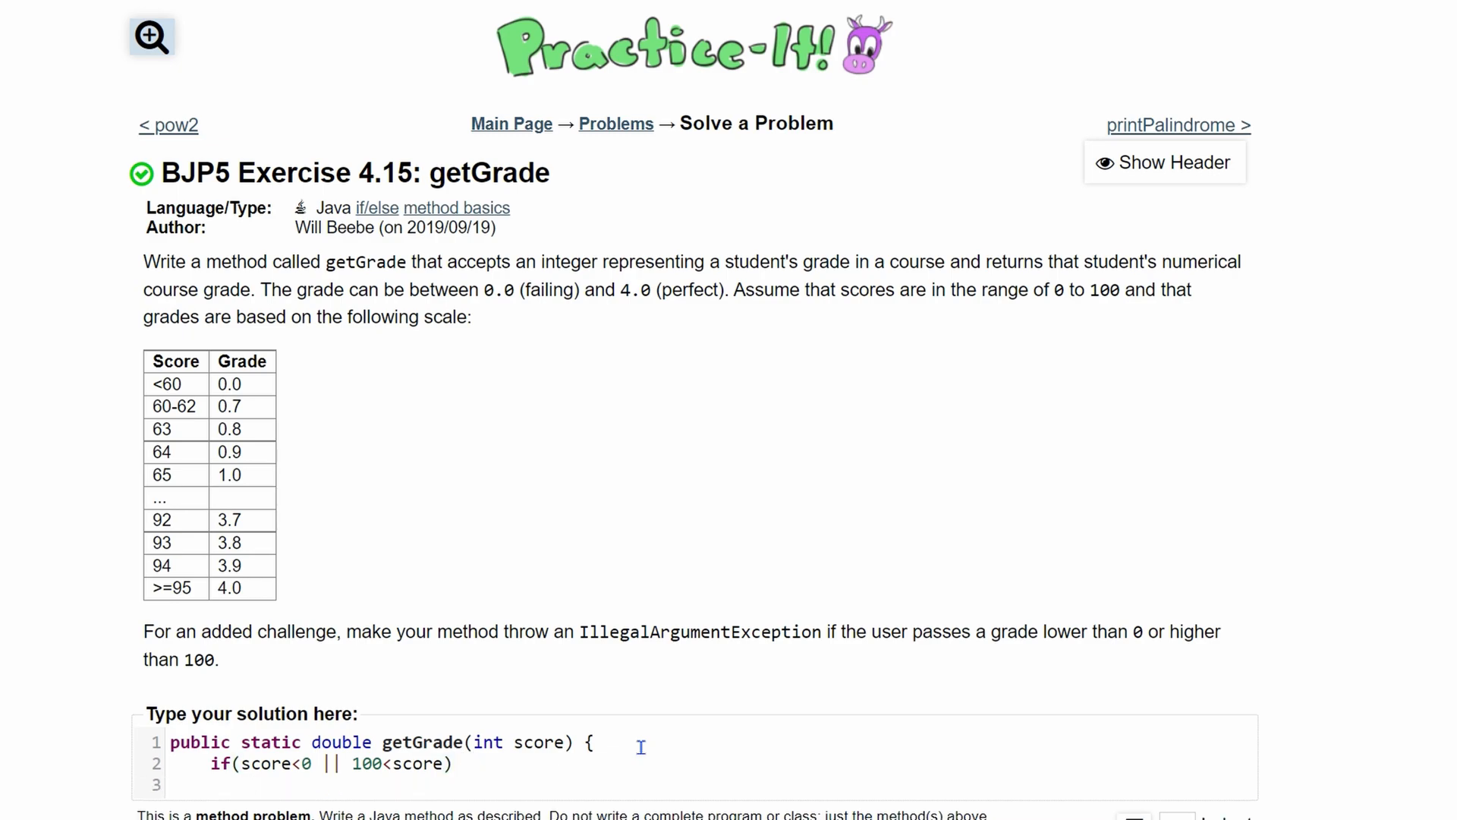
Throw a new IllegalArgumentException inside the guard and leave blank lines below it
type("throw")
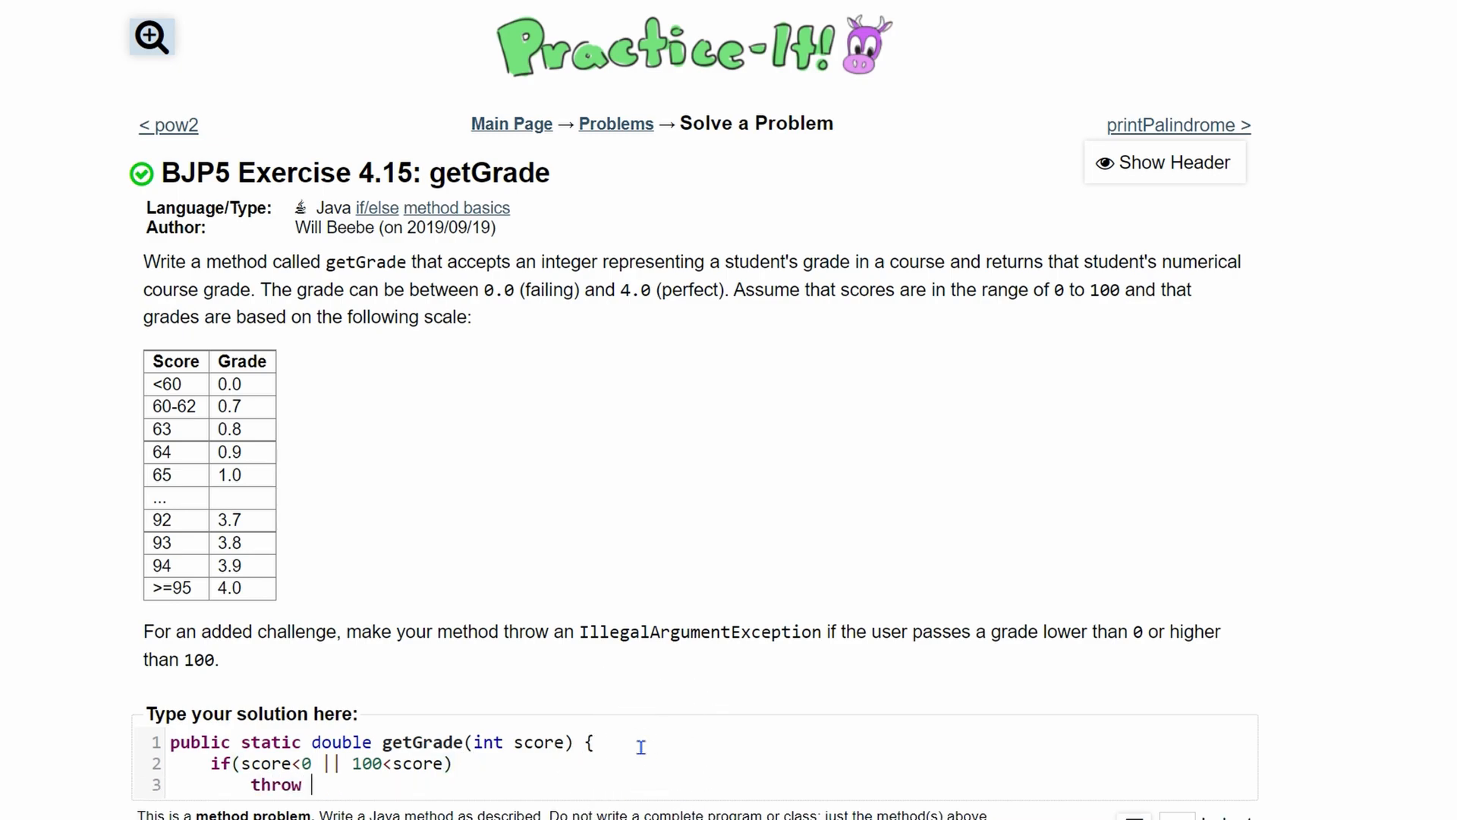
type("new IllegalArgumentException;")
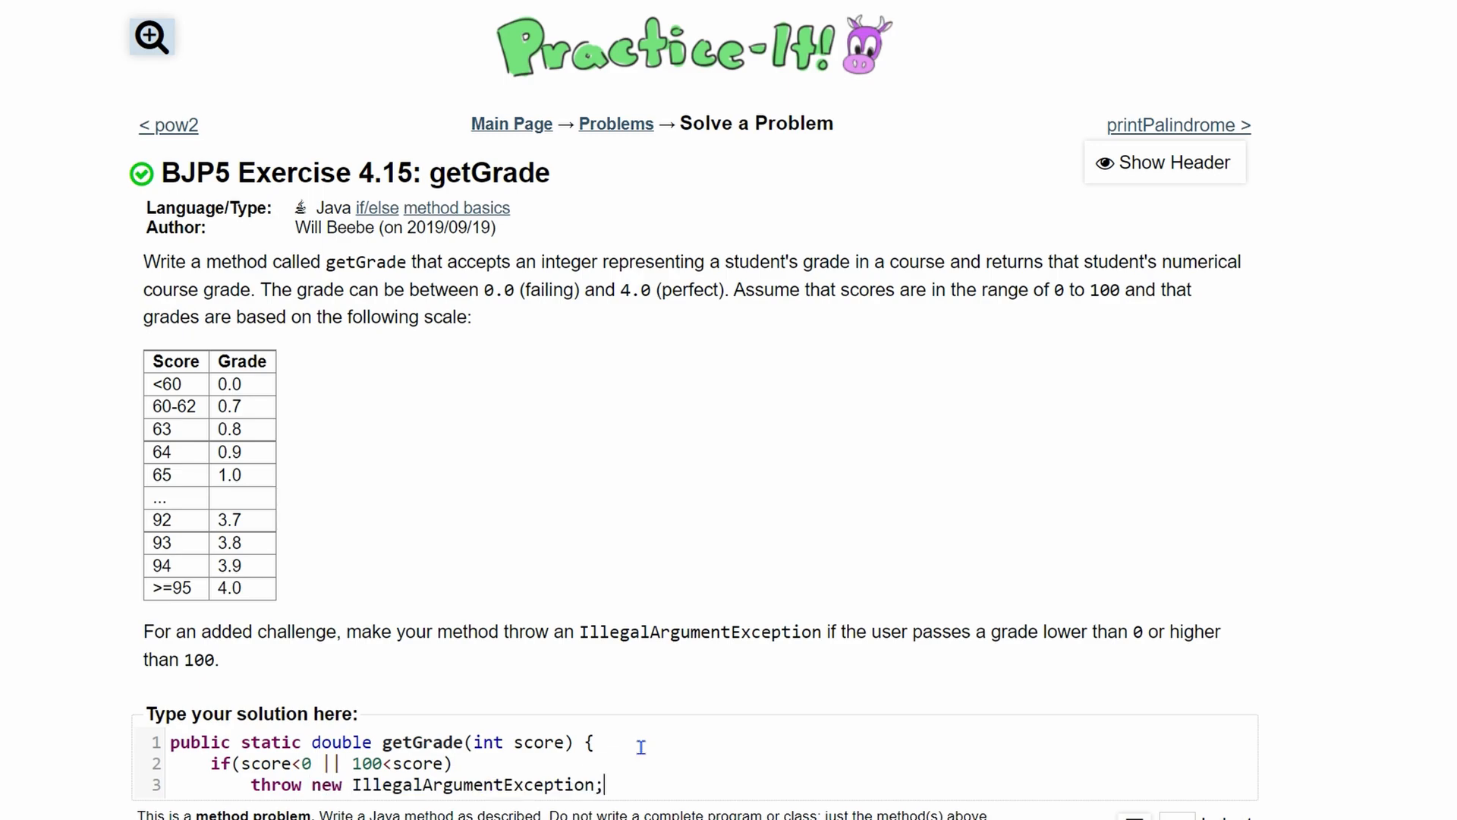
type("()")
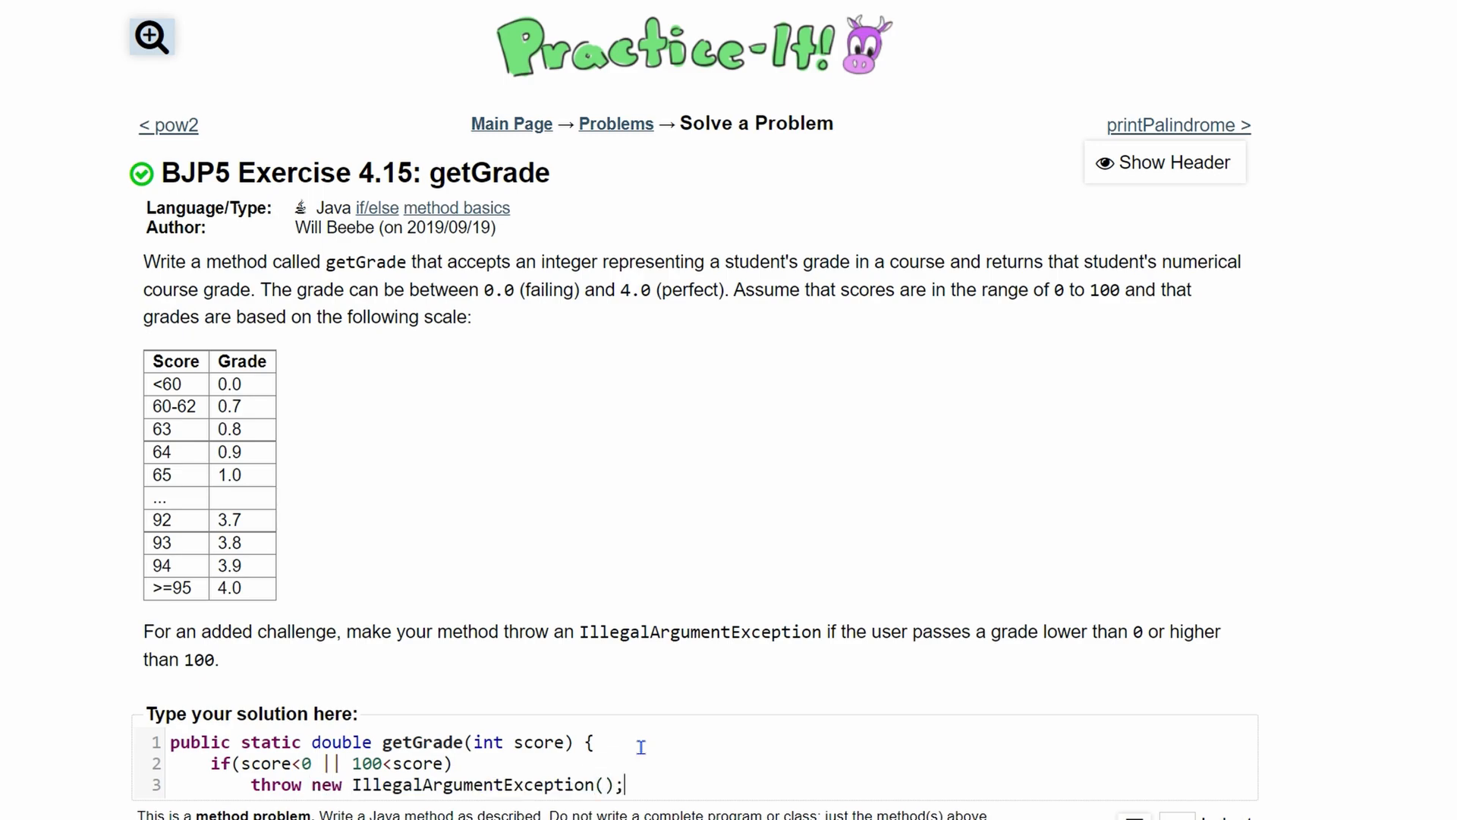
scroll("down", 3)
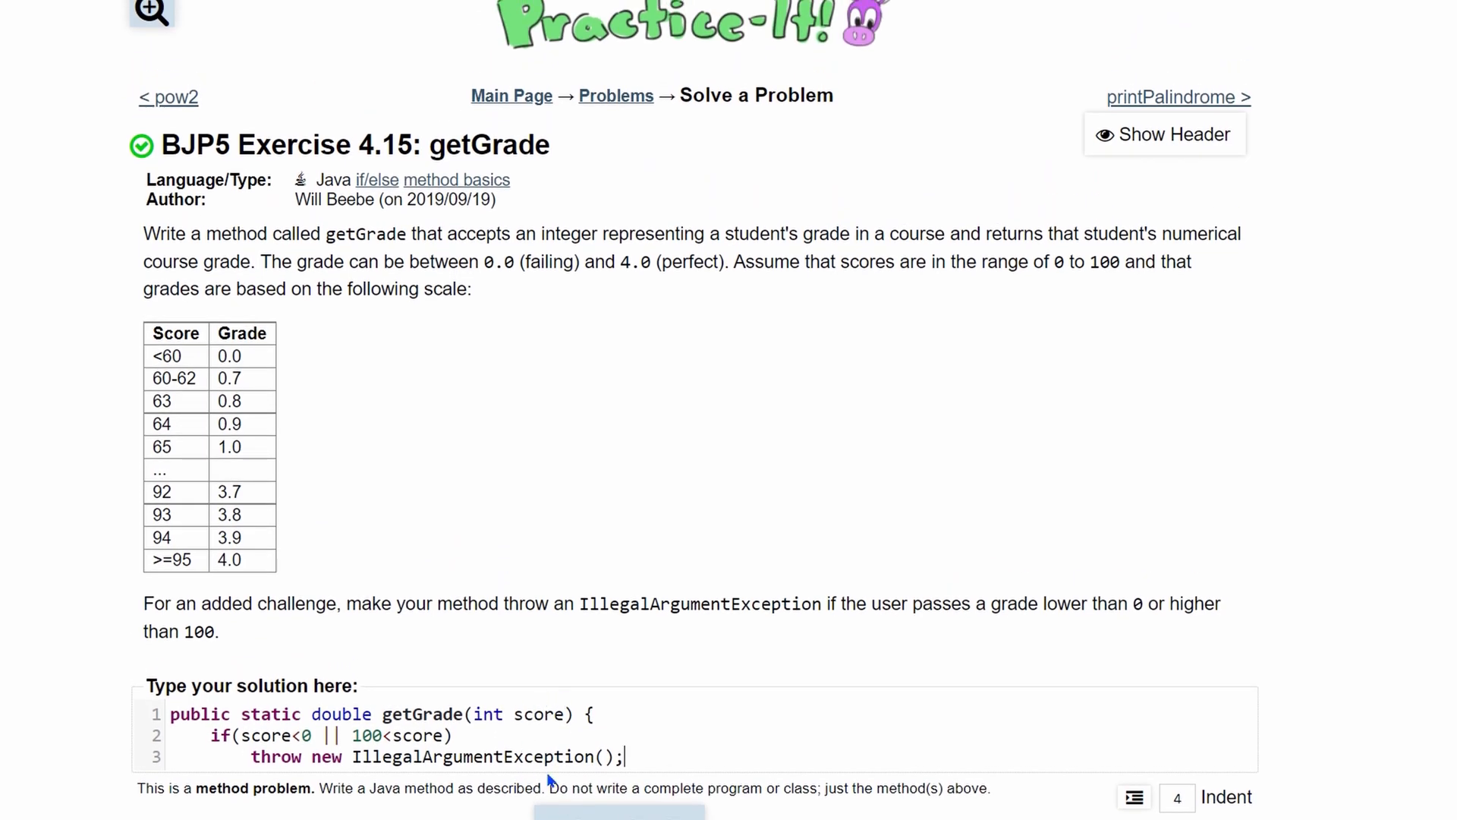
key("enter")
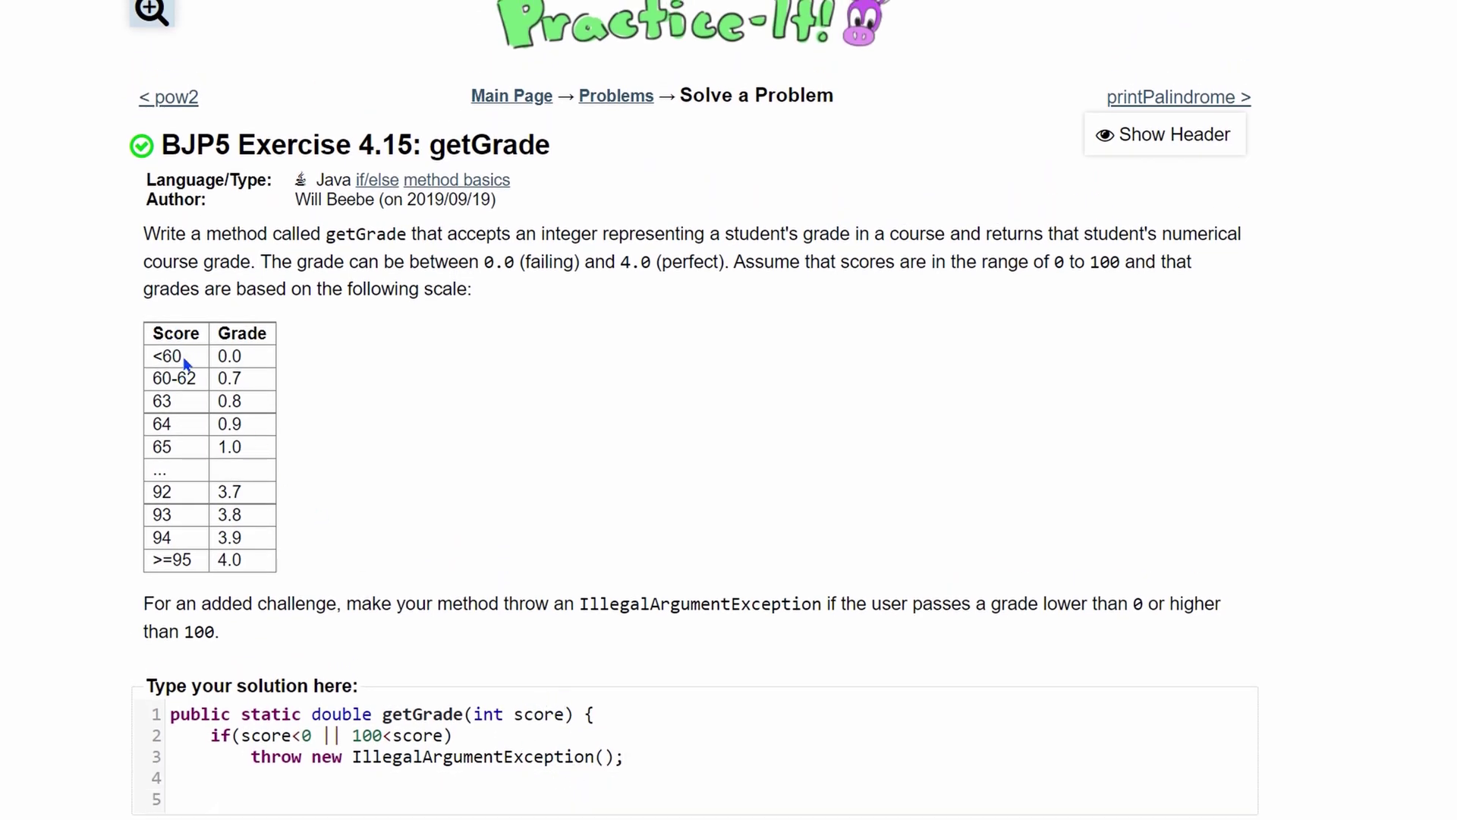
Add 'else if(score<60)' returning 0.0, then check the return type and the 60-62 table row
double_click(165, 355)
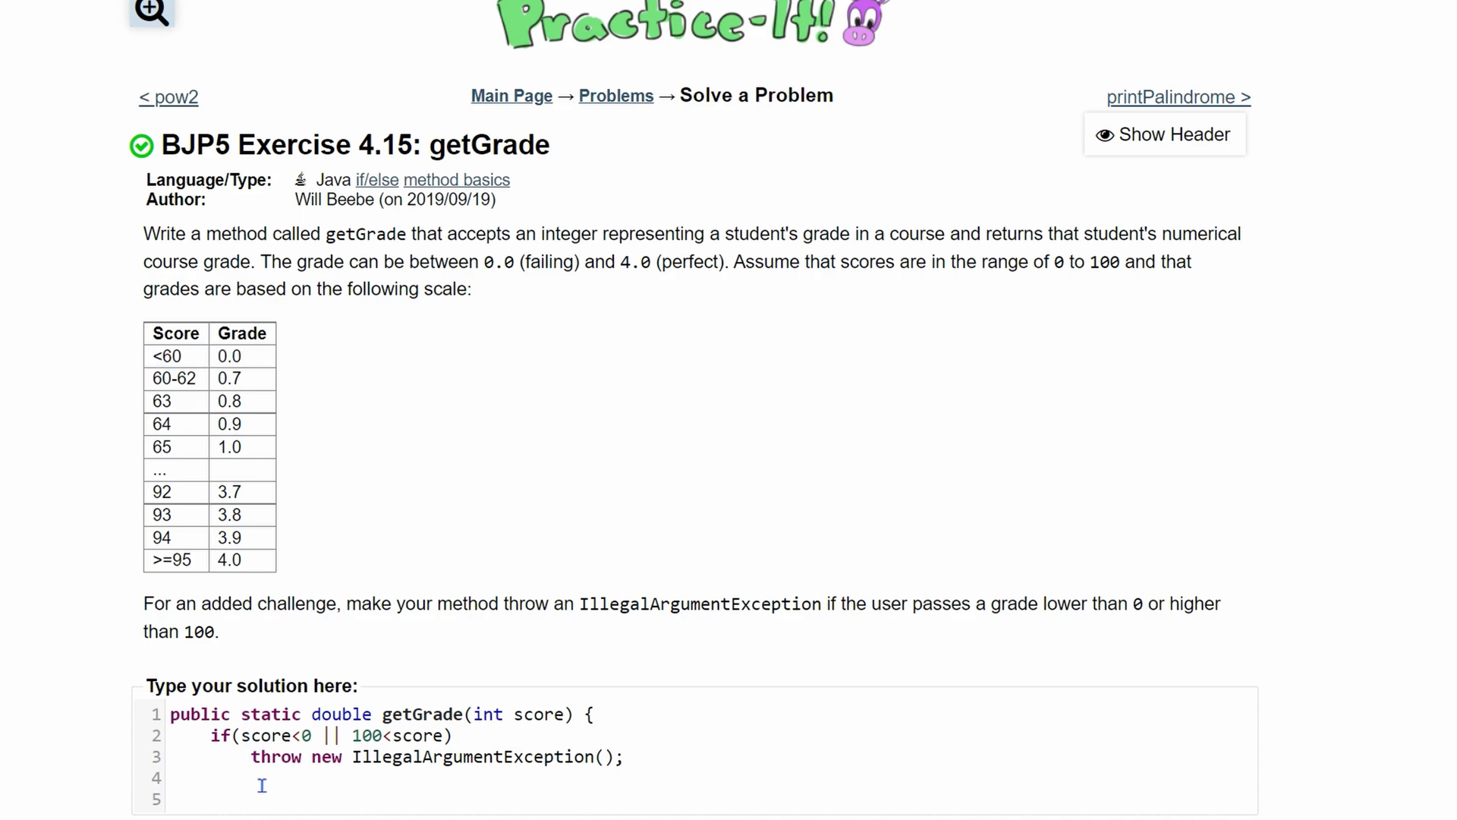
type("else if(")
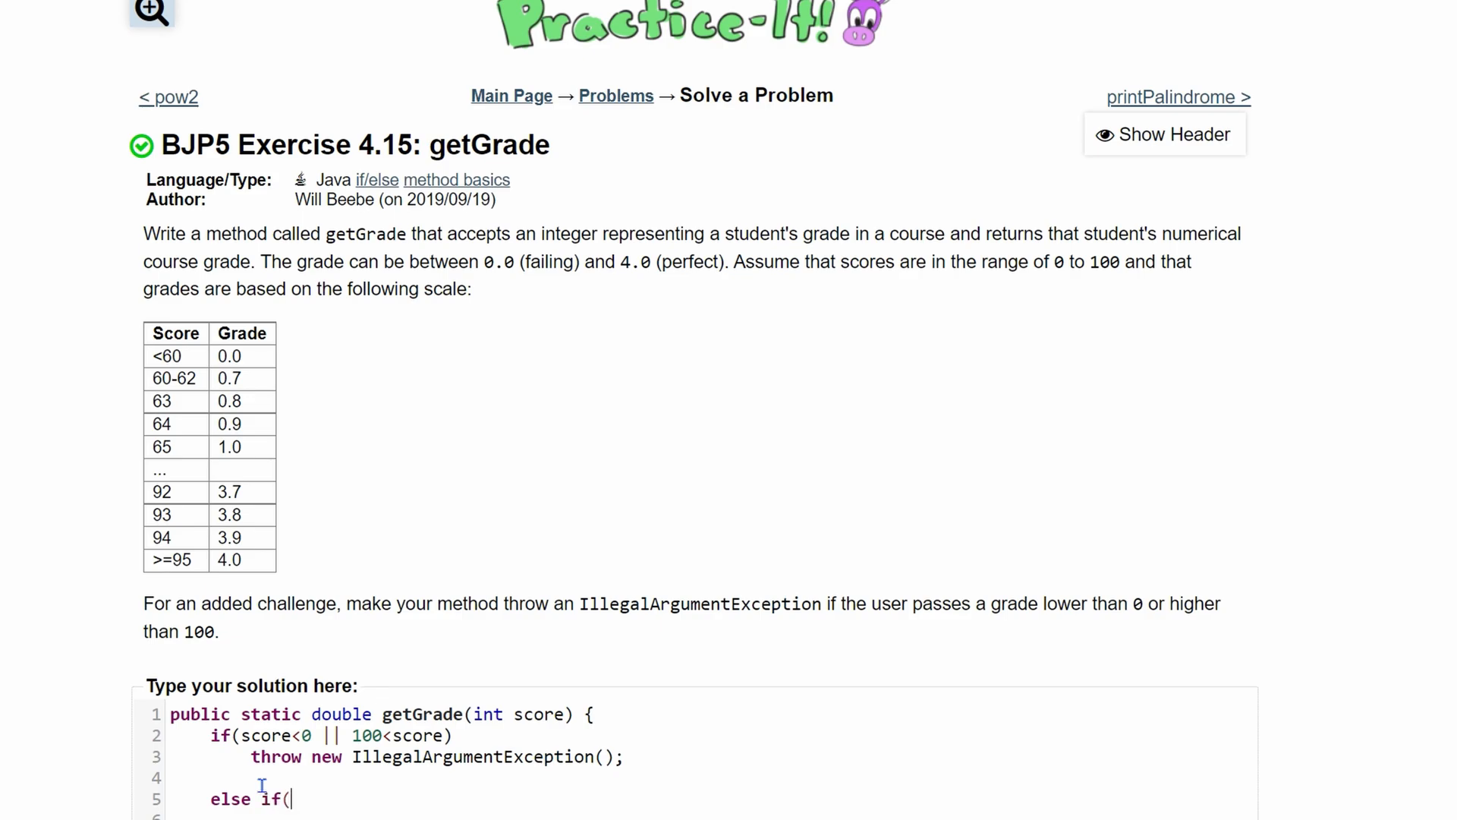
type("score<")
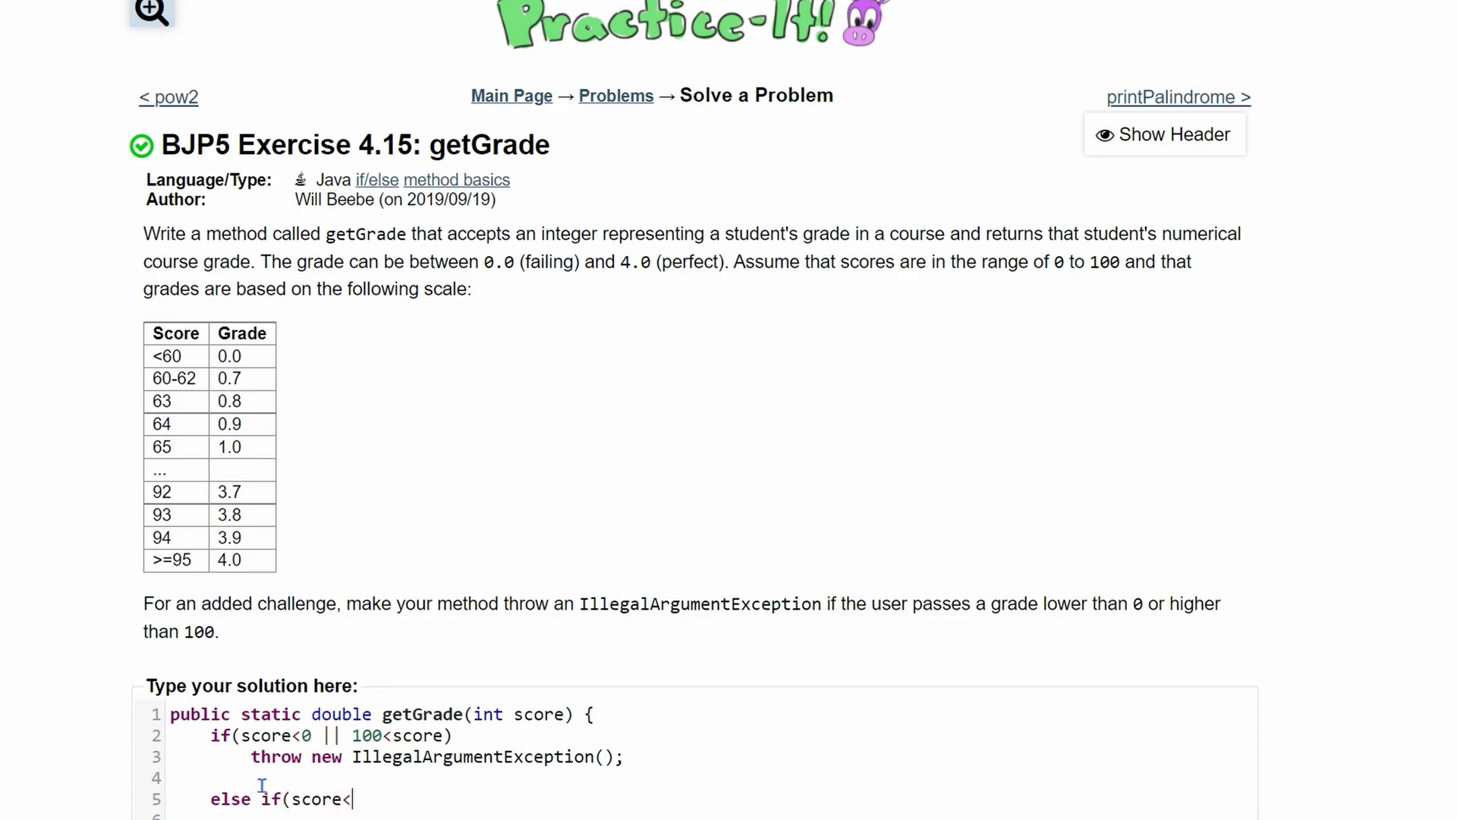
type("60)")
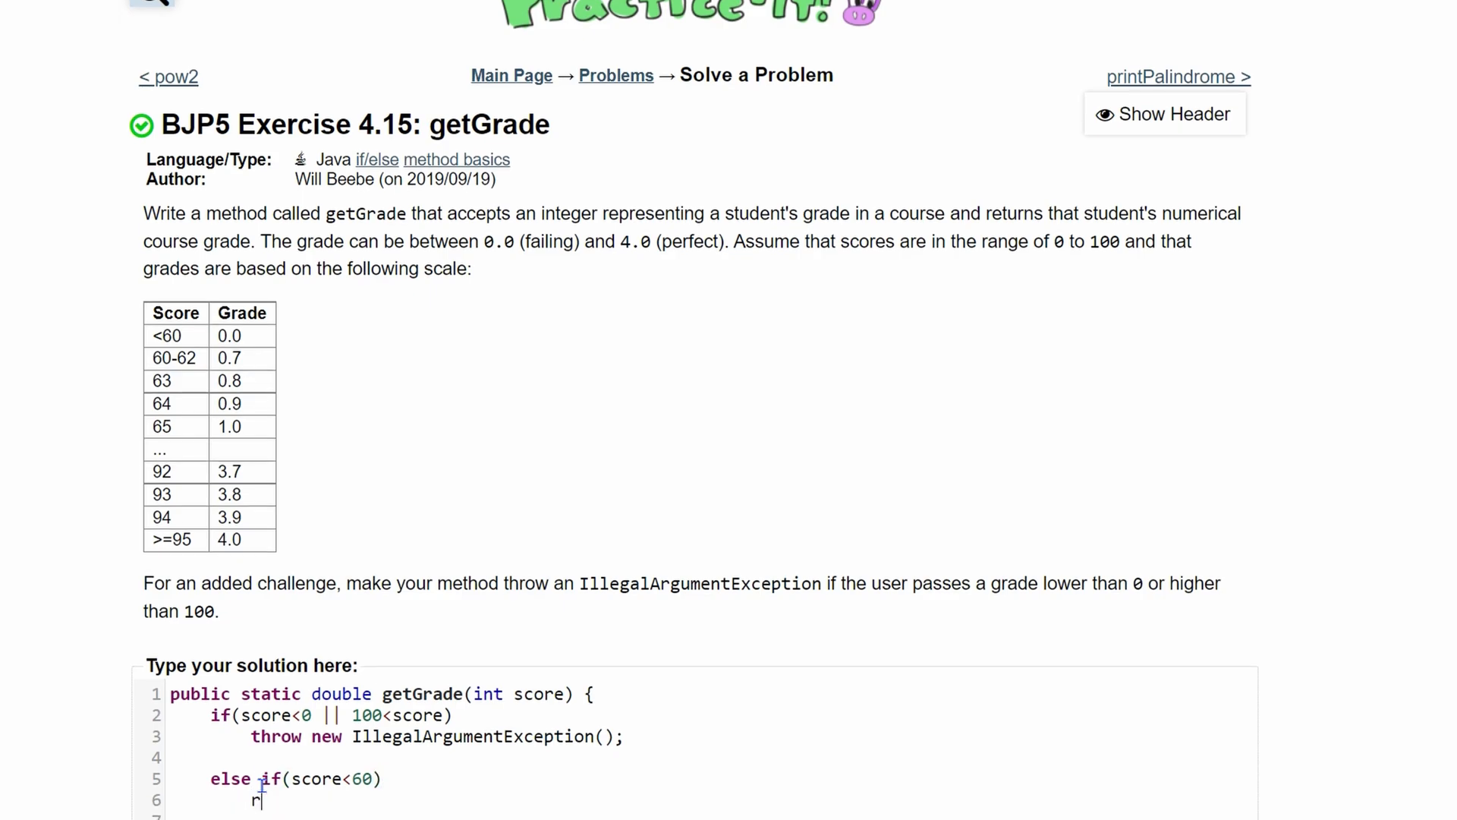
type("eturn 0.0")
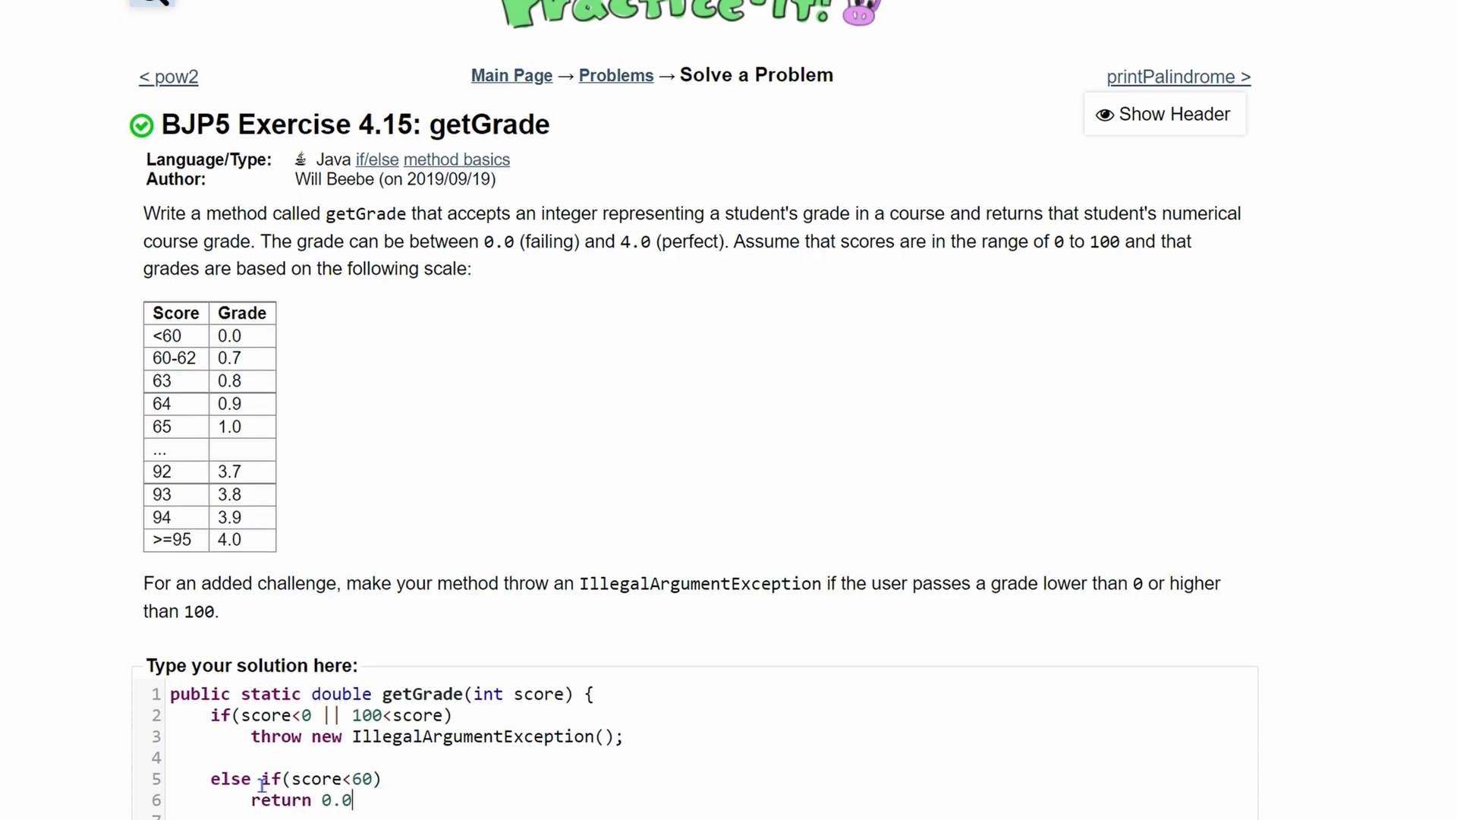
double_click(342, 694)
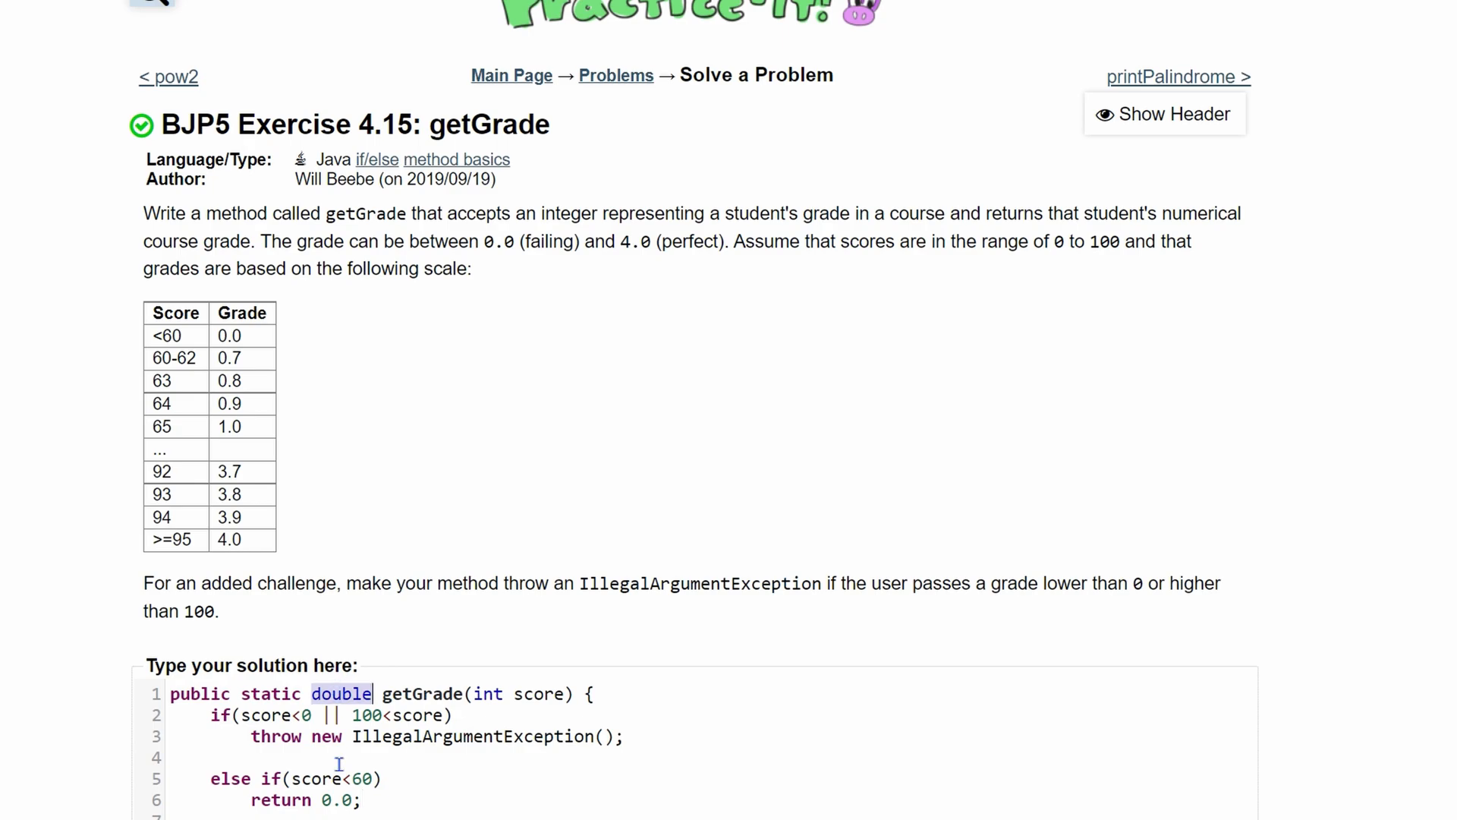
scroll("down", 3)
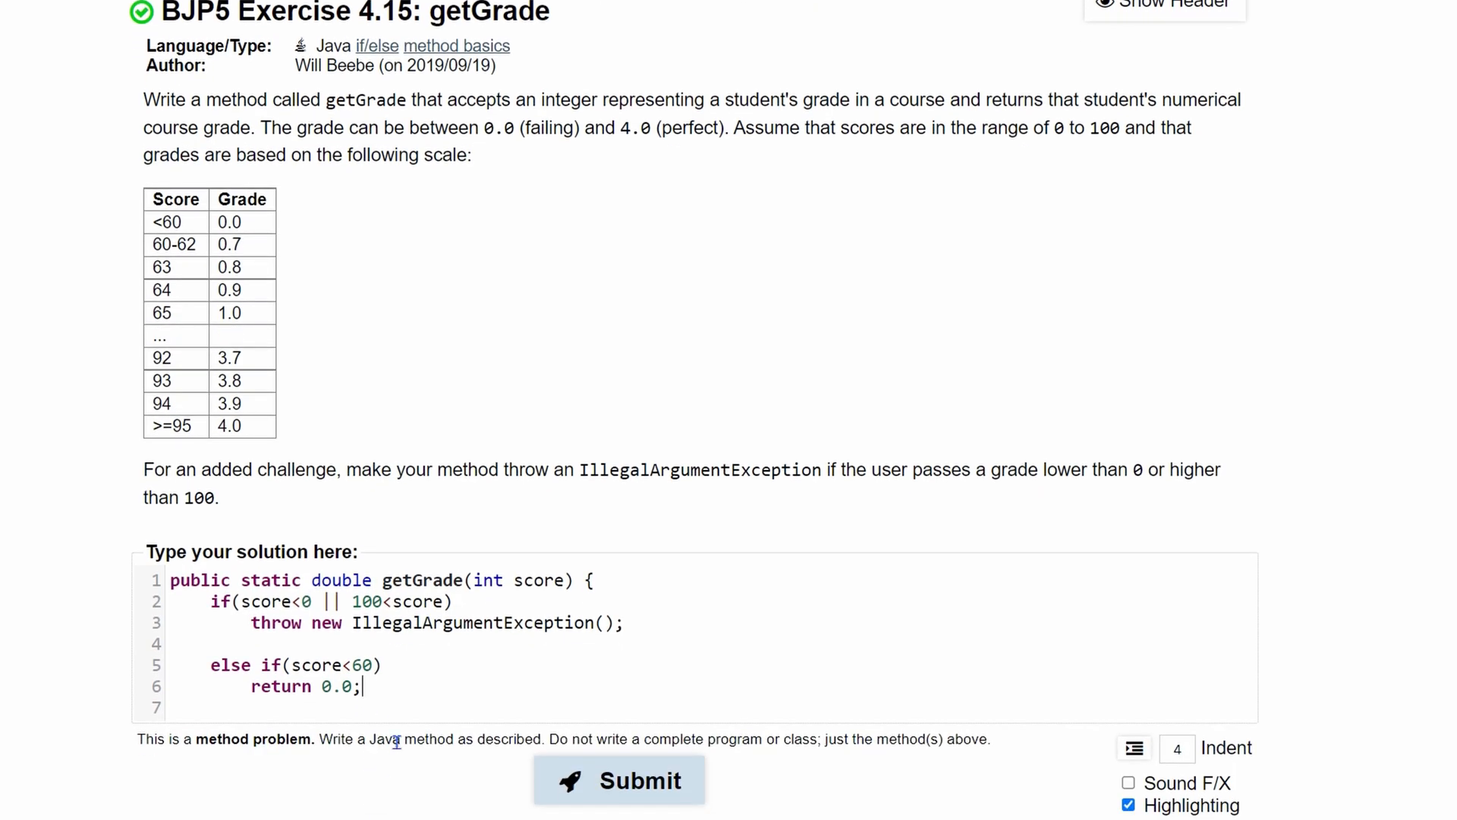
mouse_move(259, 350)
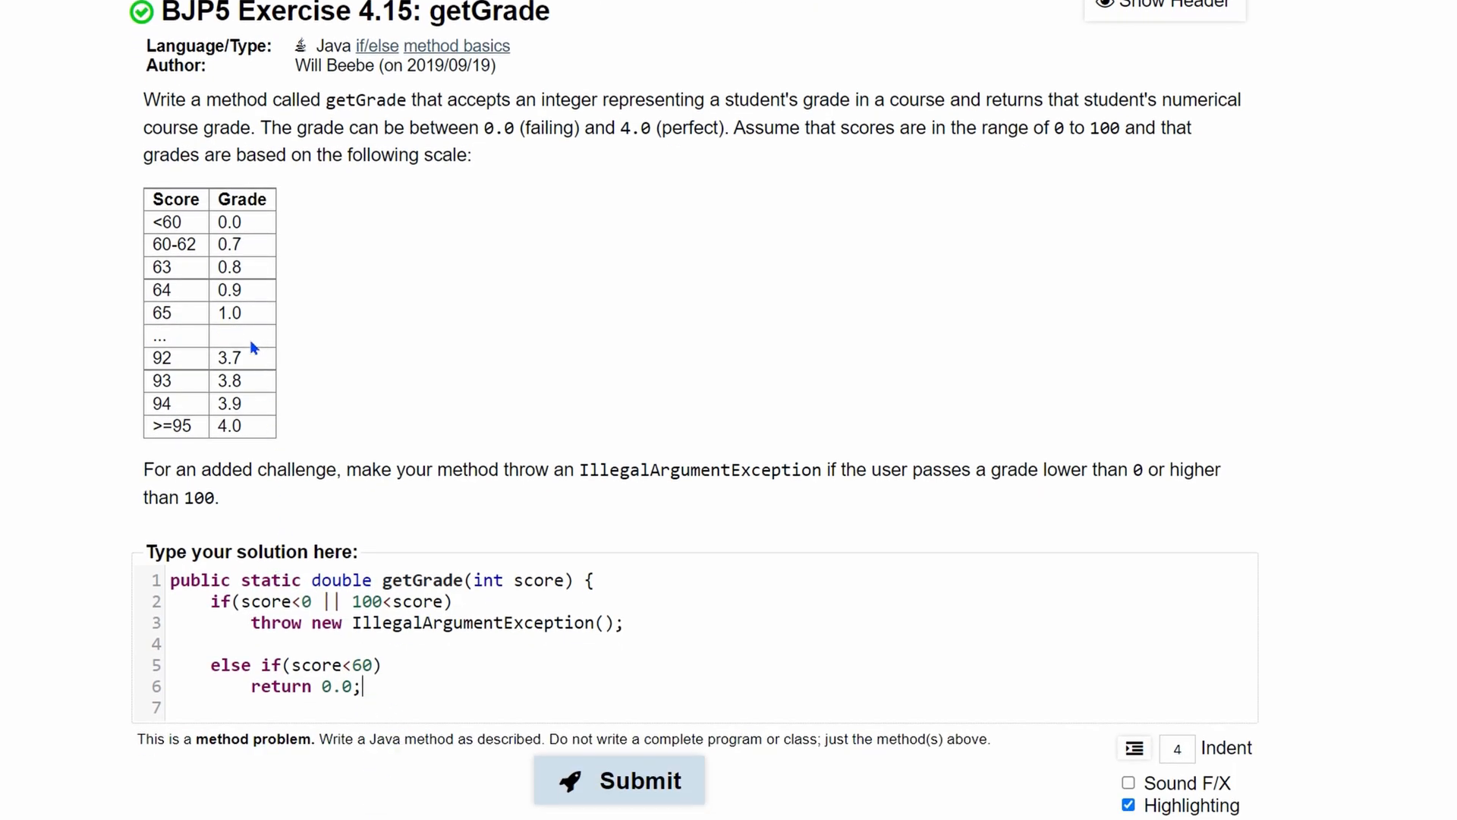
double_click(173, 243)
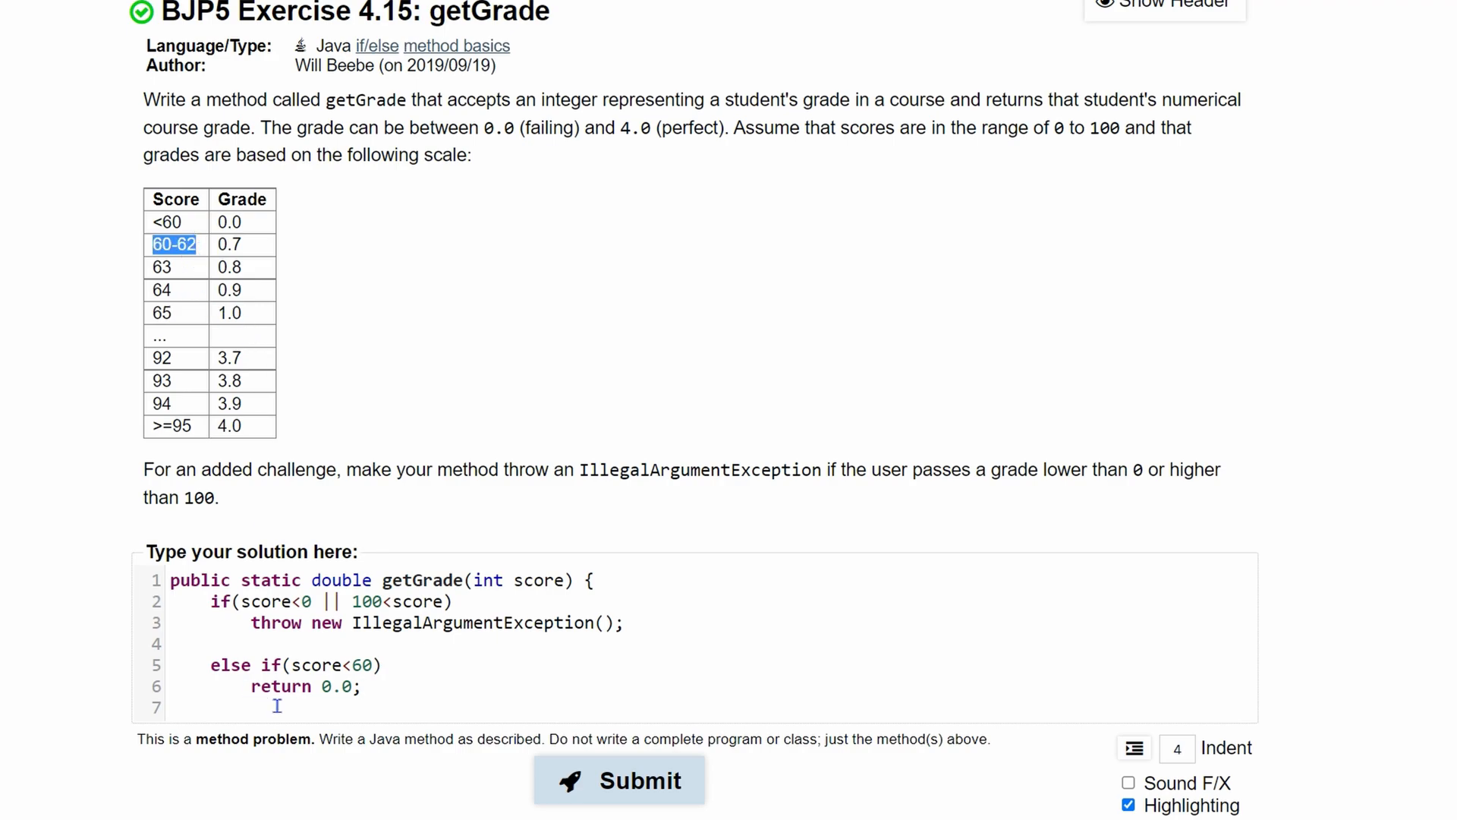
Write the condition 'else if(60<=score && score<=62)' on a new line
key("enter")
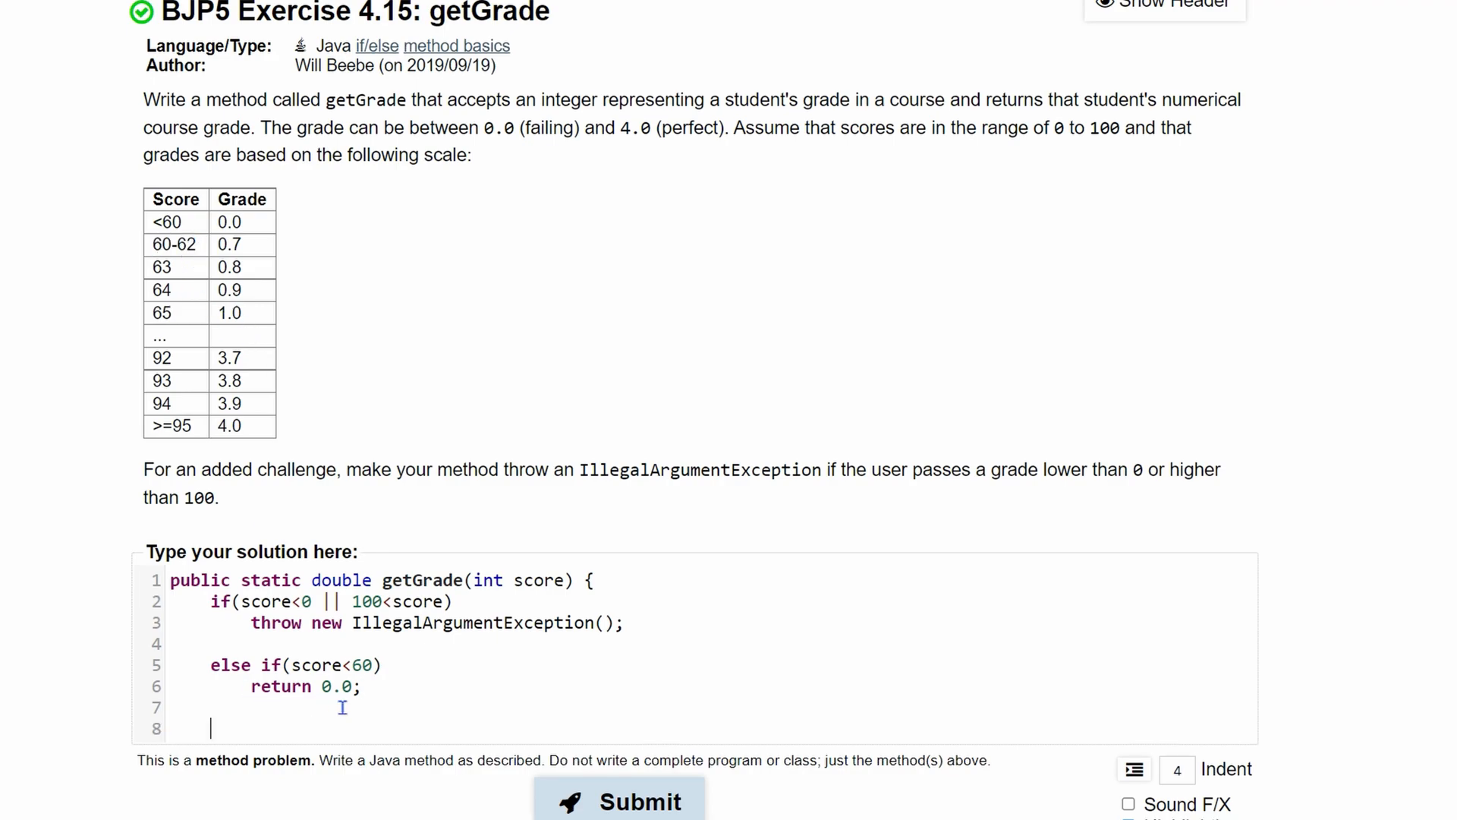
type("else if")
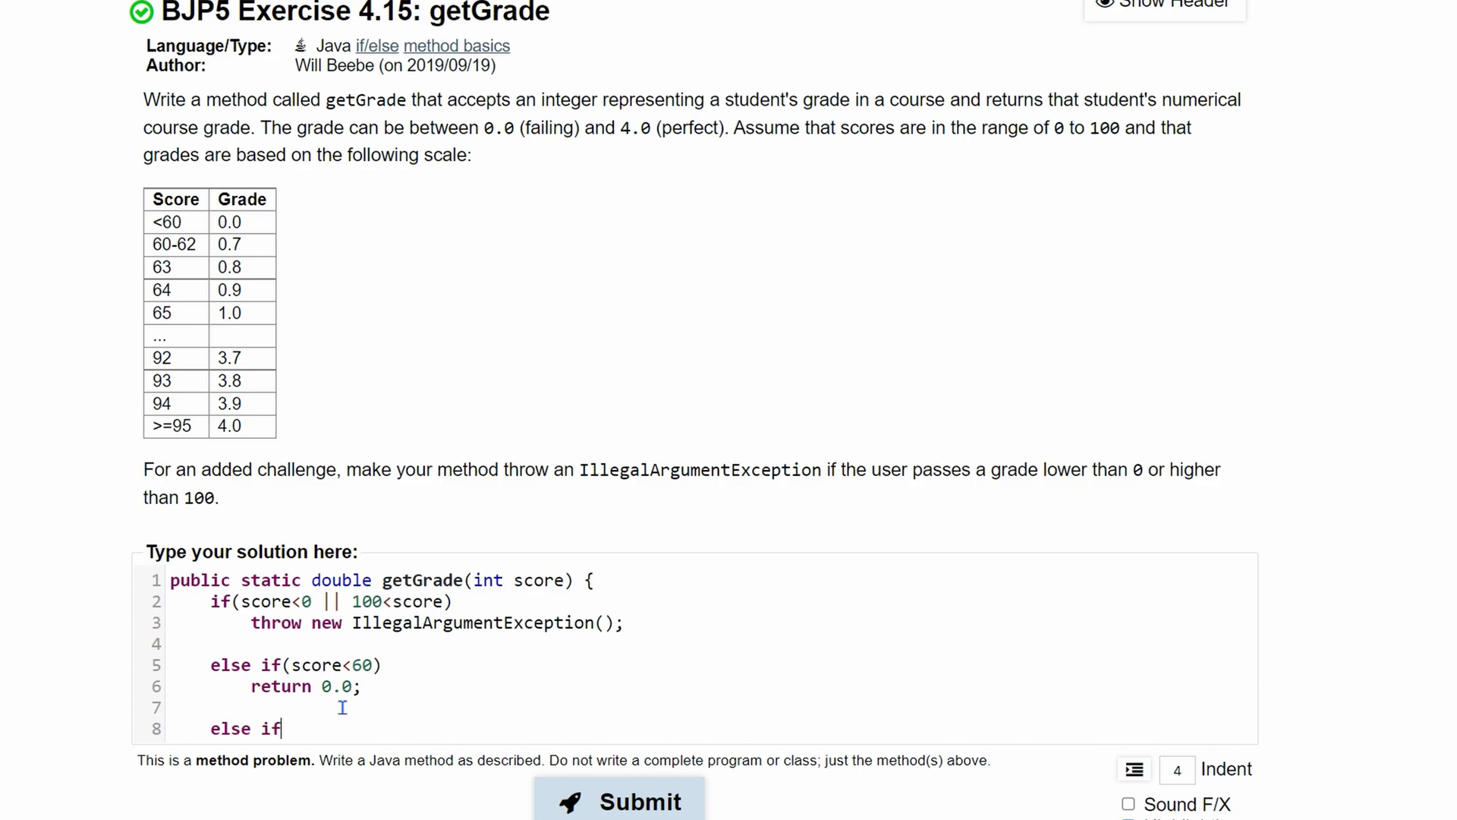
type("(")
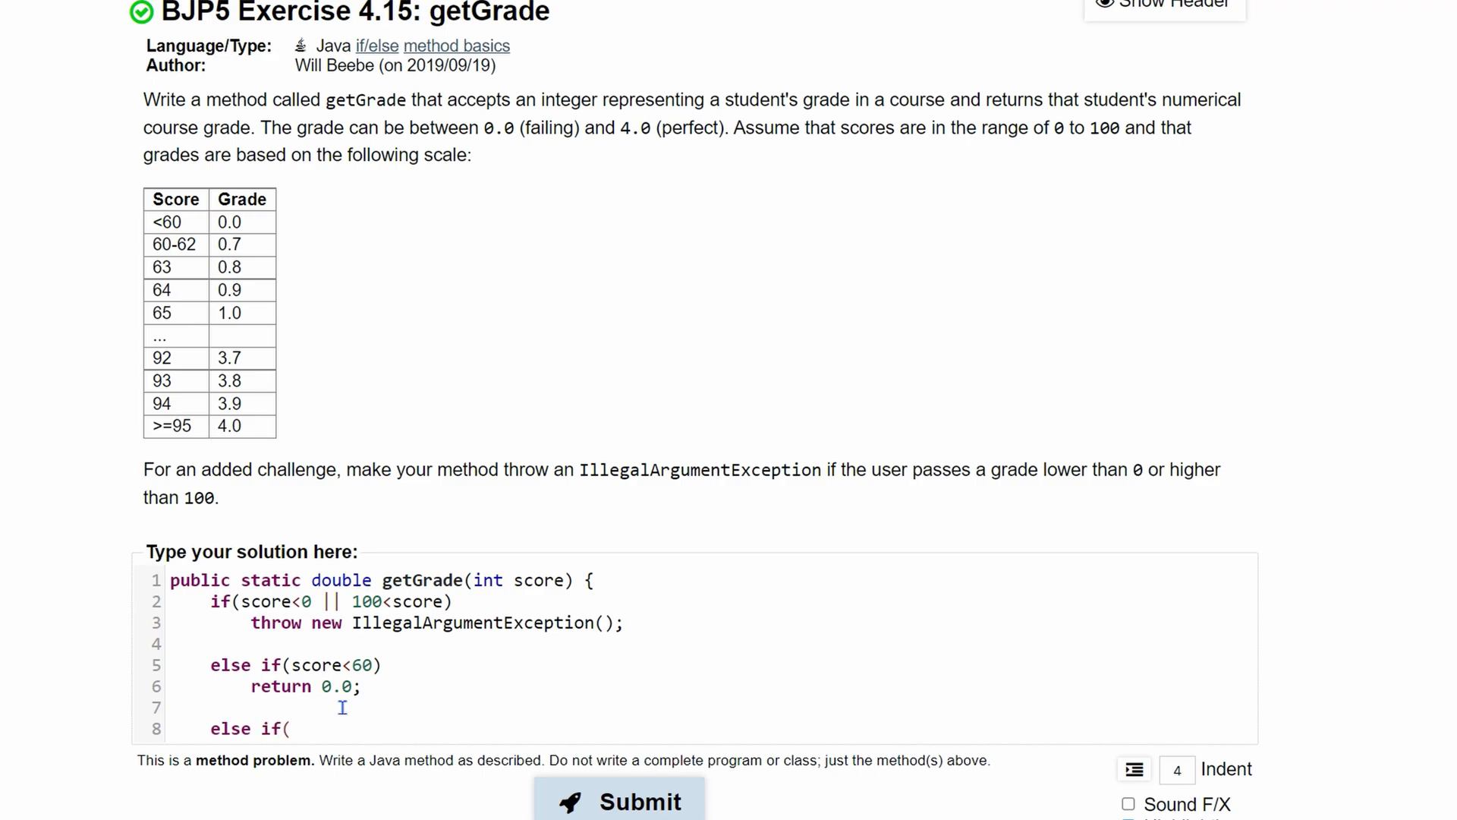
type("60")
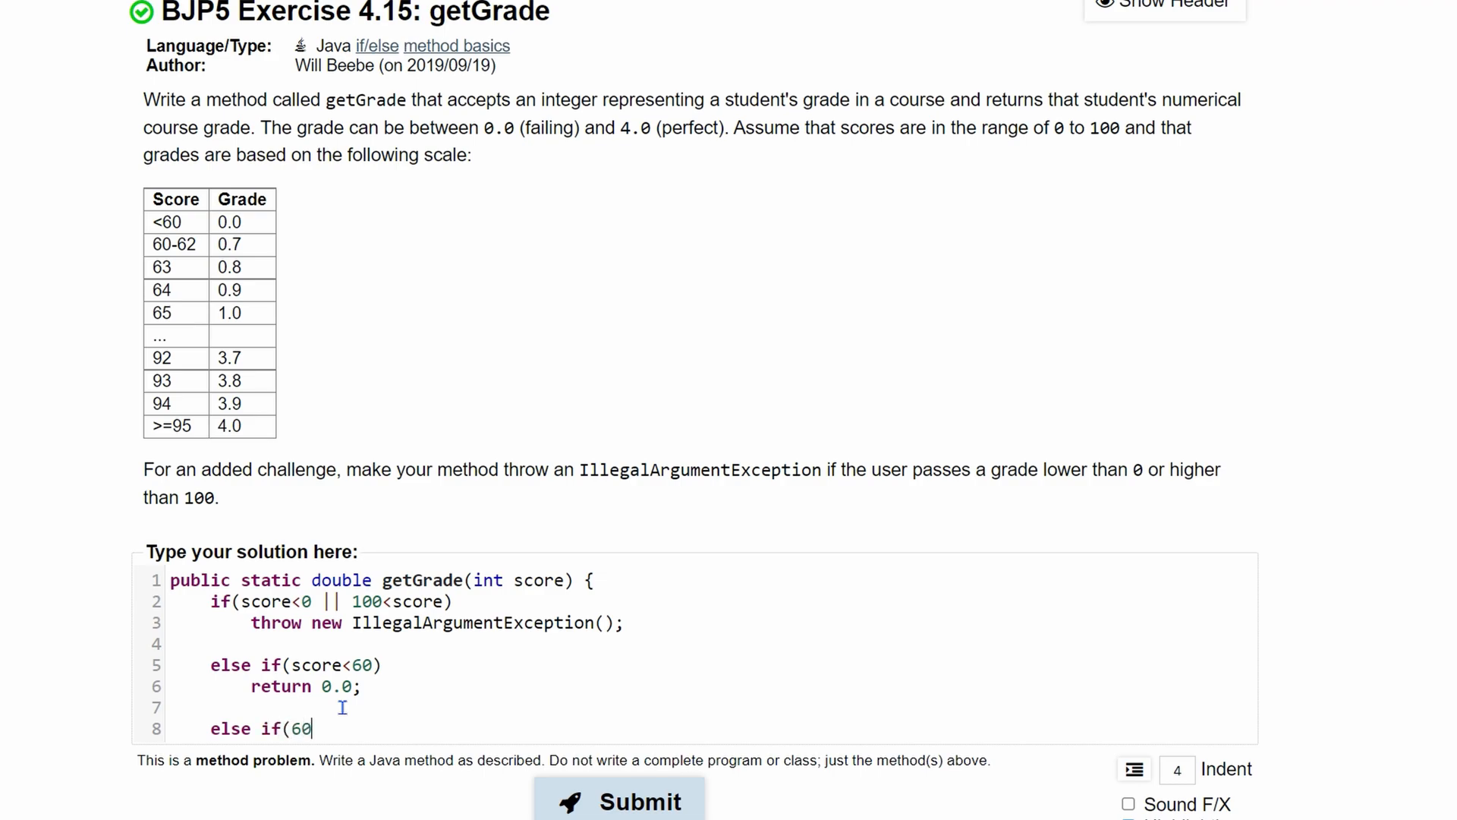
type("<=sc")
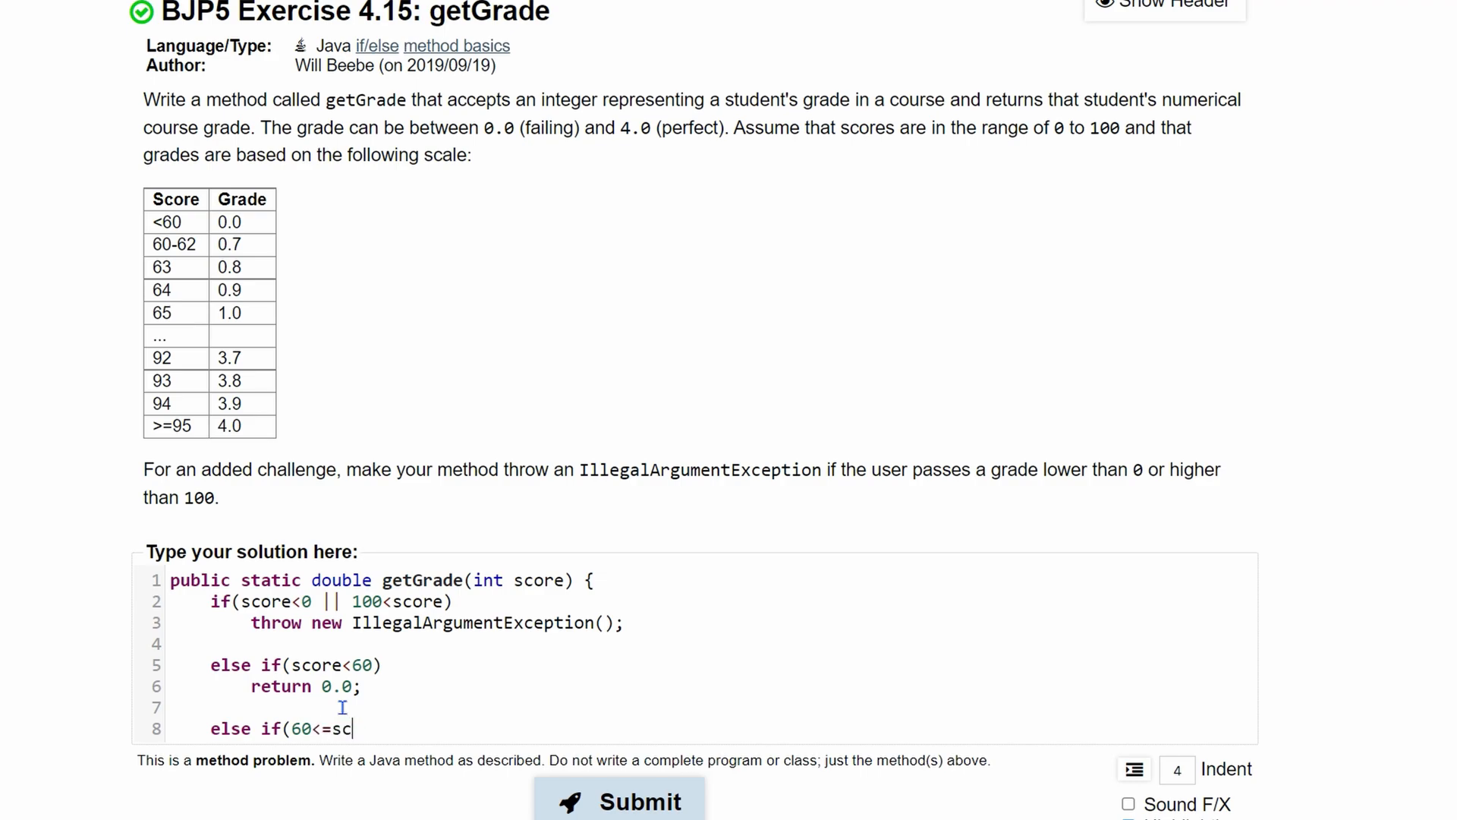
type("ore")
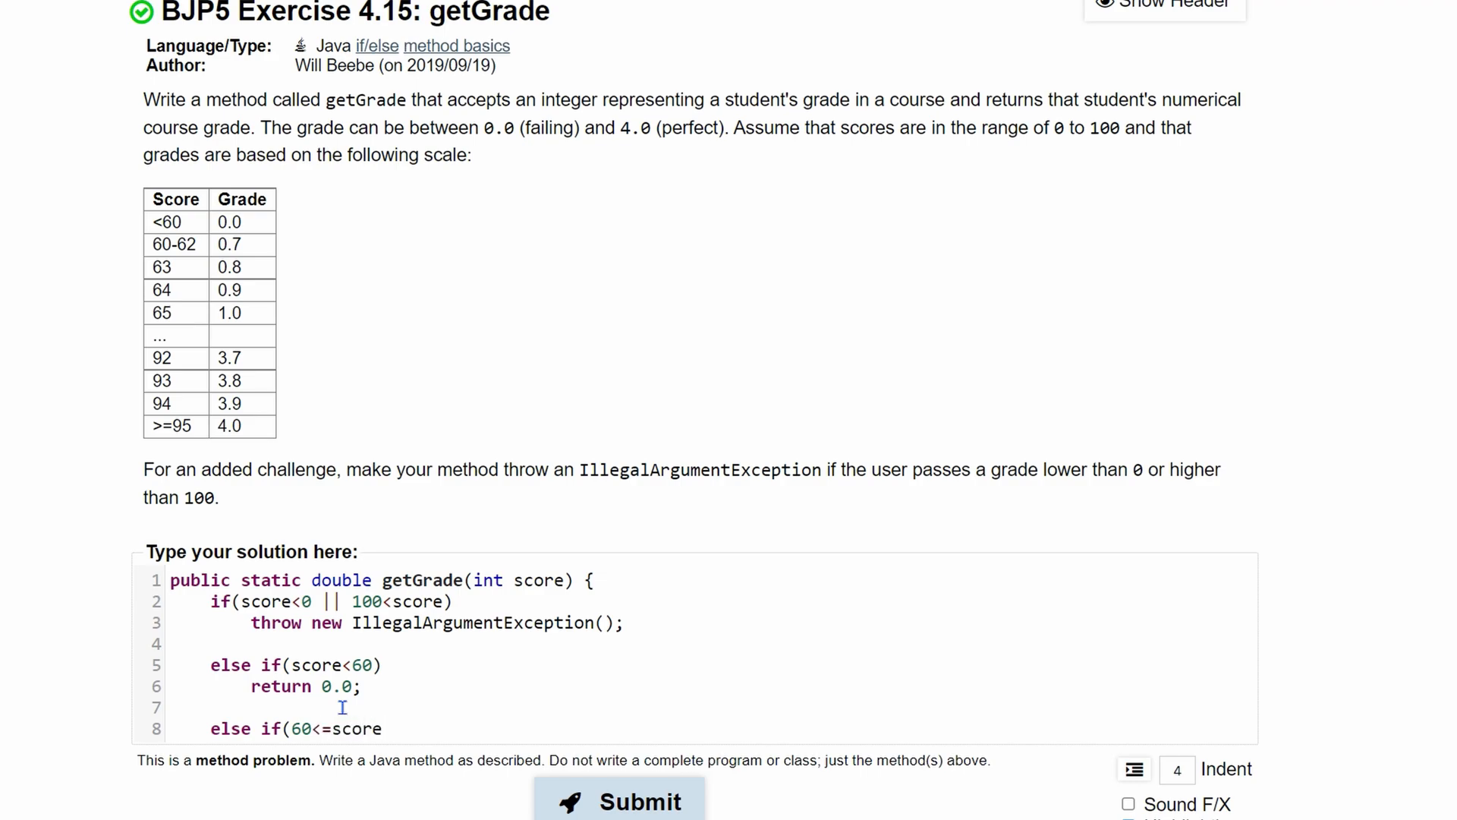
type("&&")
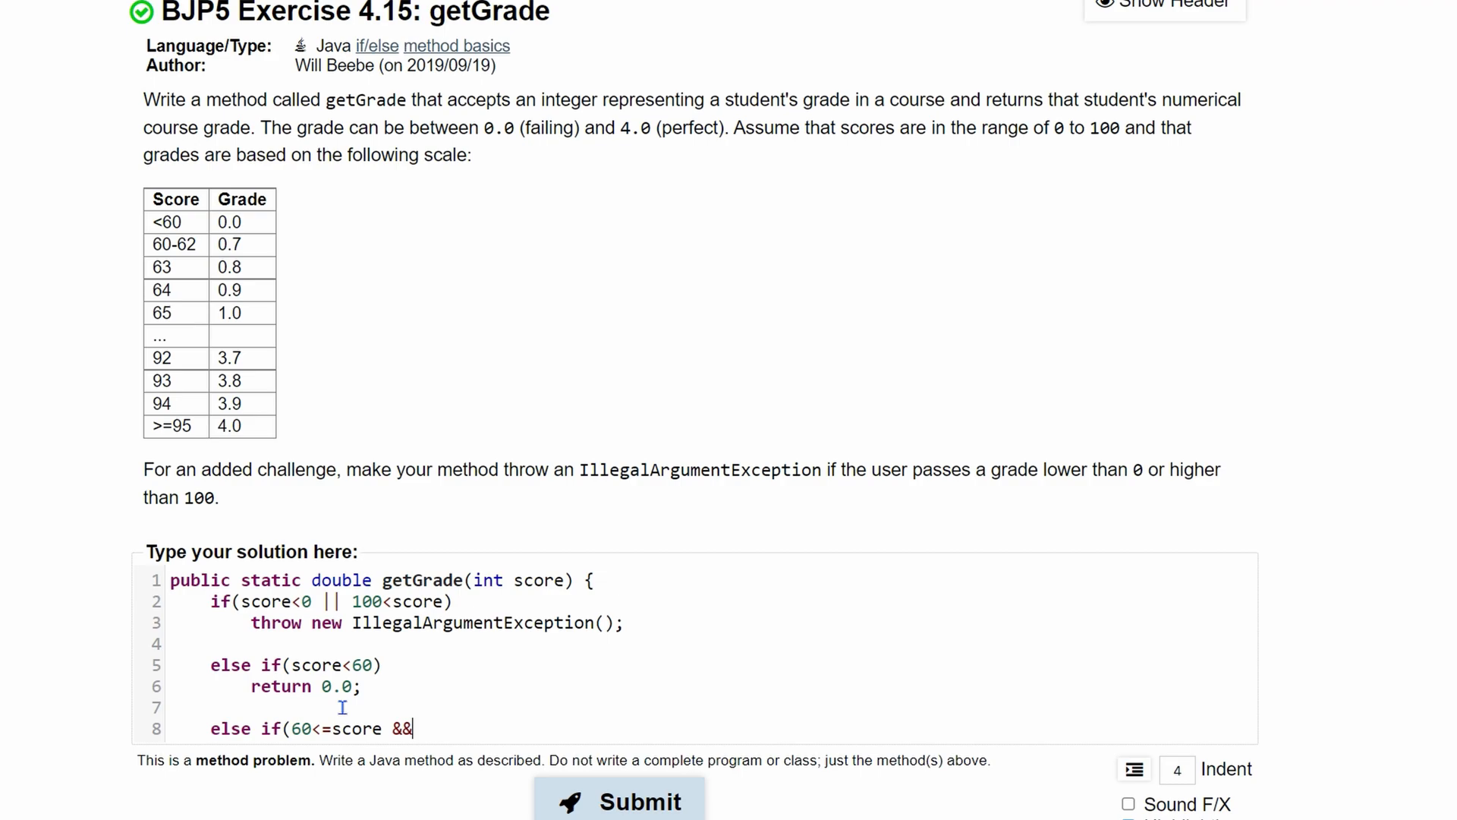
type("s")
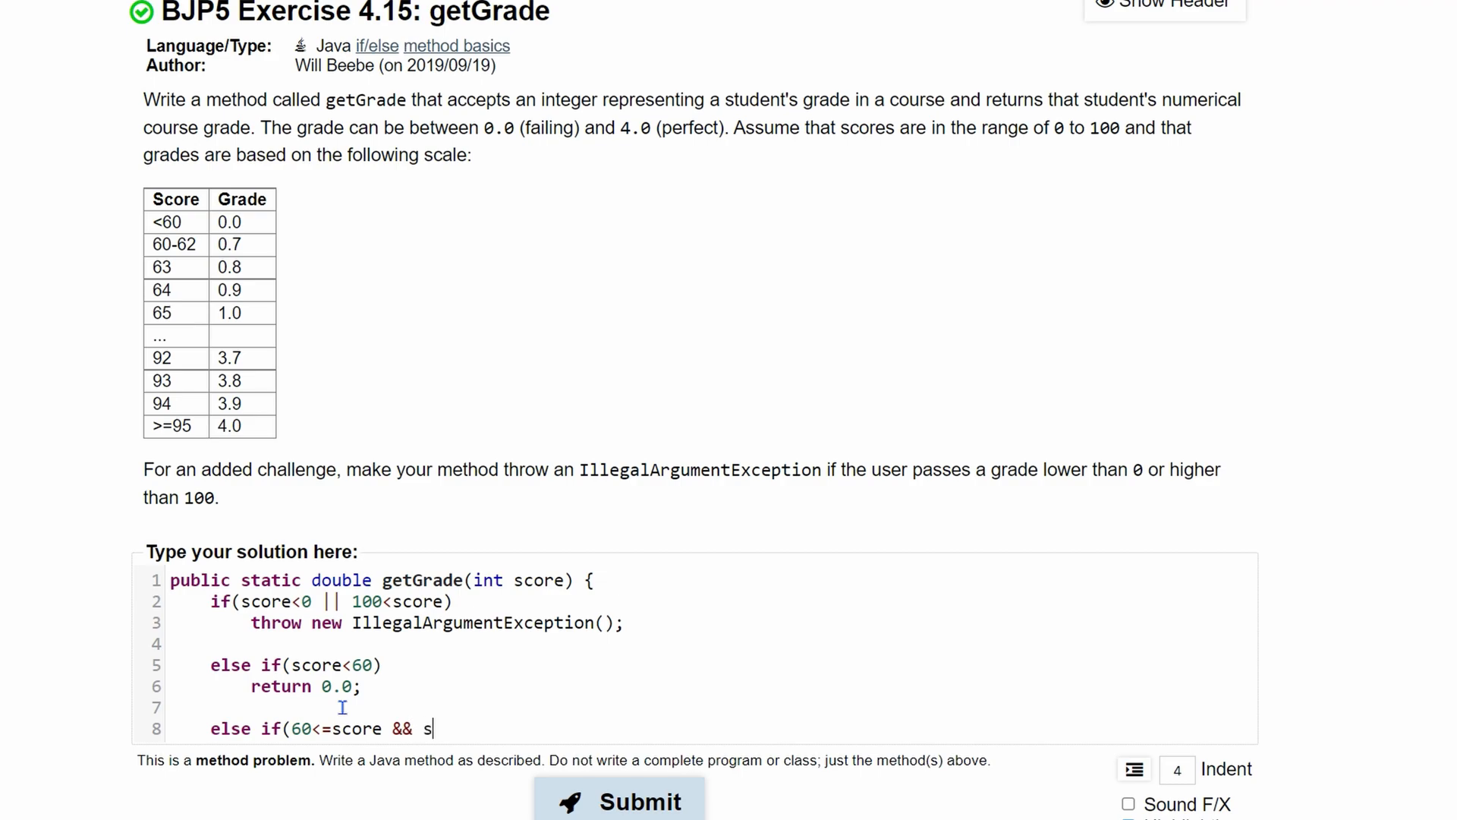
type("core<=")
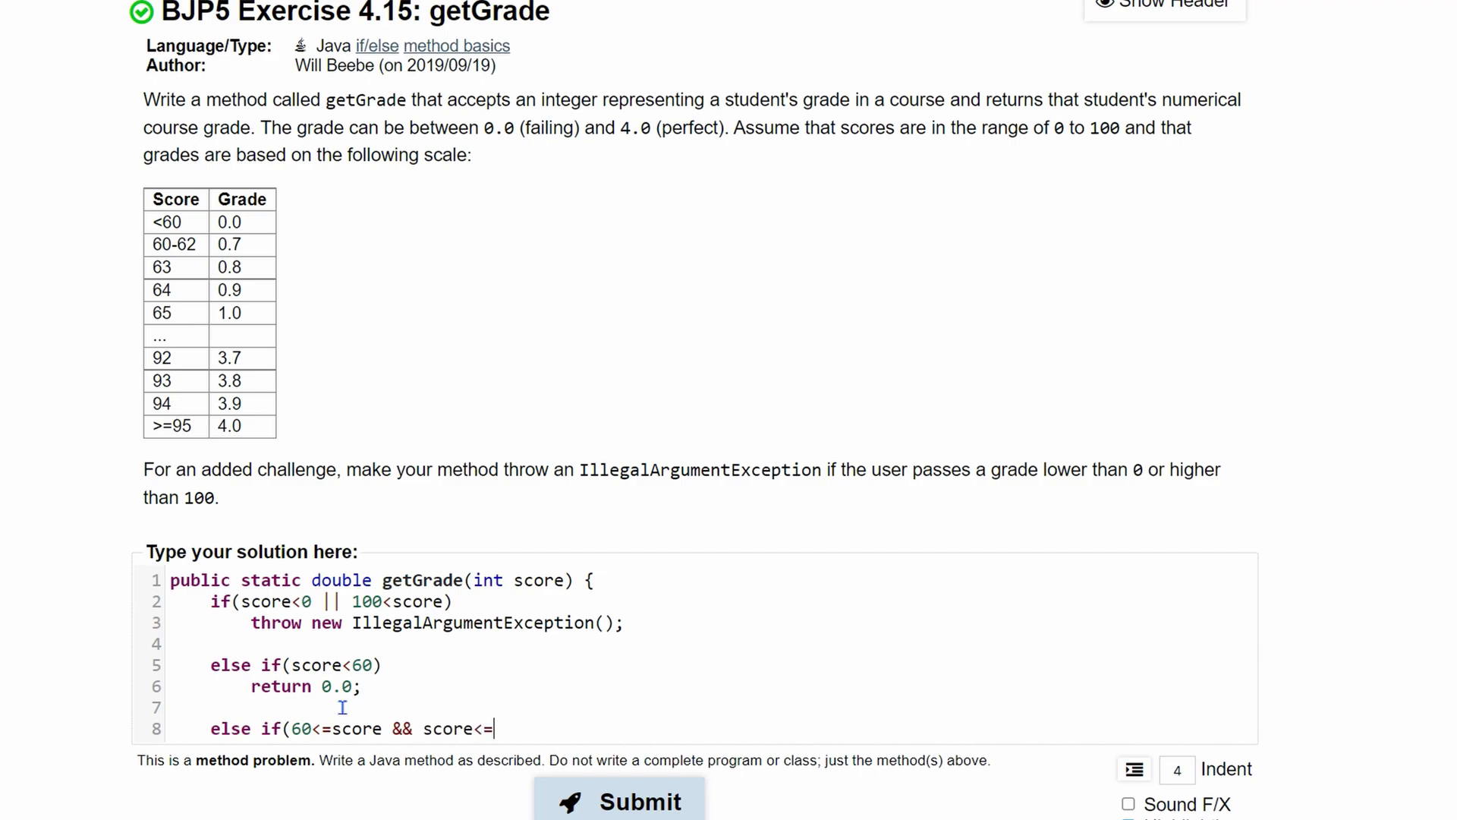
type("62)")
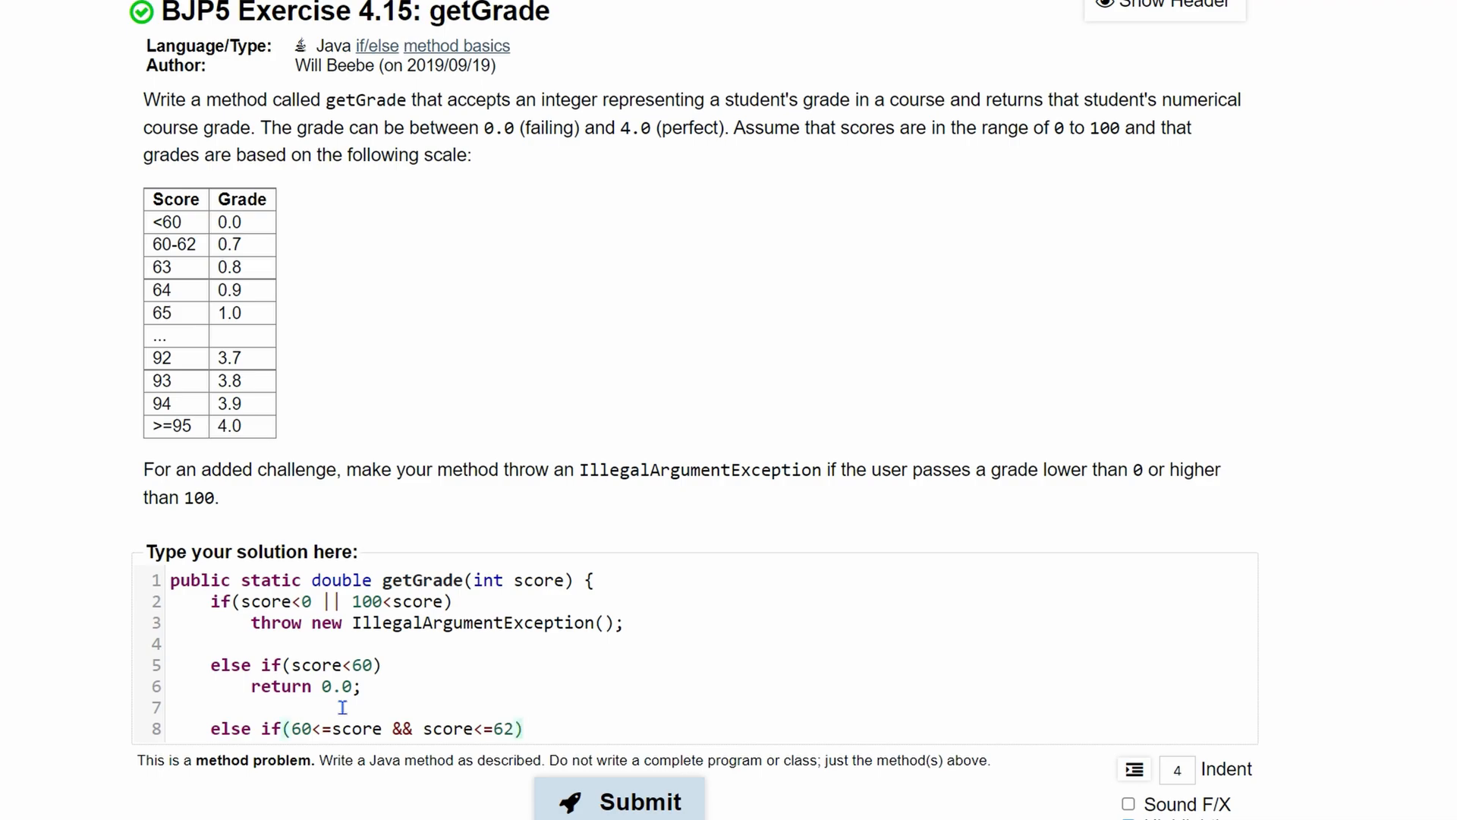
Make that branch return 0.7
type("return")
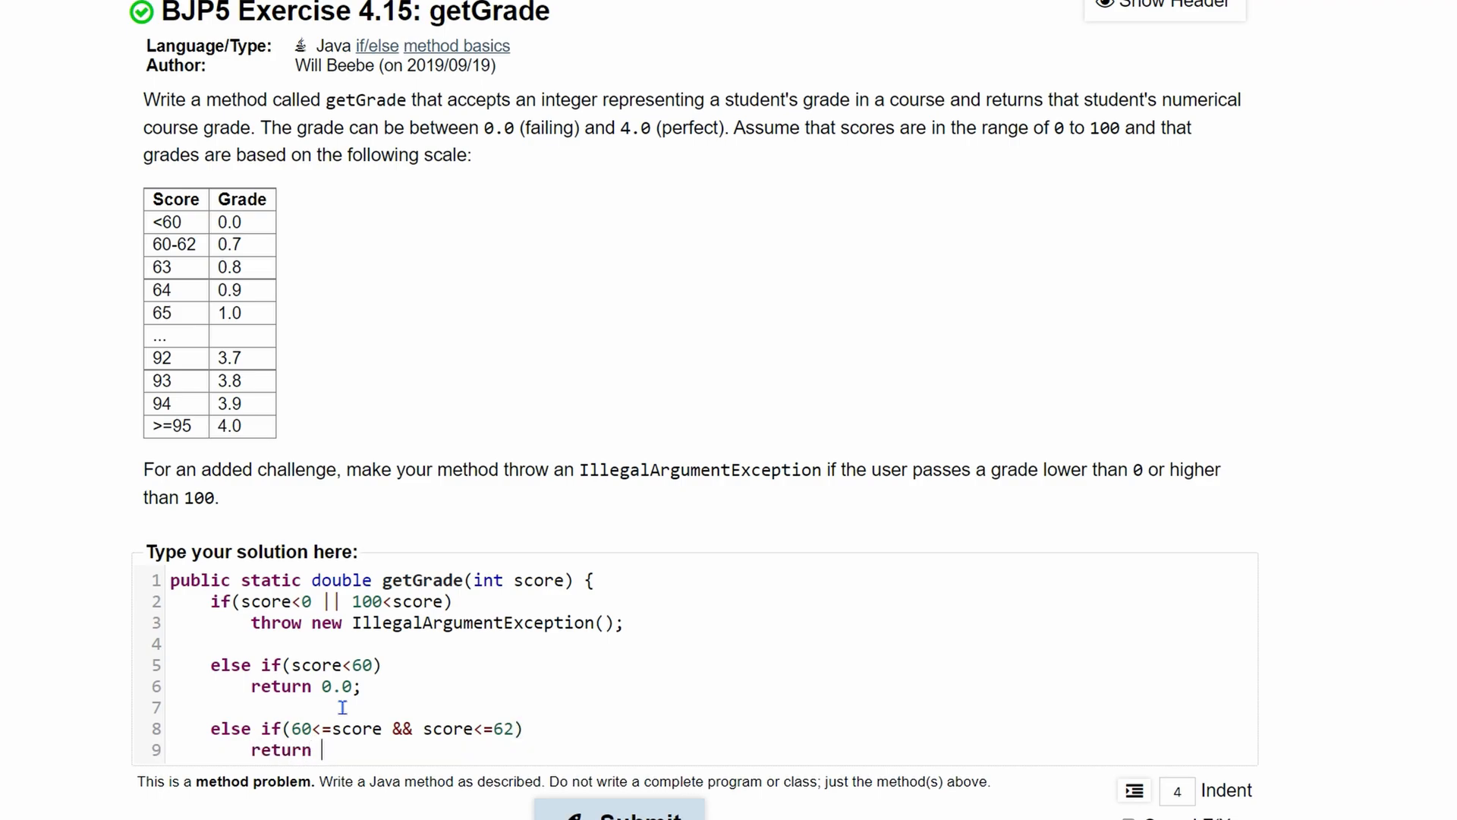
type("0.7;")
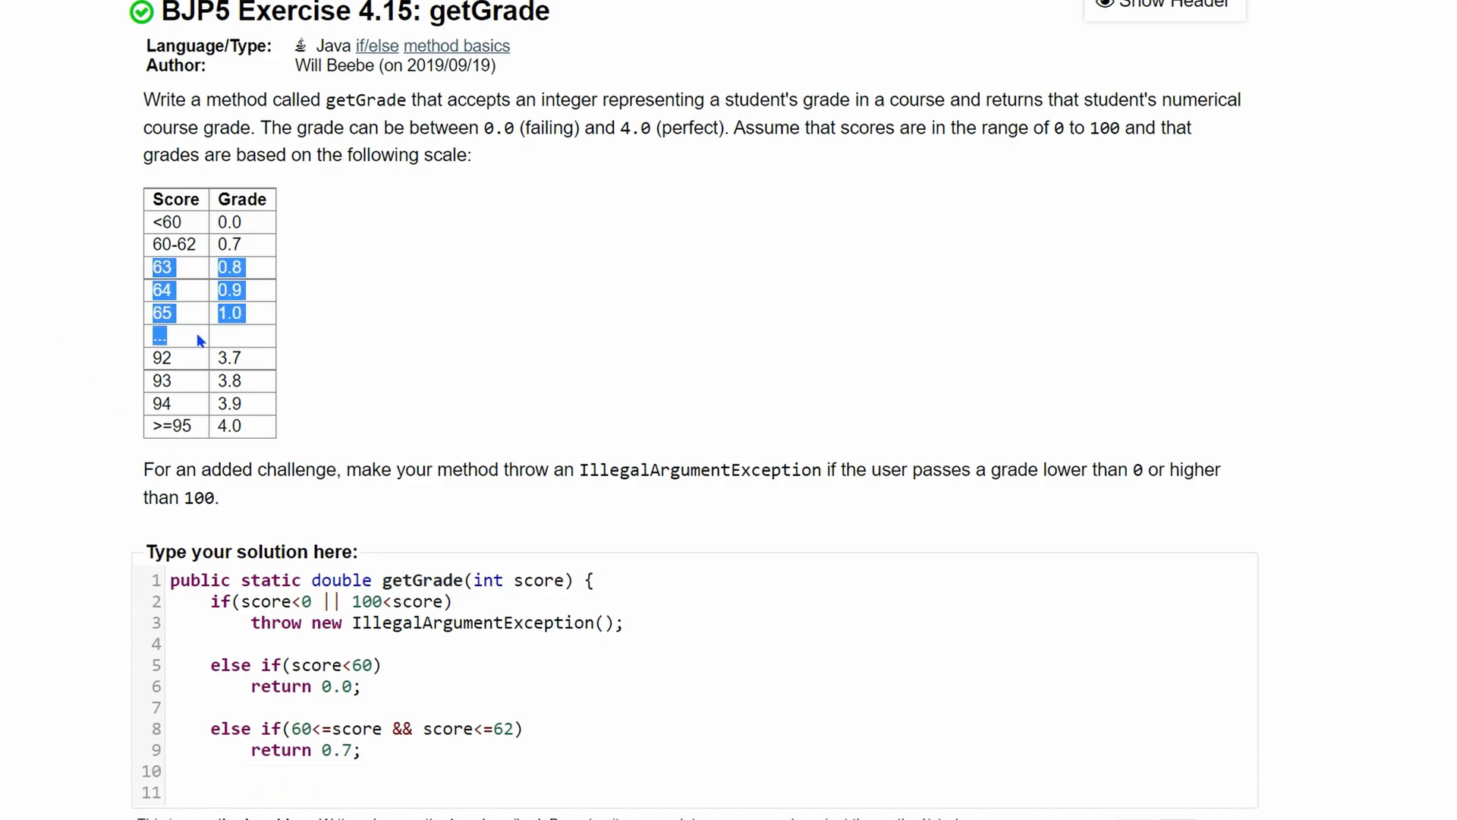
Add a final 'else' commented '//>=95' after checking the >=95 entry in the scale
left_click(231, 267)
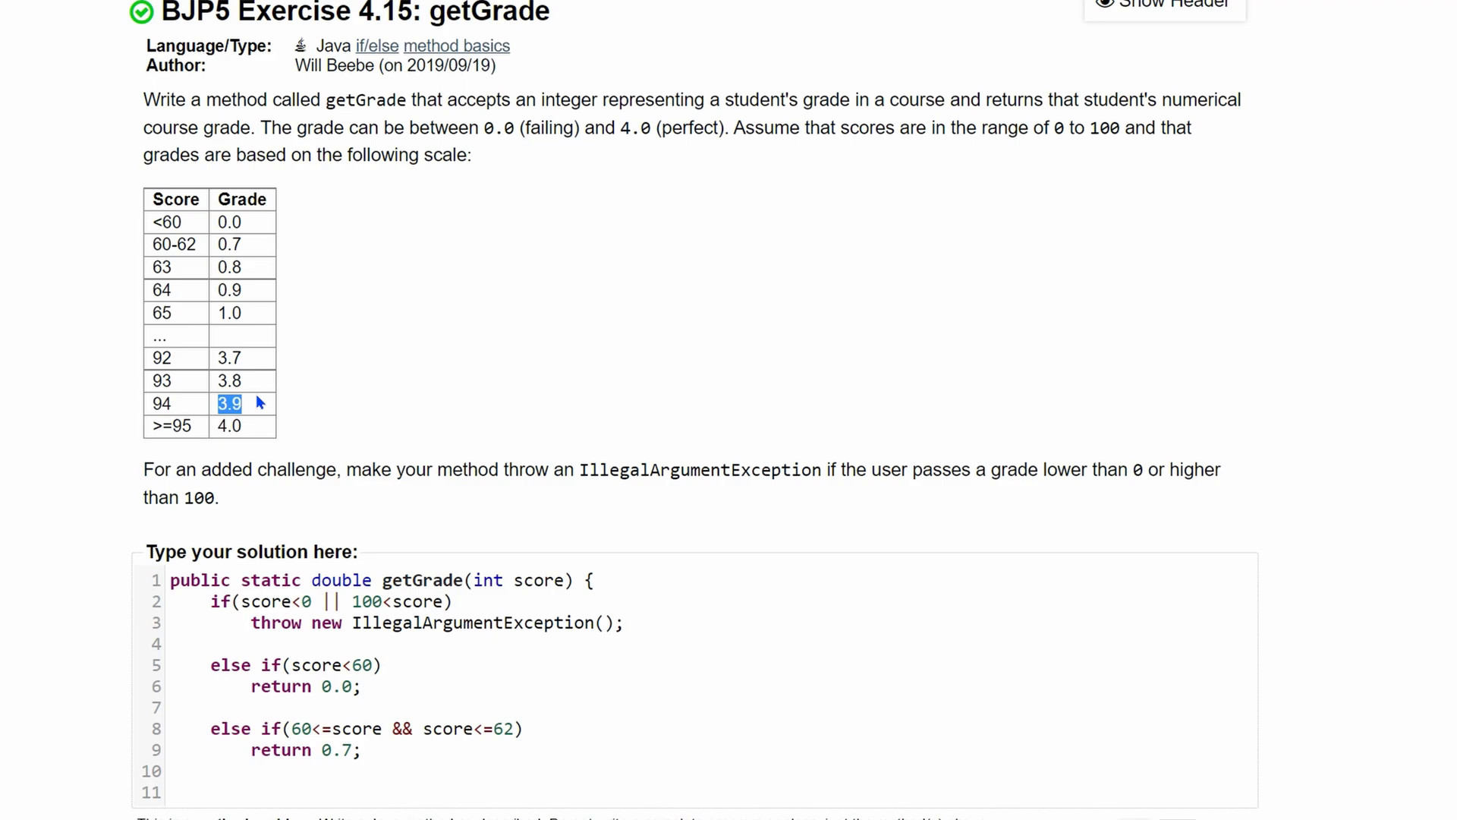
mouse_move(255, 351)
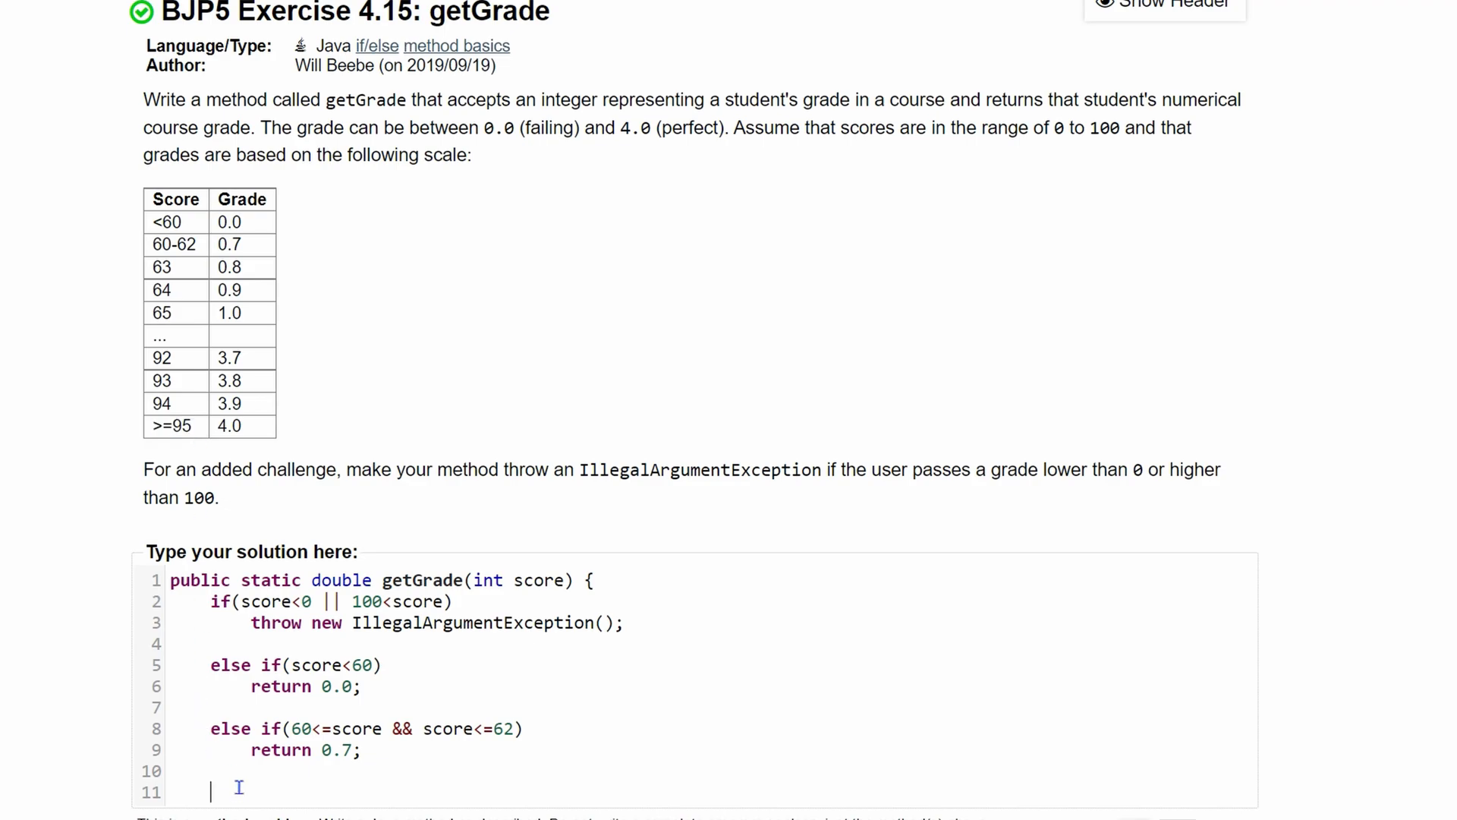
type("else")
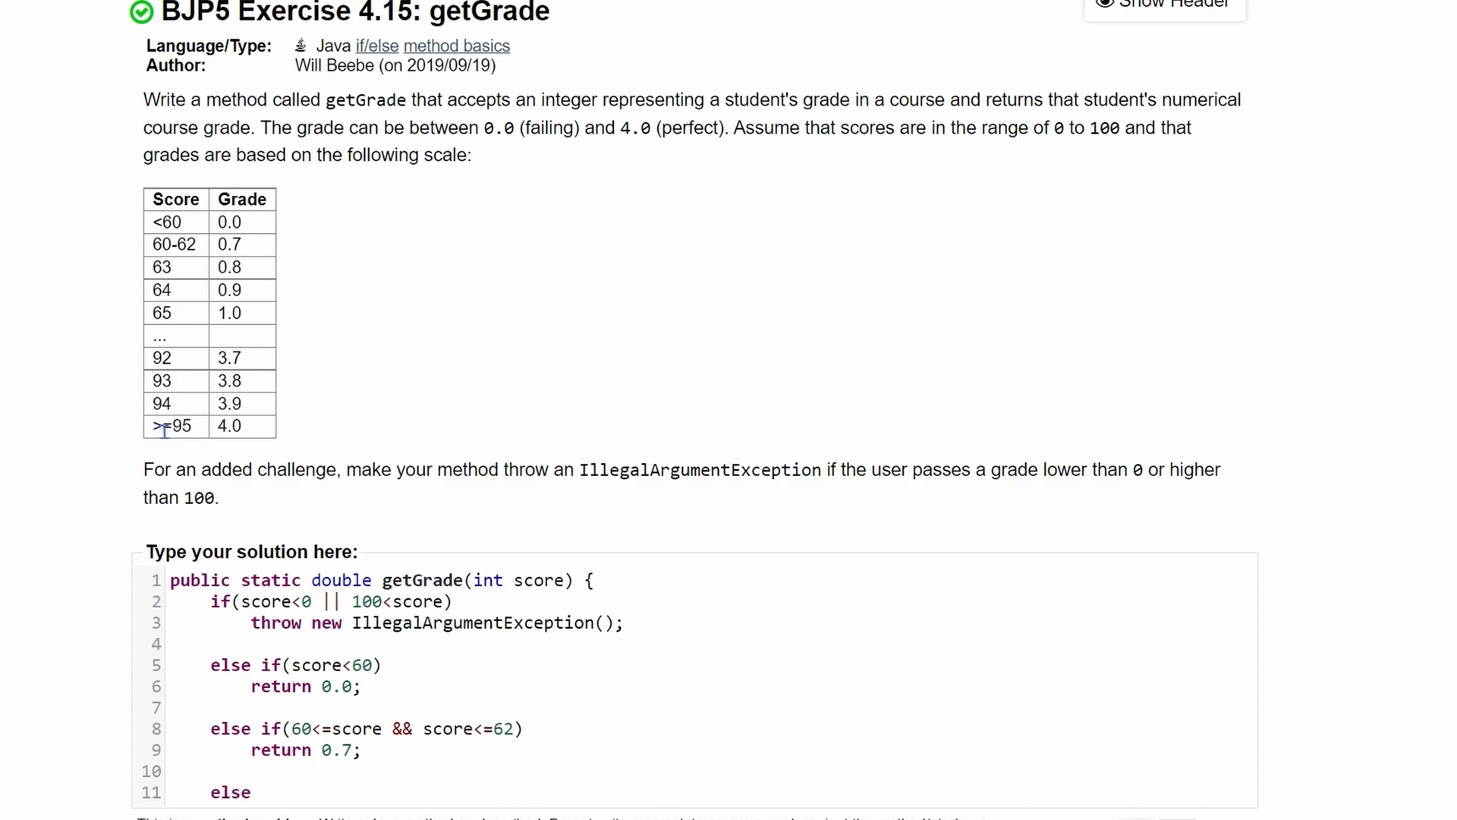
double_click(171, 425)
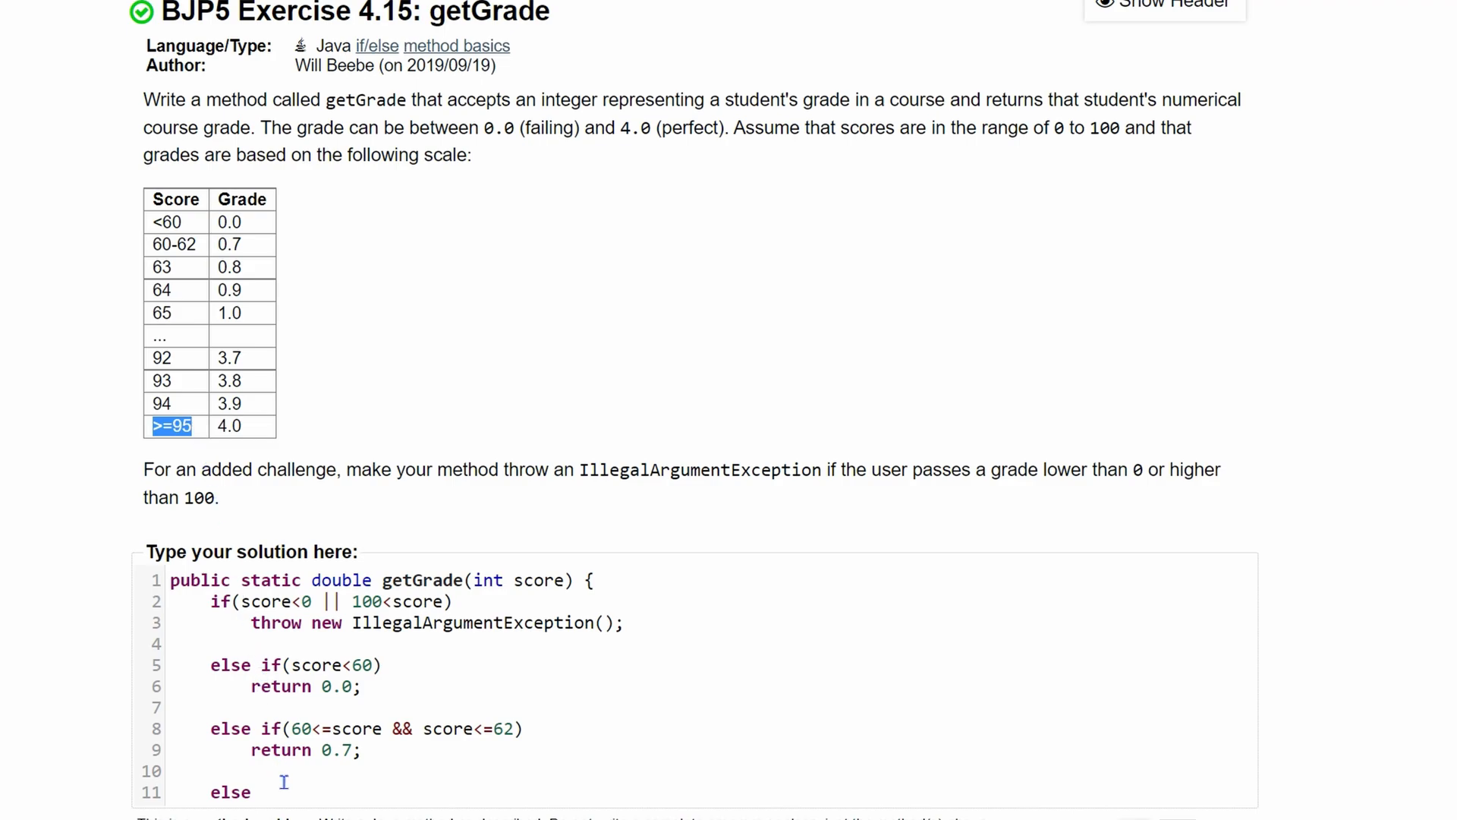
type("//>=95")
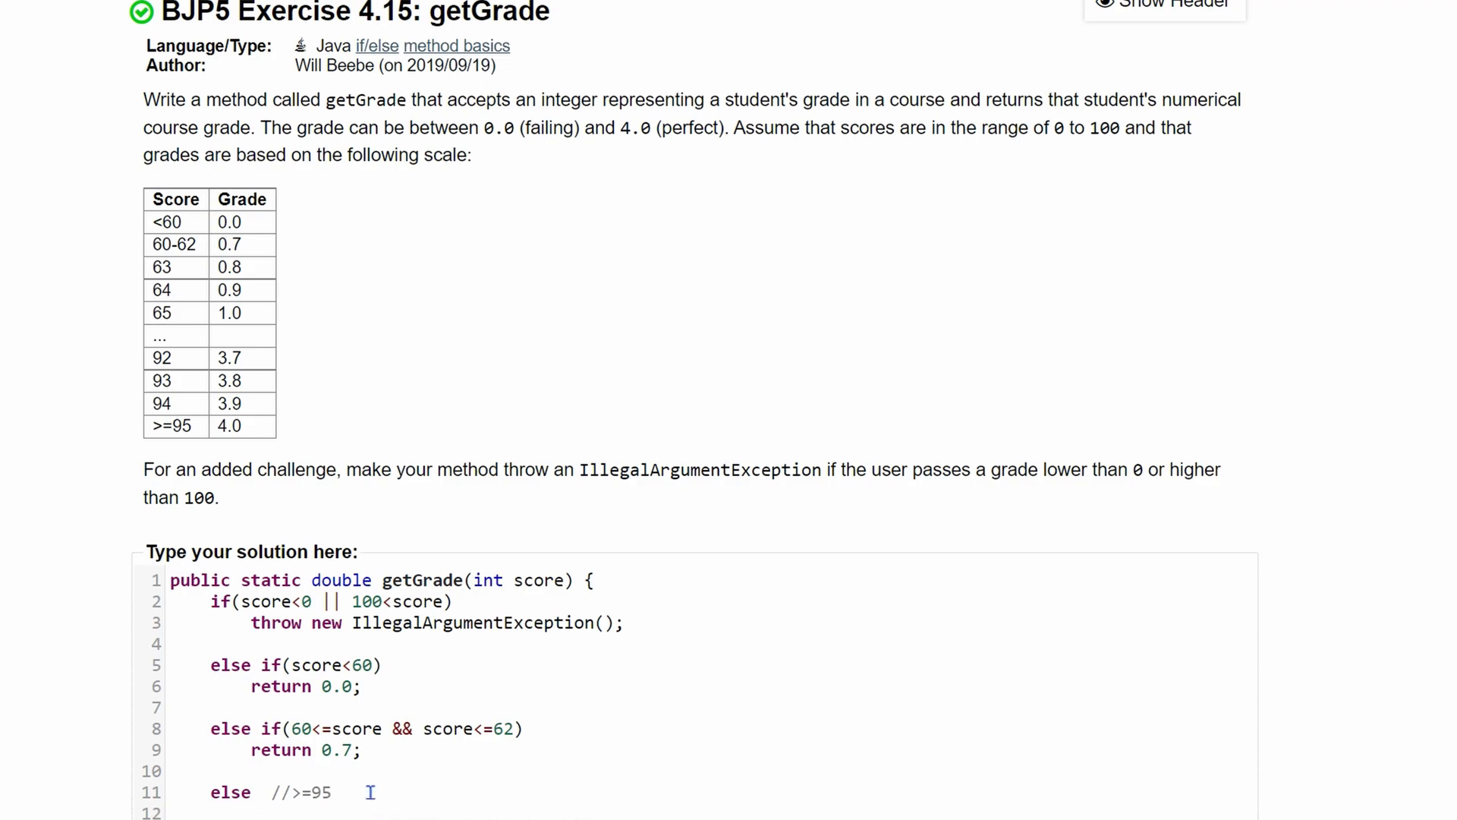
Have the final else branch return 4.0
scroll("down", 3)
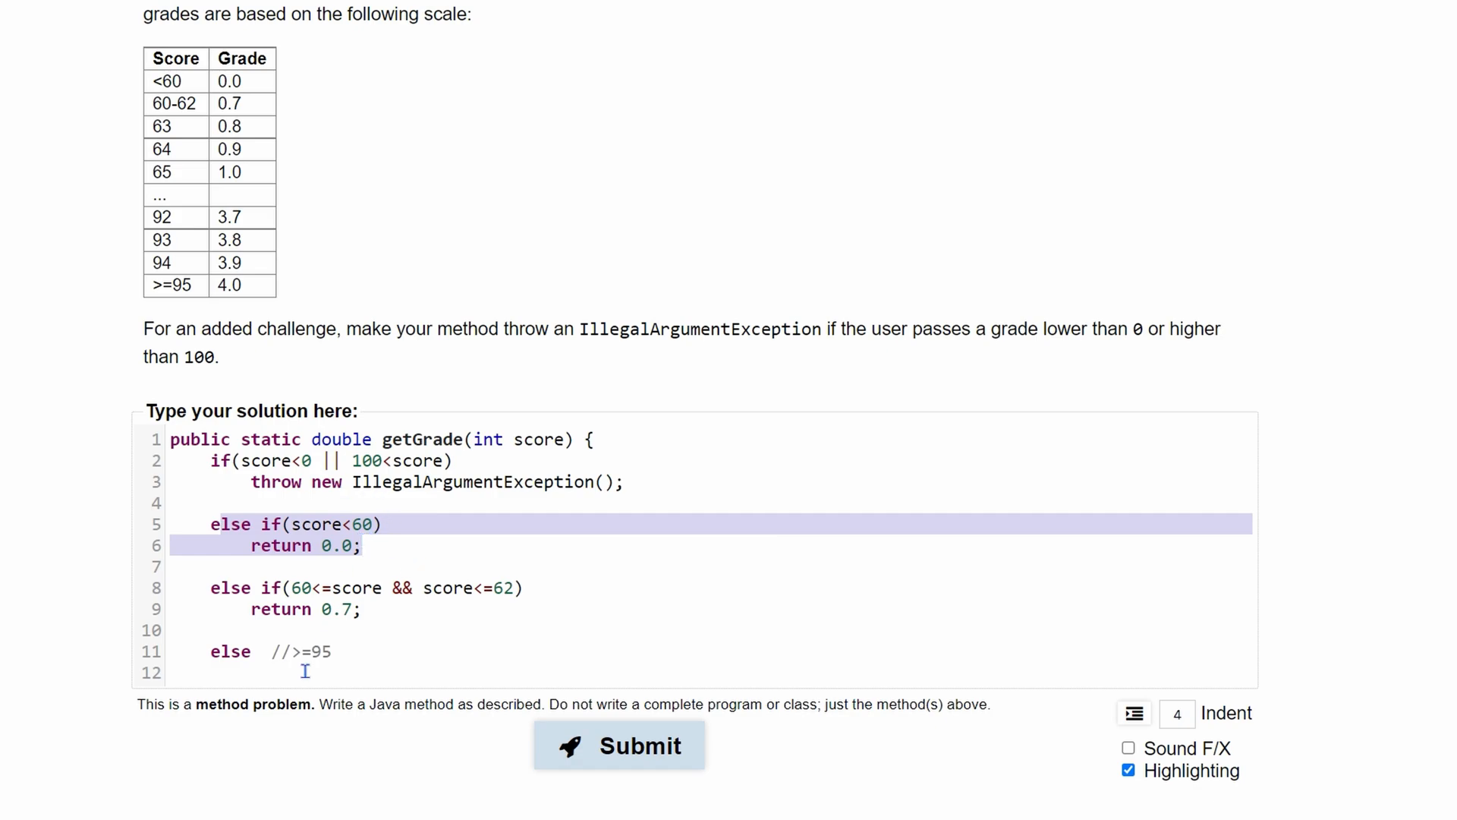
type("return")
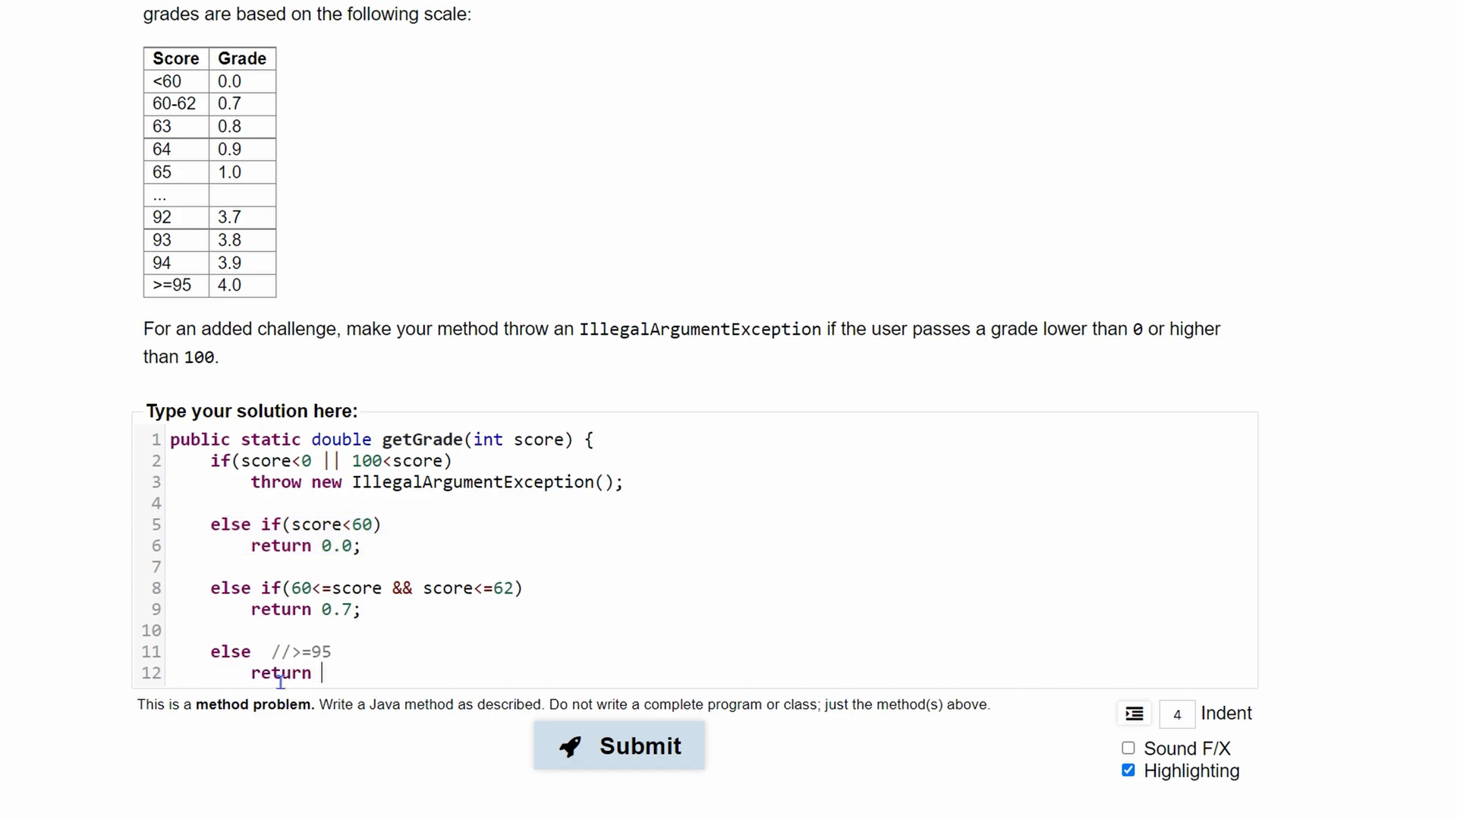
type("4.0")
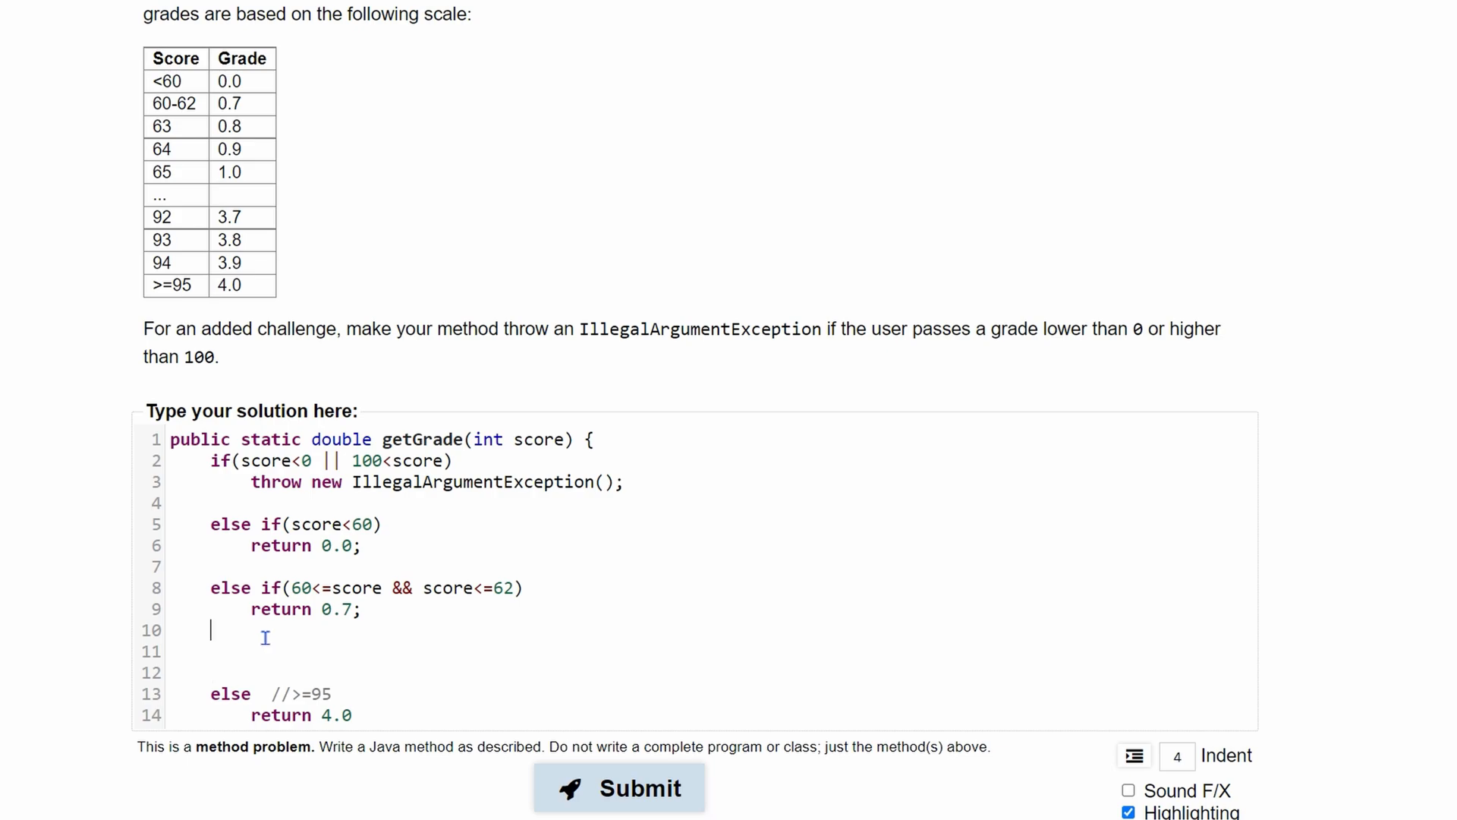
Write the condition 'else if(63<=score && score<=94)' ahead of the final else
type("else if(")
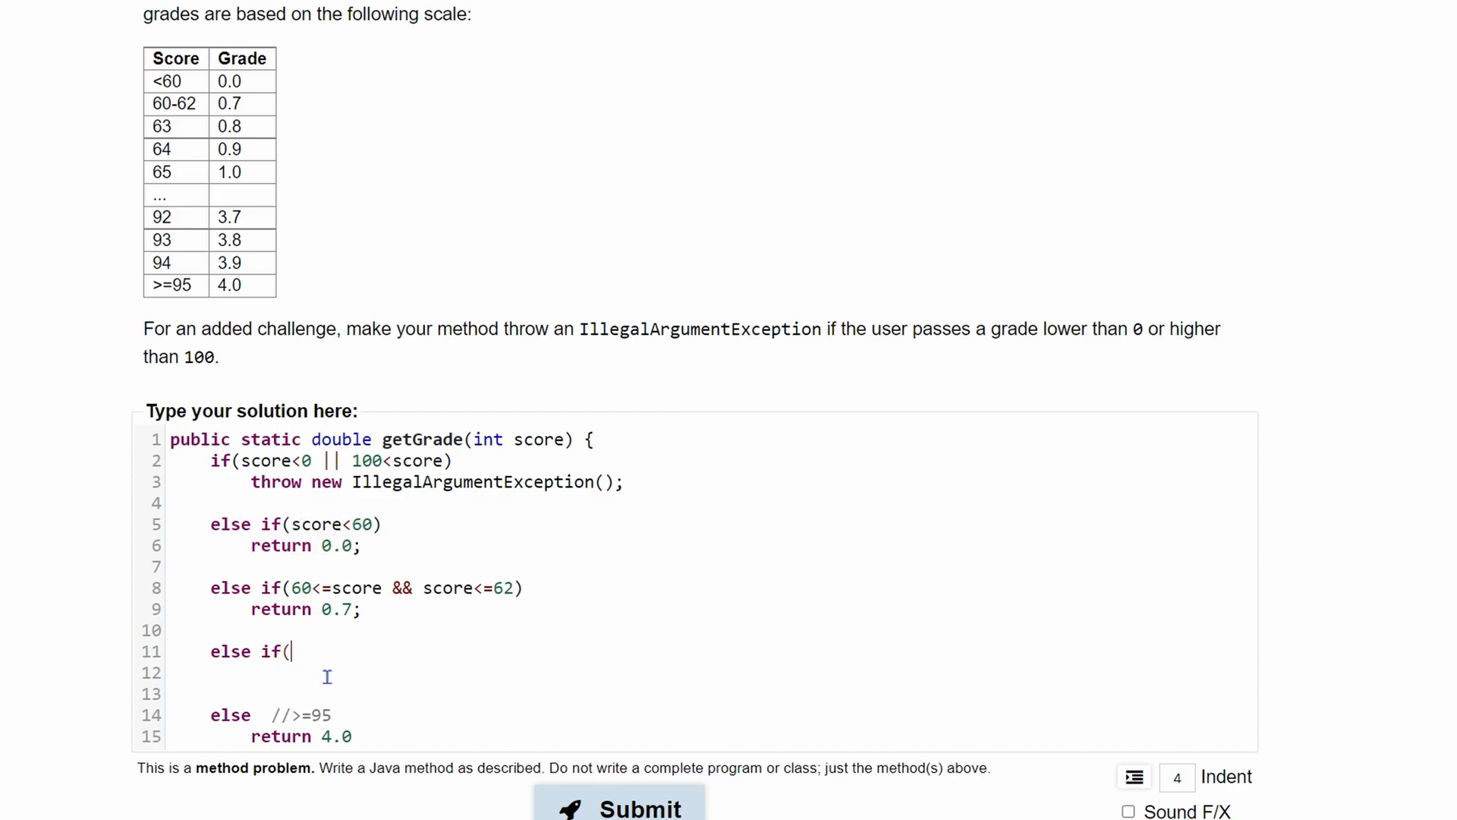
double_click(159, 126)
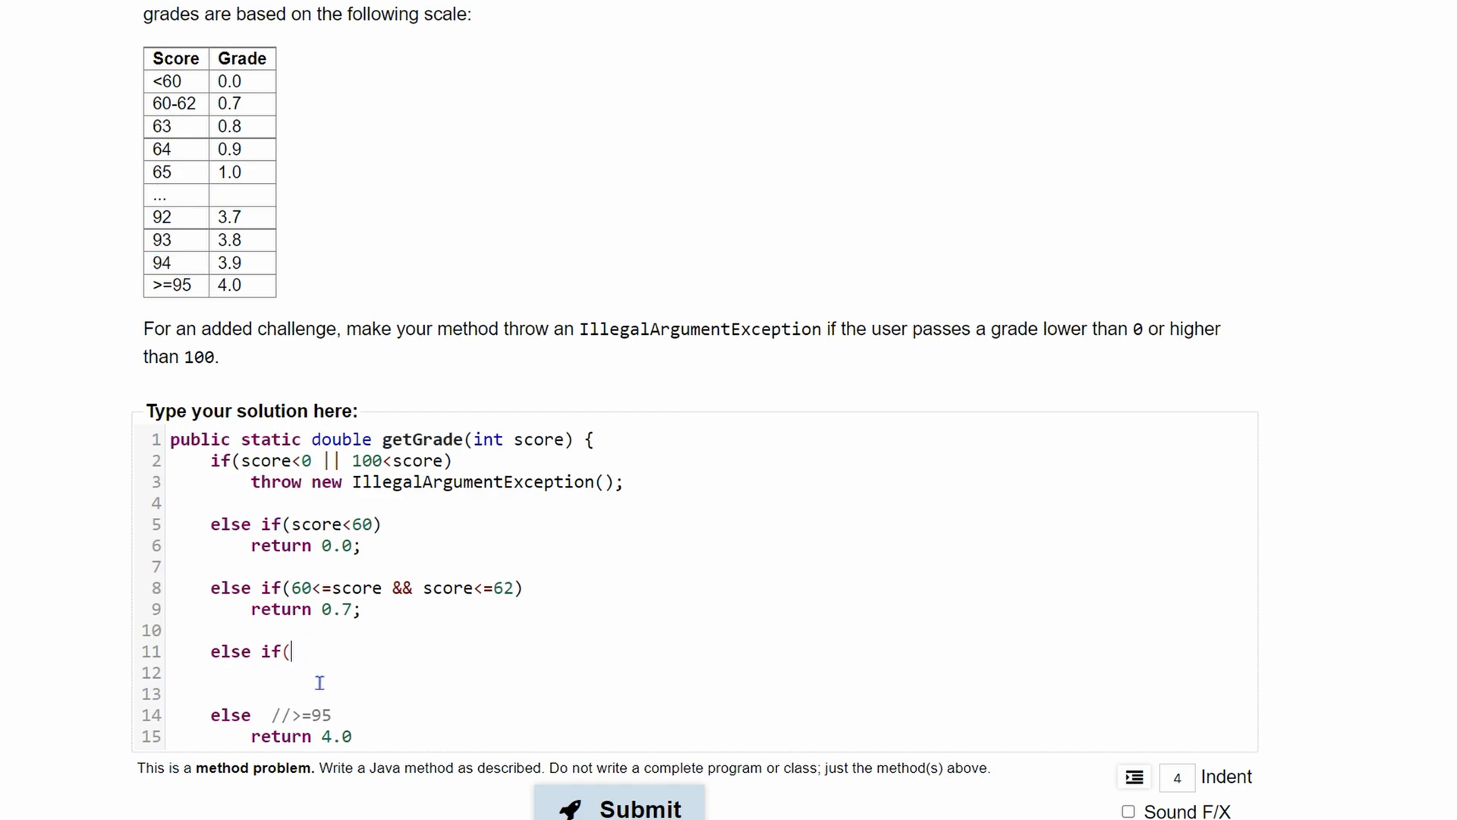
type("63")
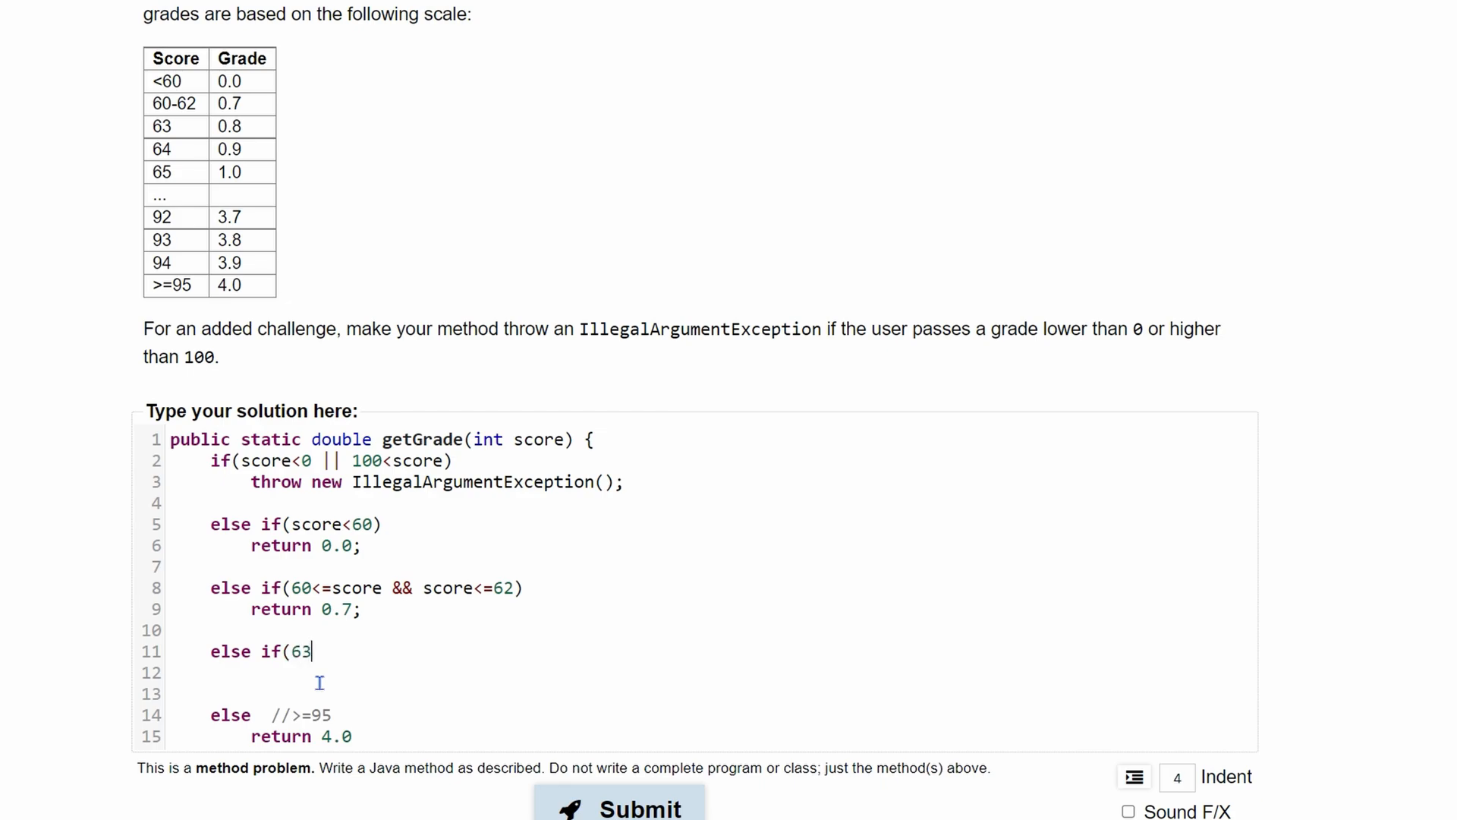
type("<=")
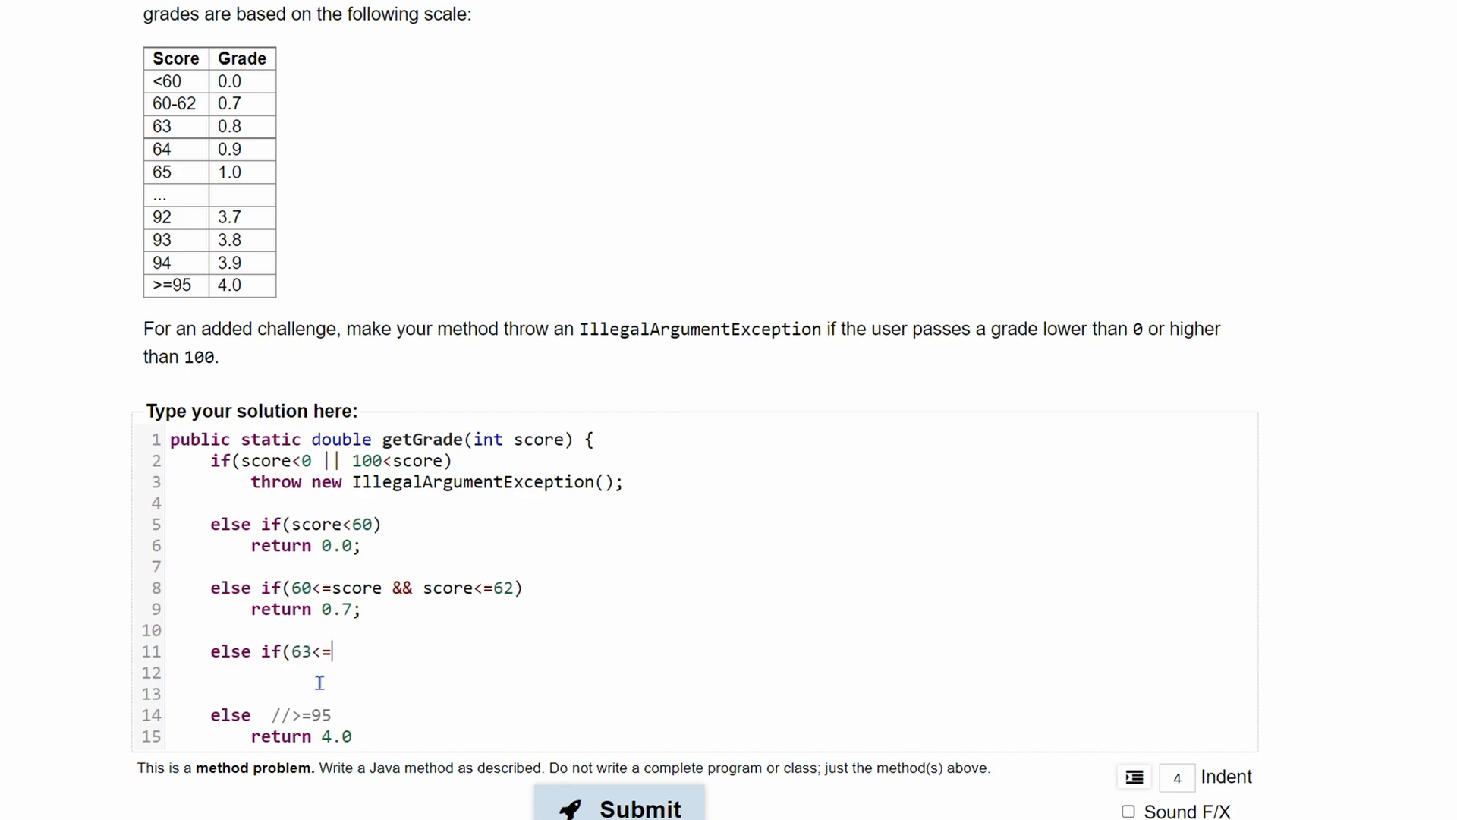
type("score")
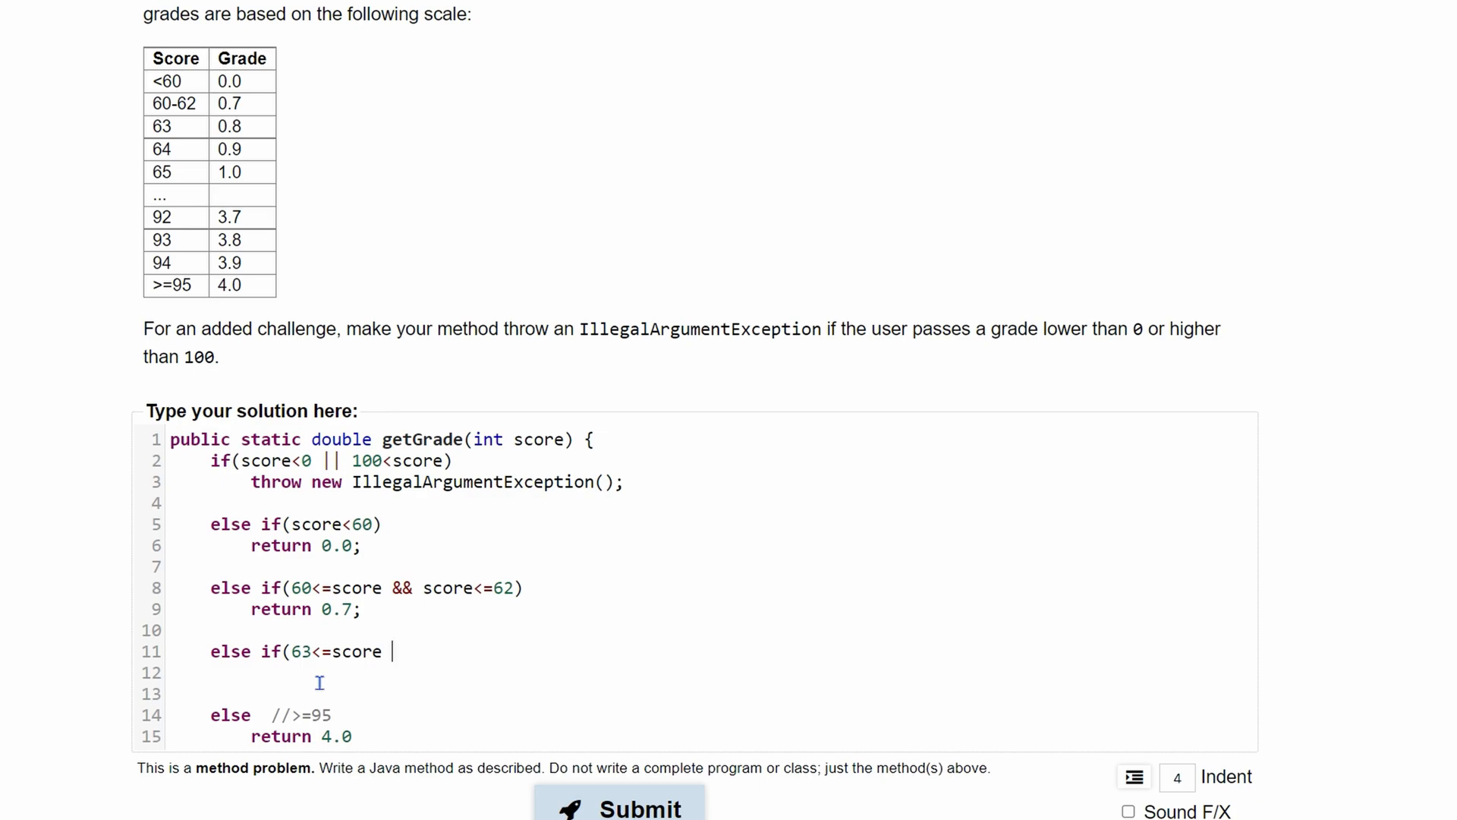
type("&&")
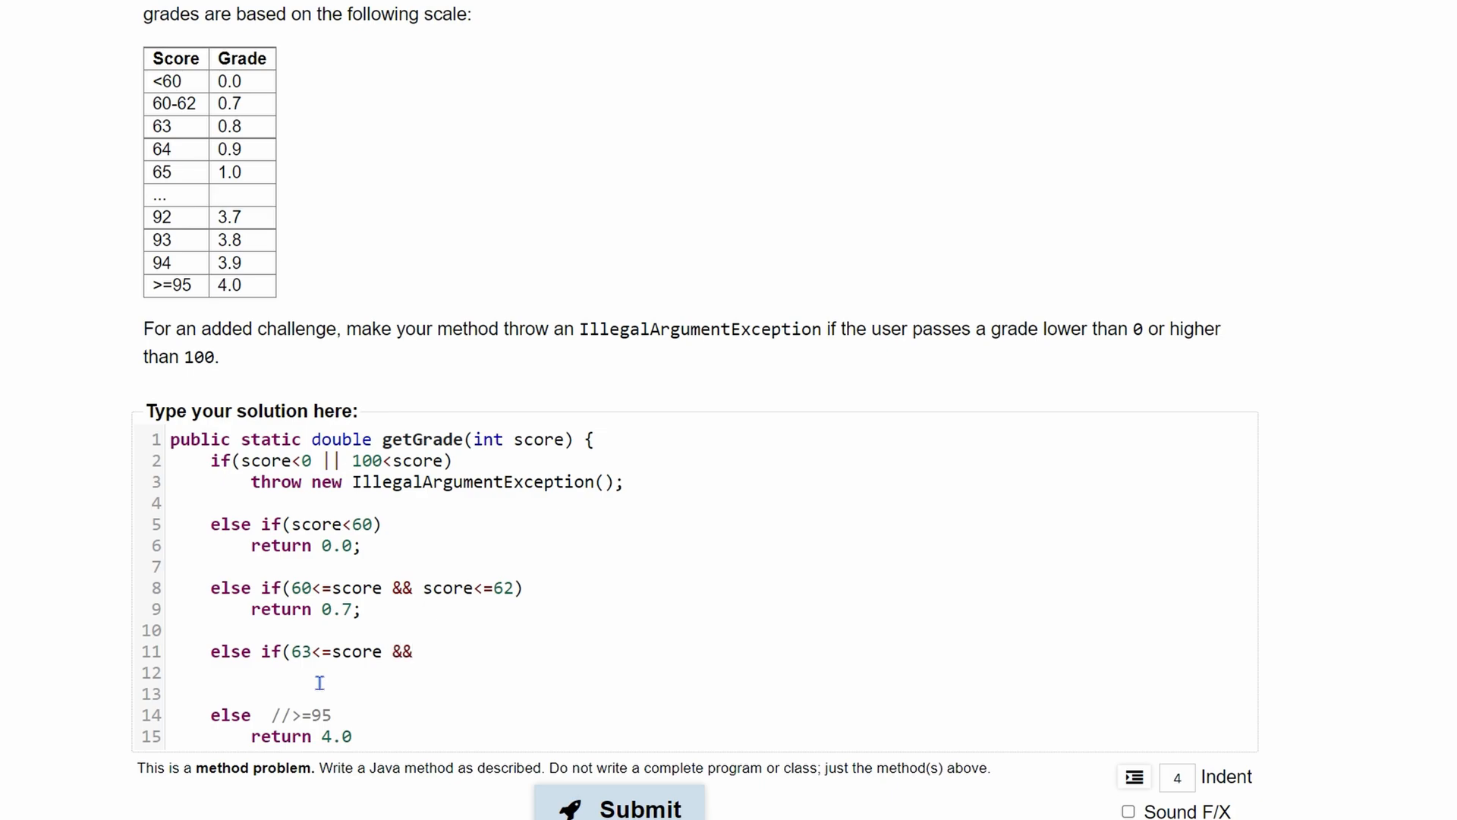
type("sc")
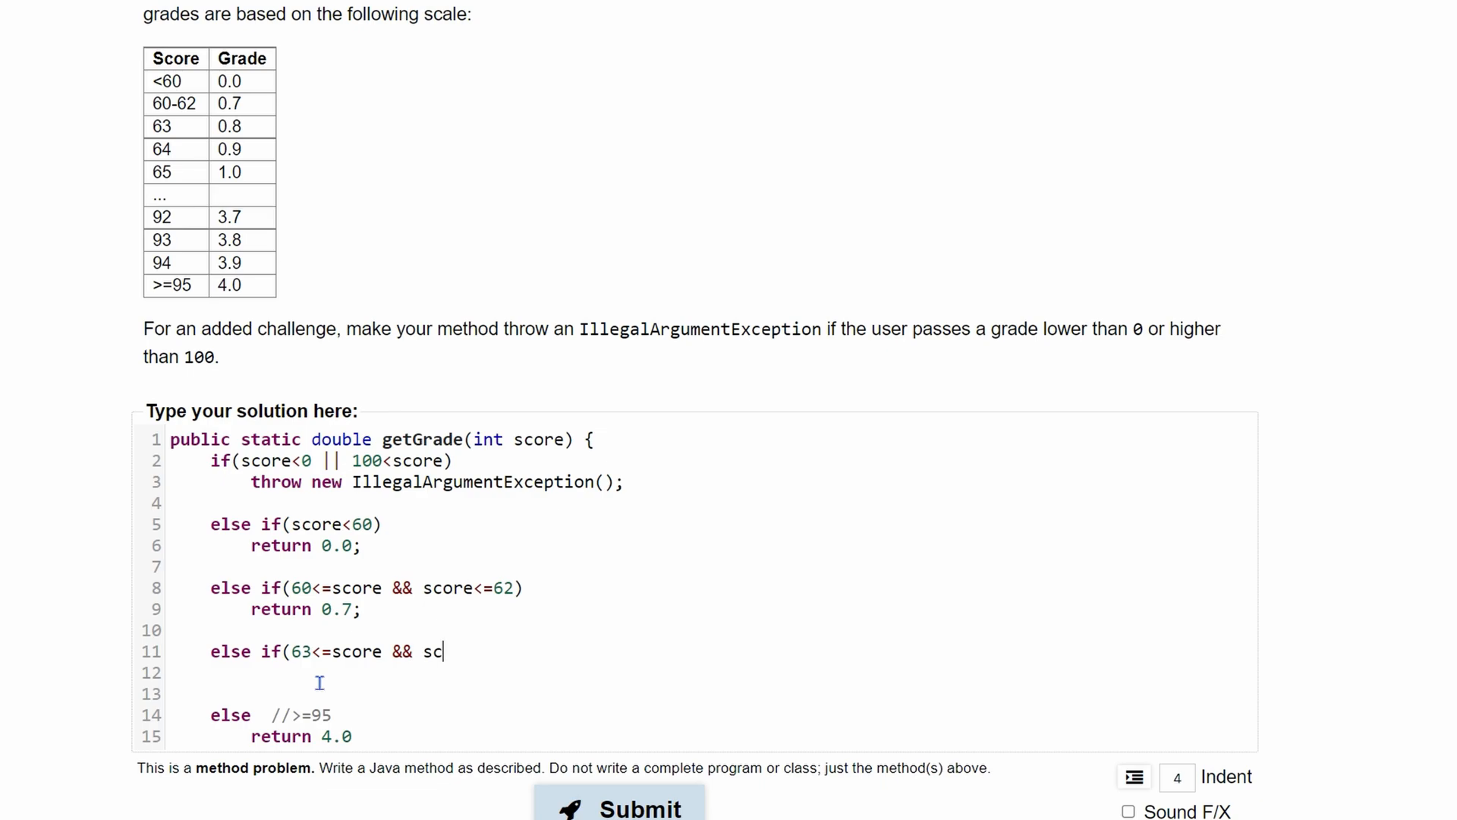
type("ore<")
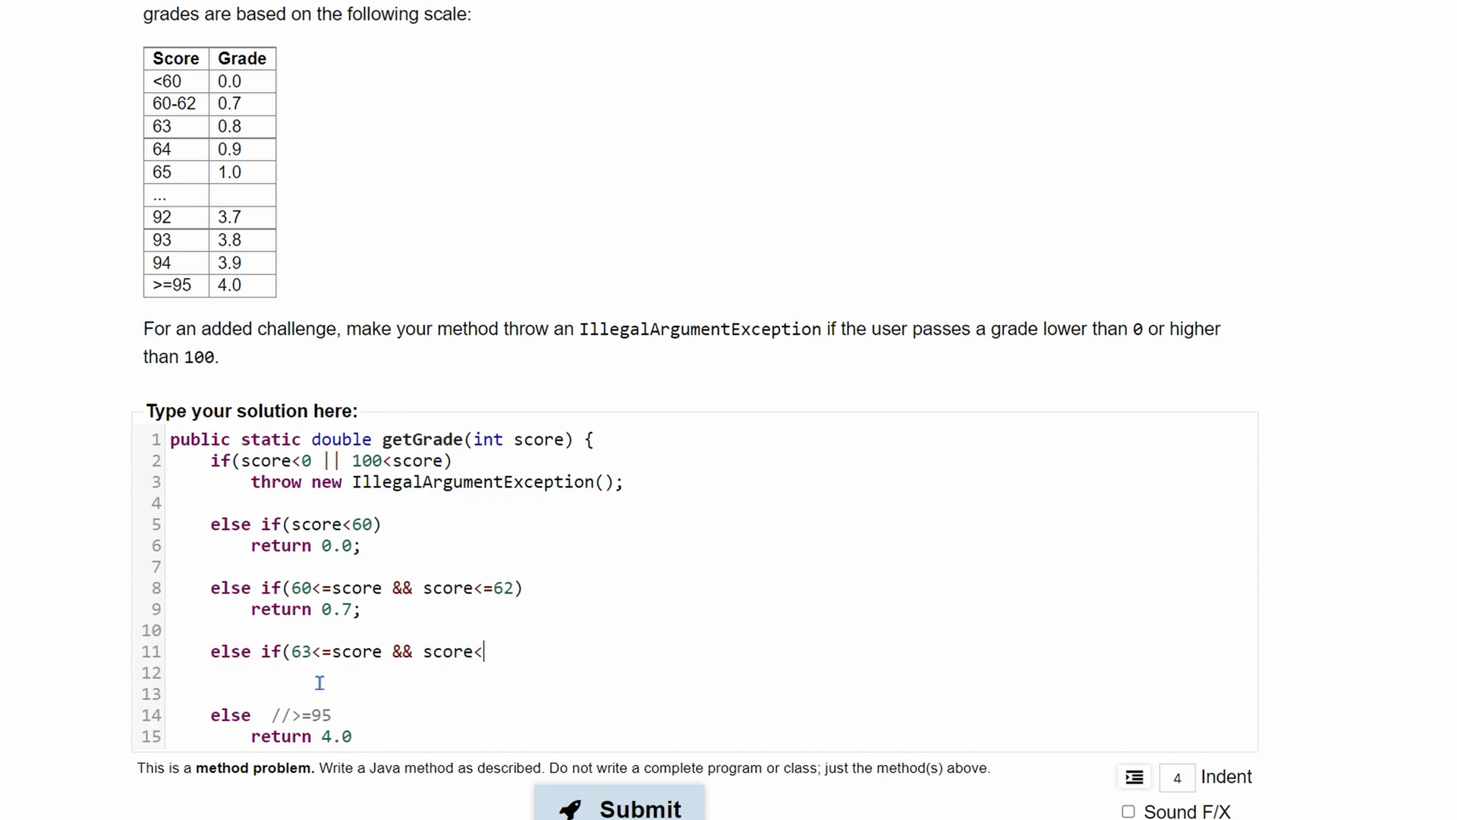
type("=94)")
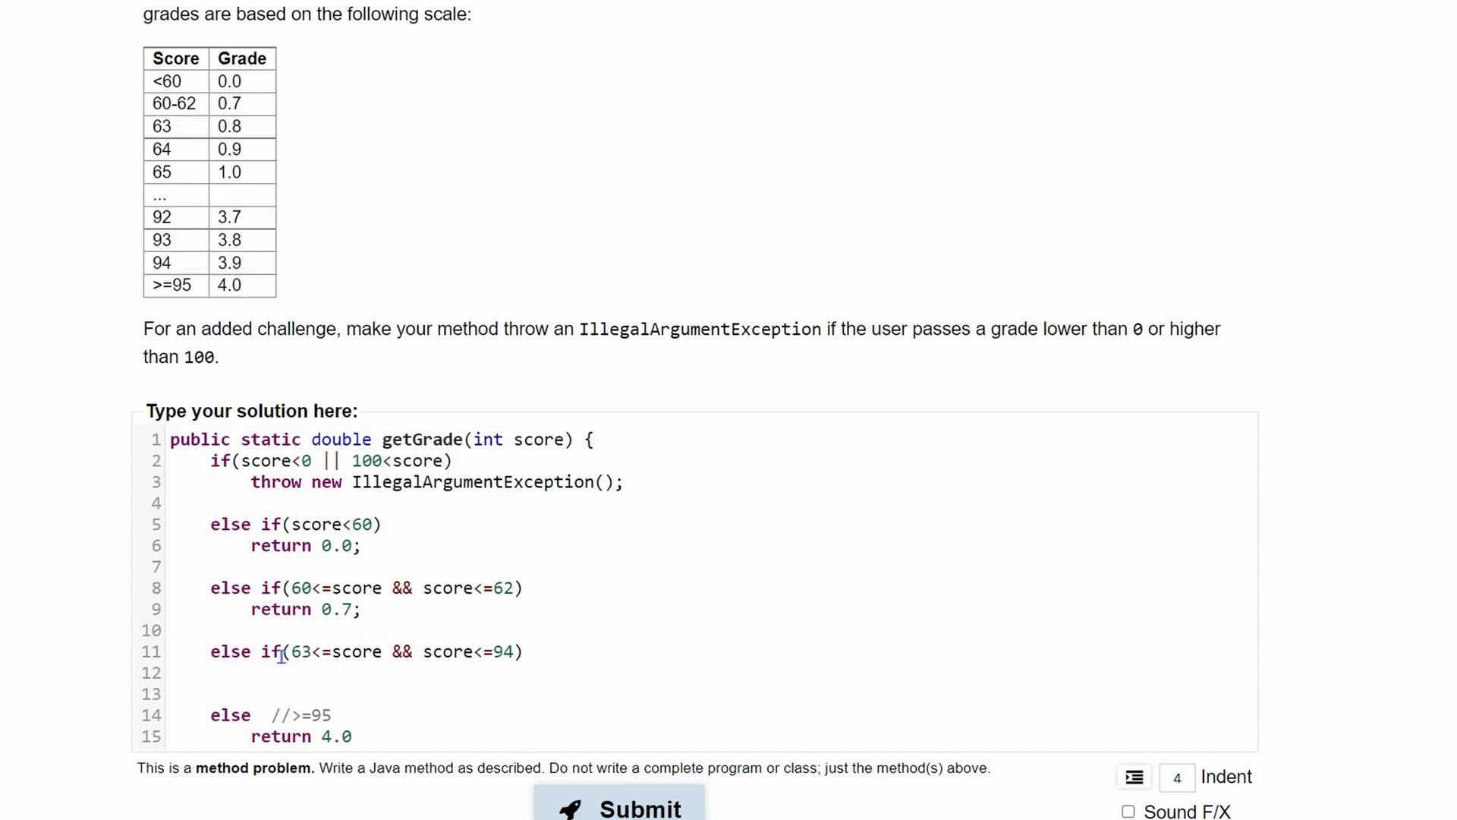
double_click(229, 126)
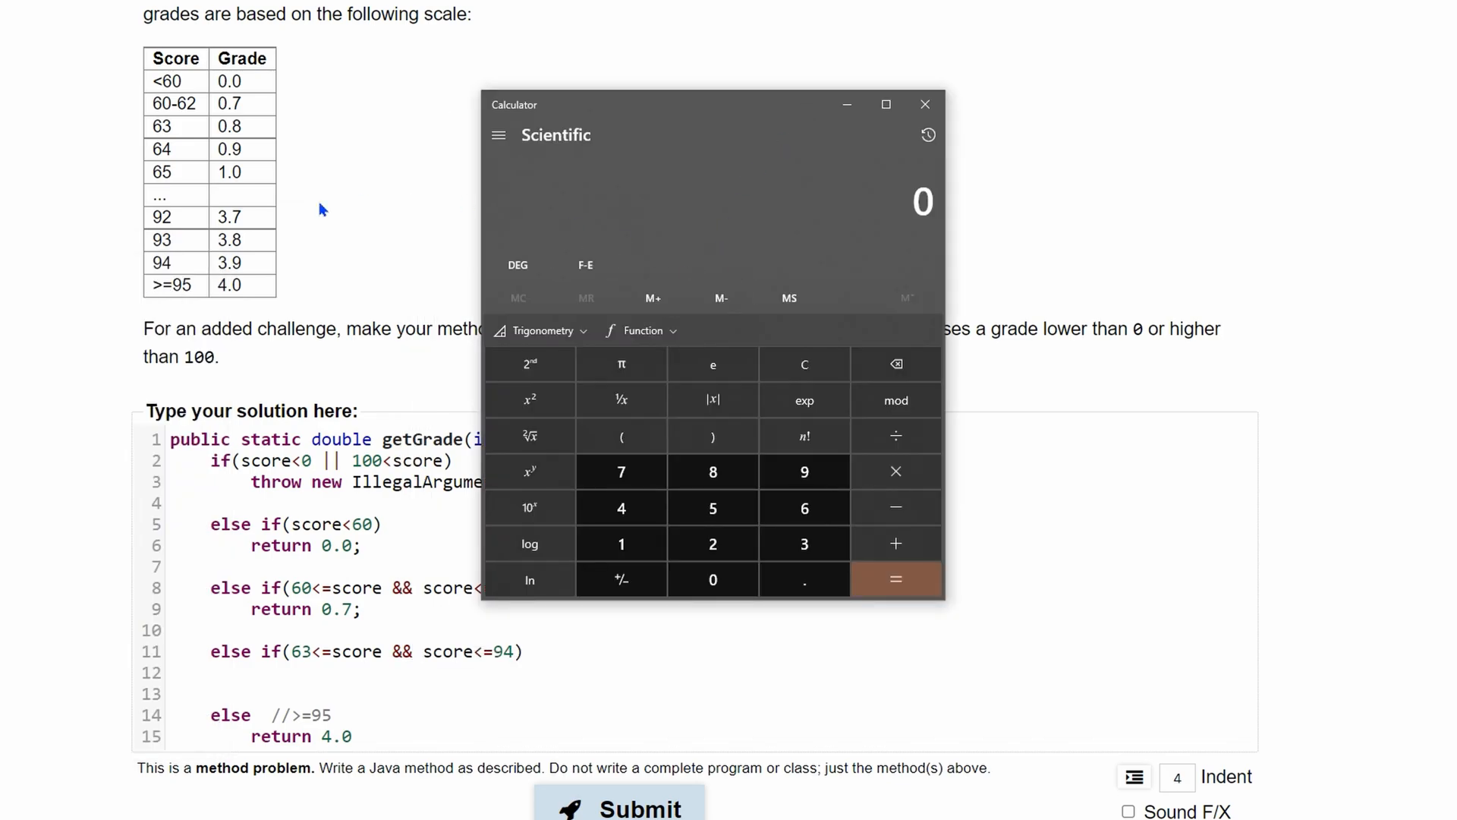
In Calculator, compute 65 − 63 to get 2
left_click(926, 103)
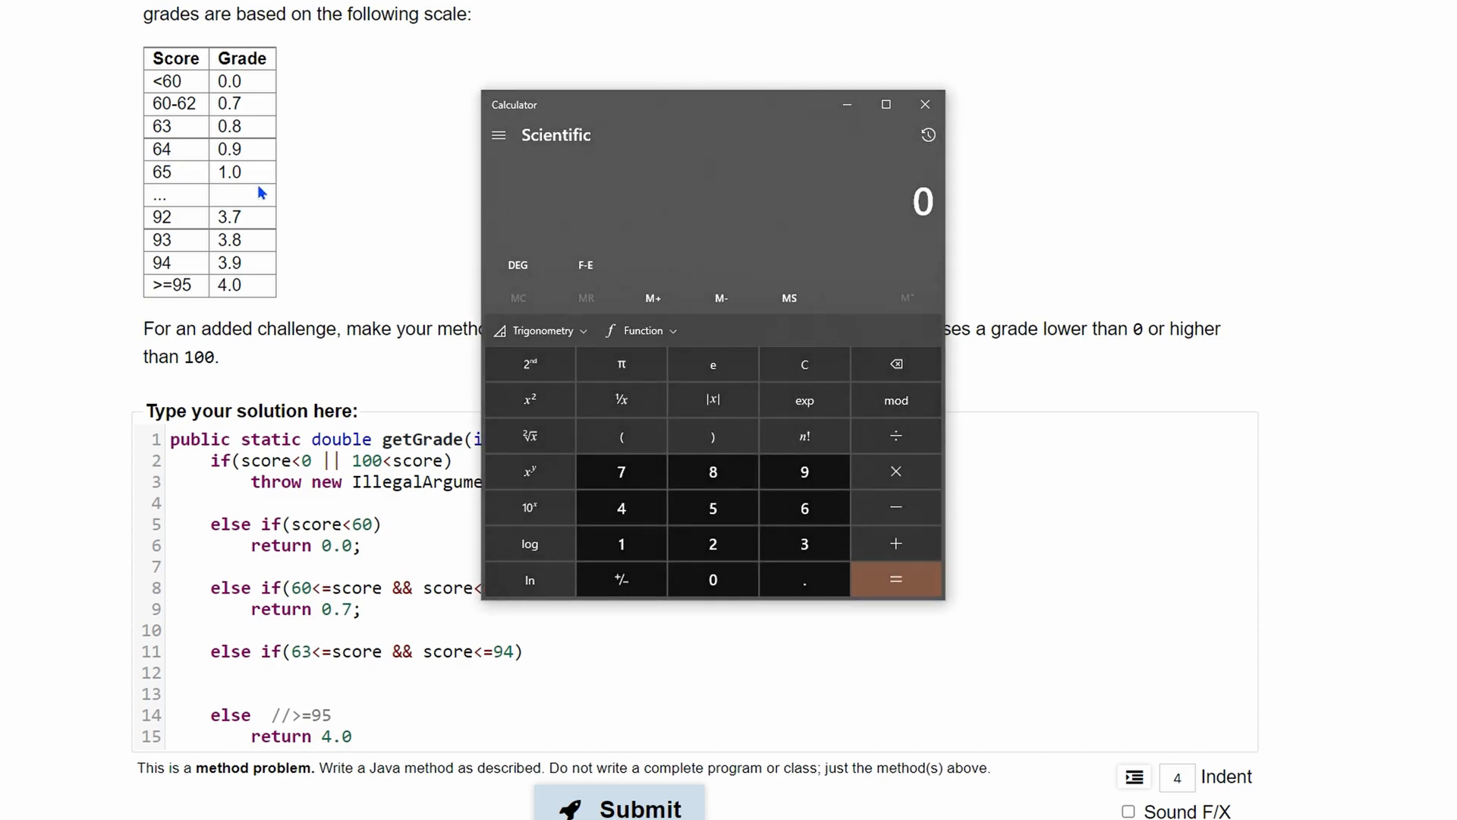
mouse_move(621, 435)
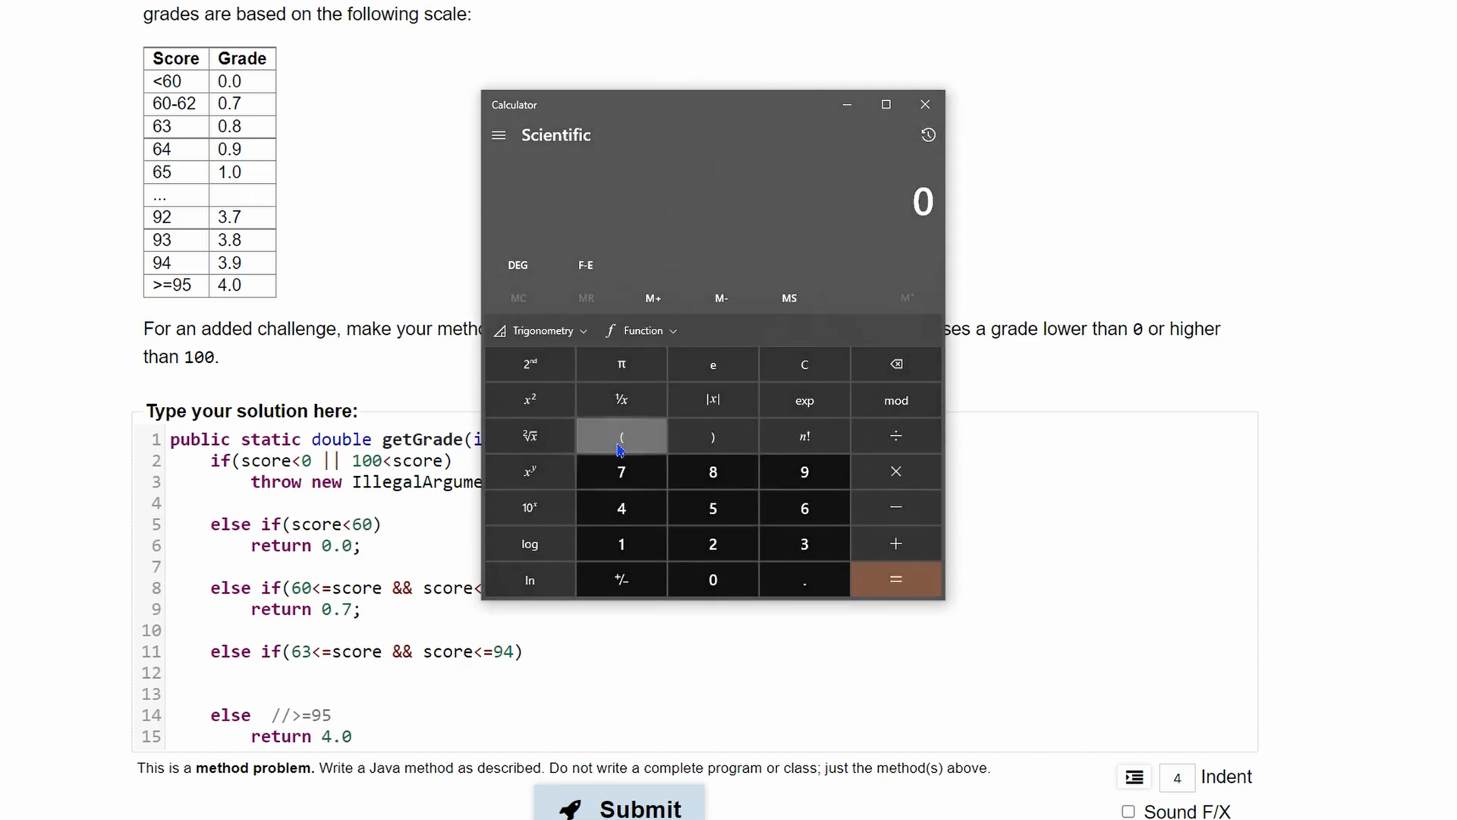
left_click(805, 507)
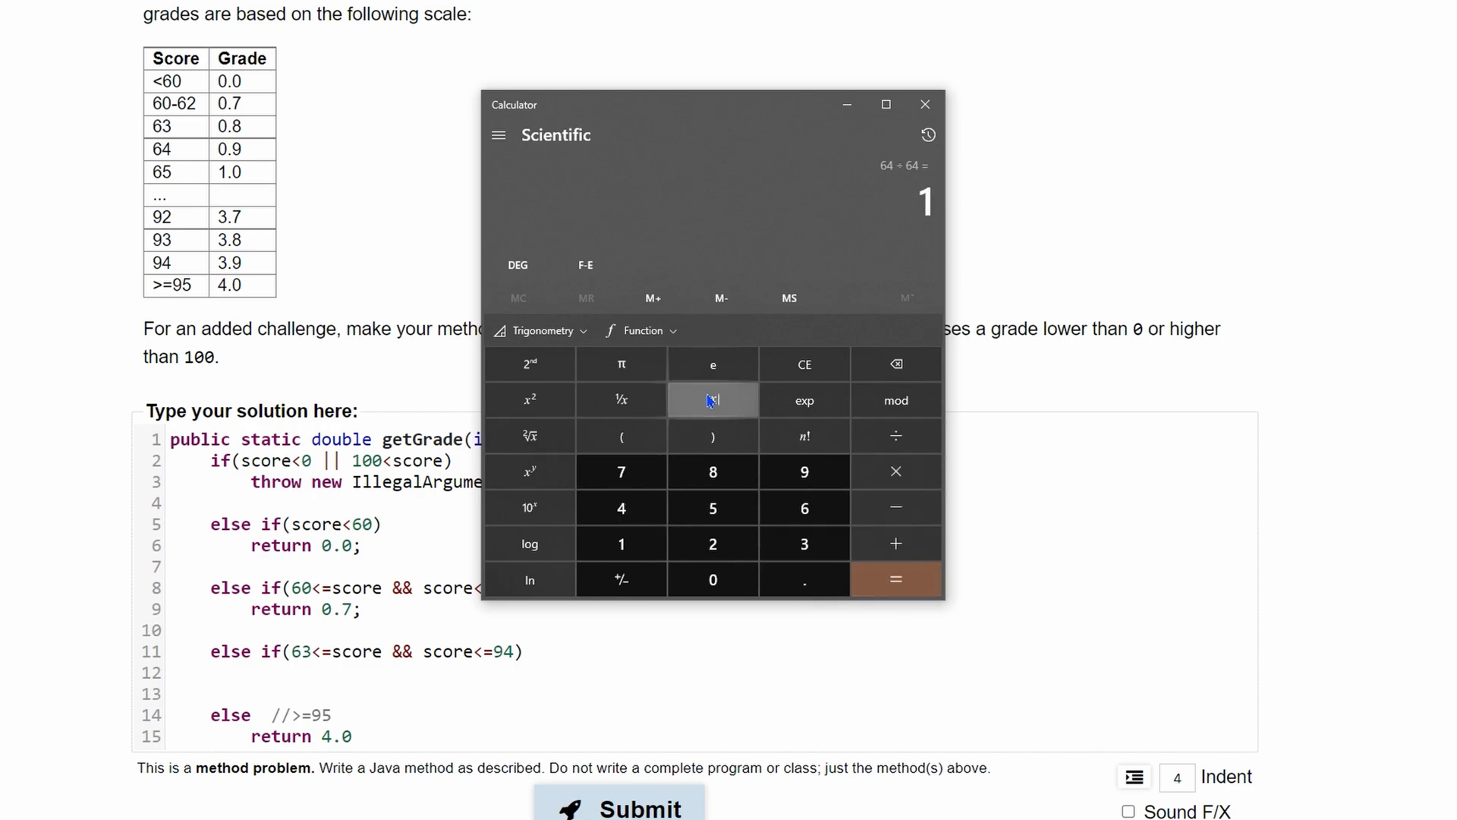
mouse_move(803, 399)
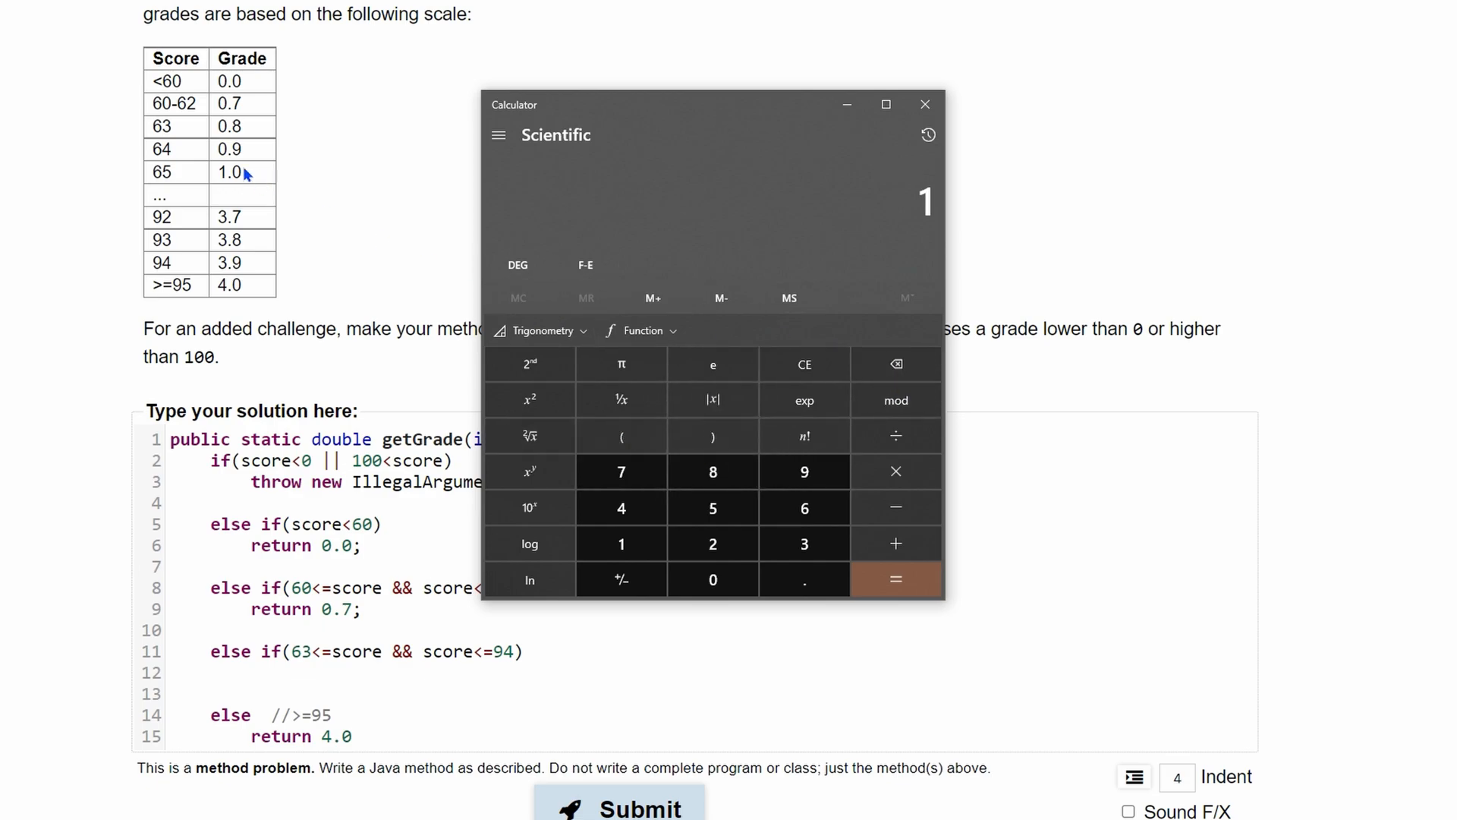
mouse_move(713, 507)
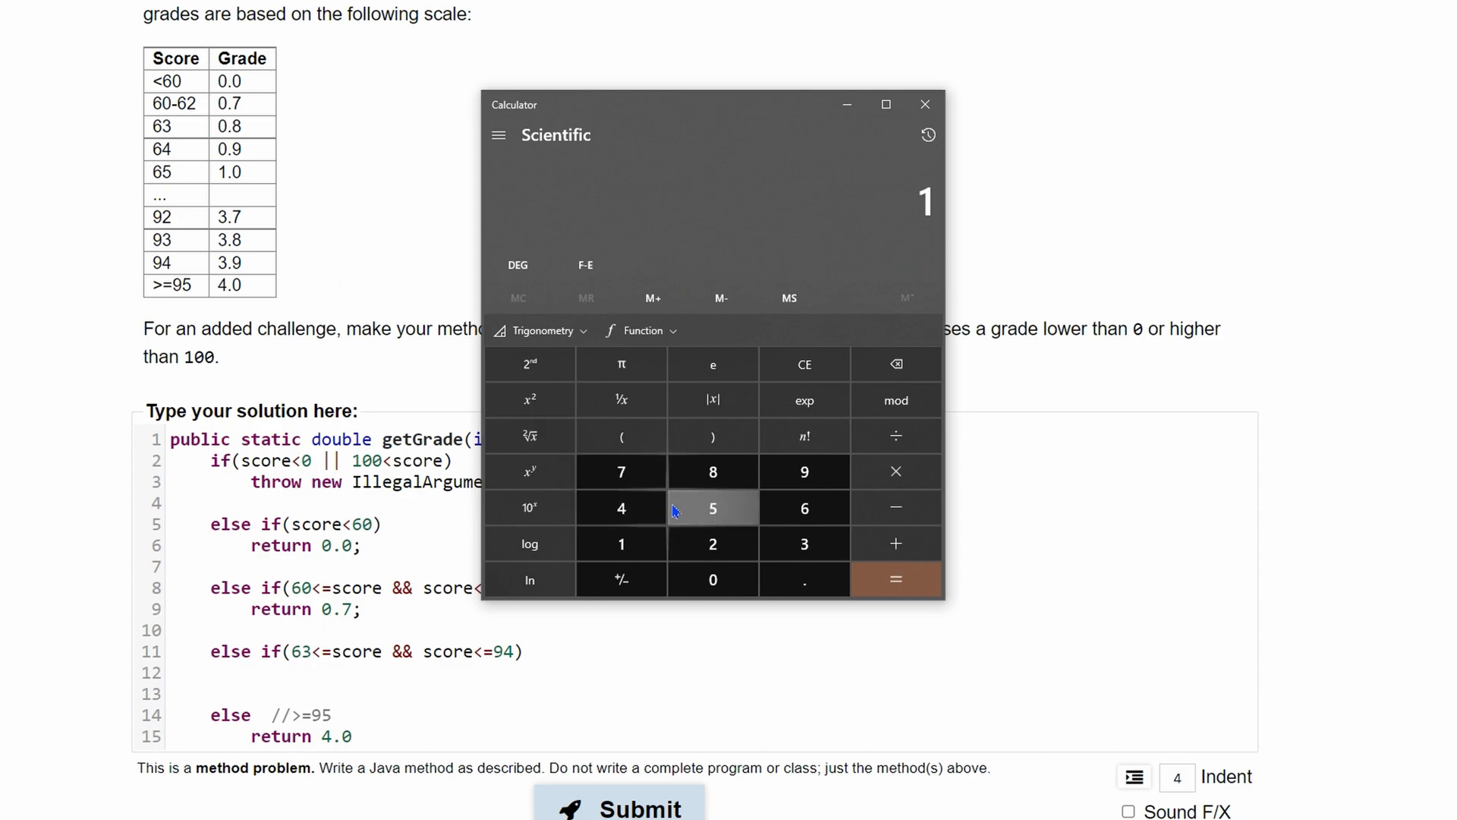
left_click(713, 507)
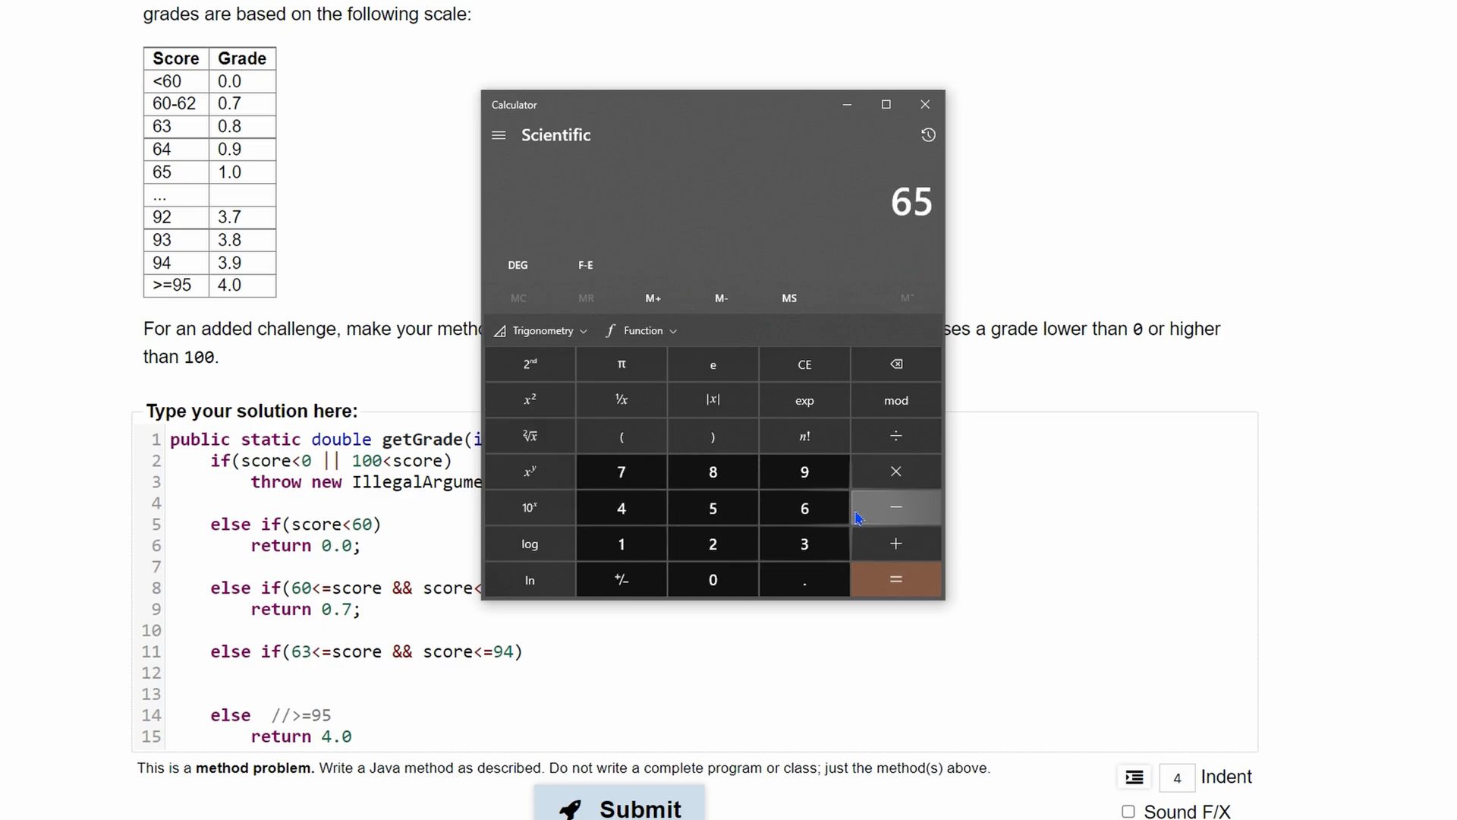
left_click(896, 507)
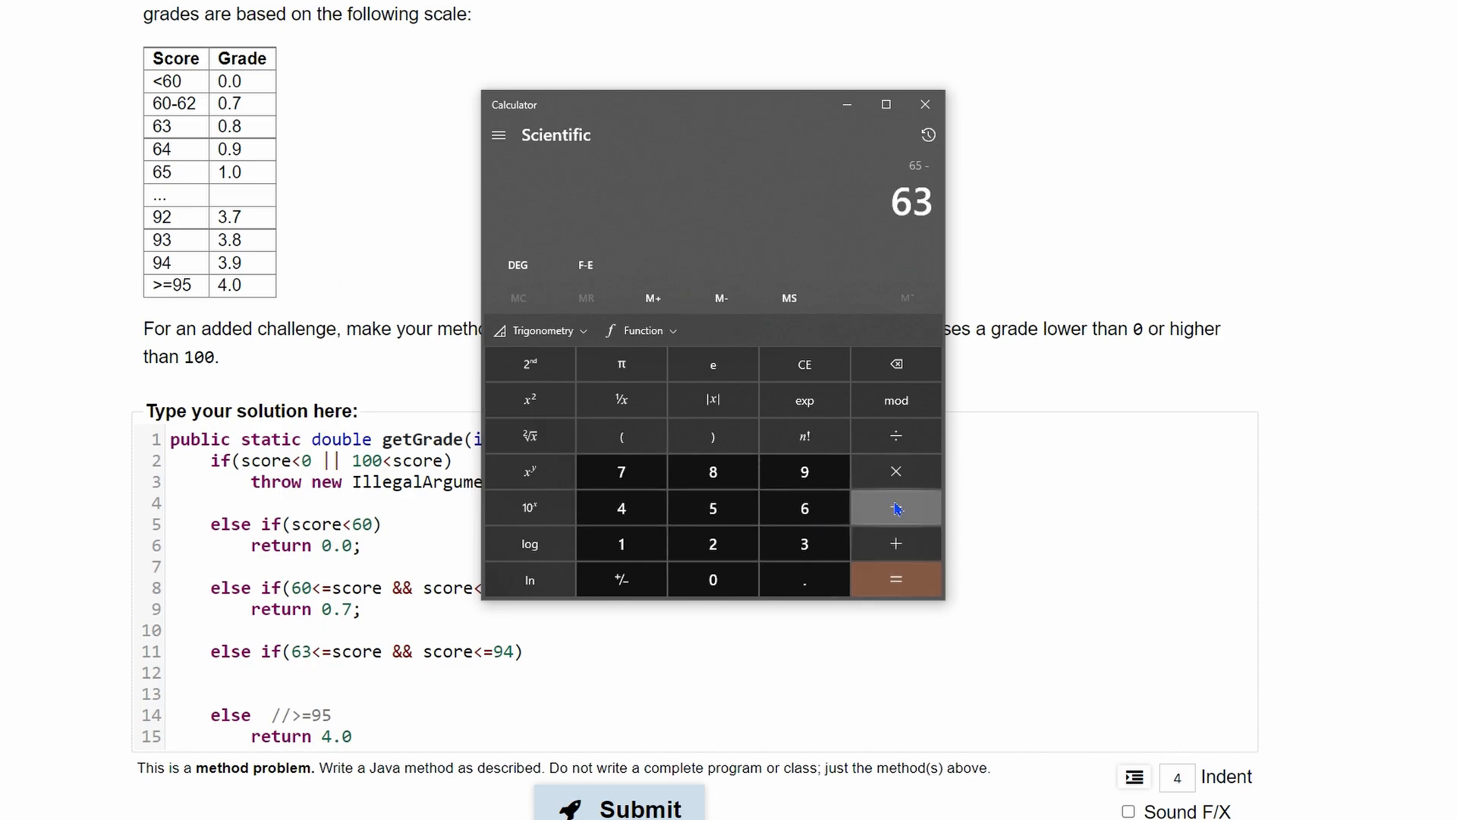
left_click(896, 507)
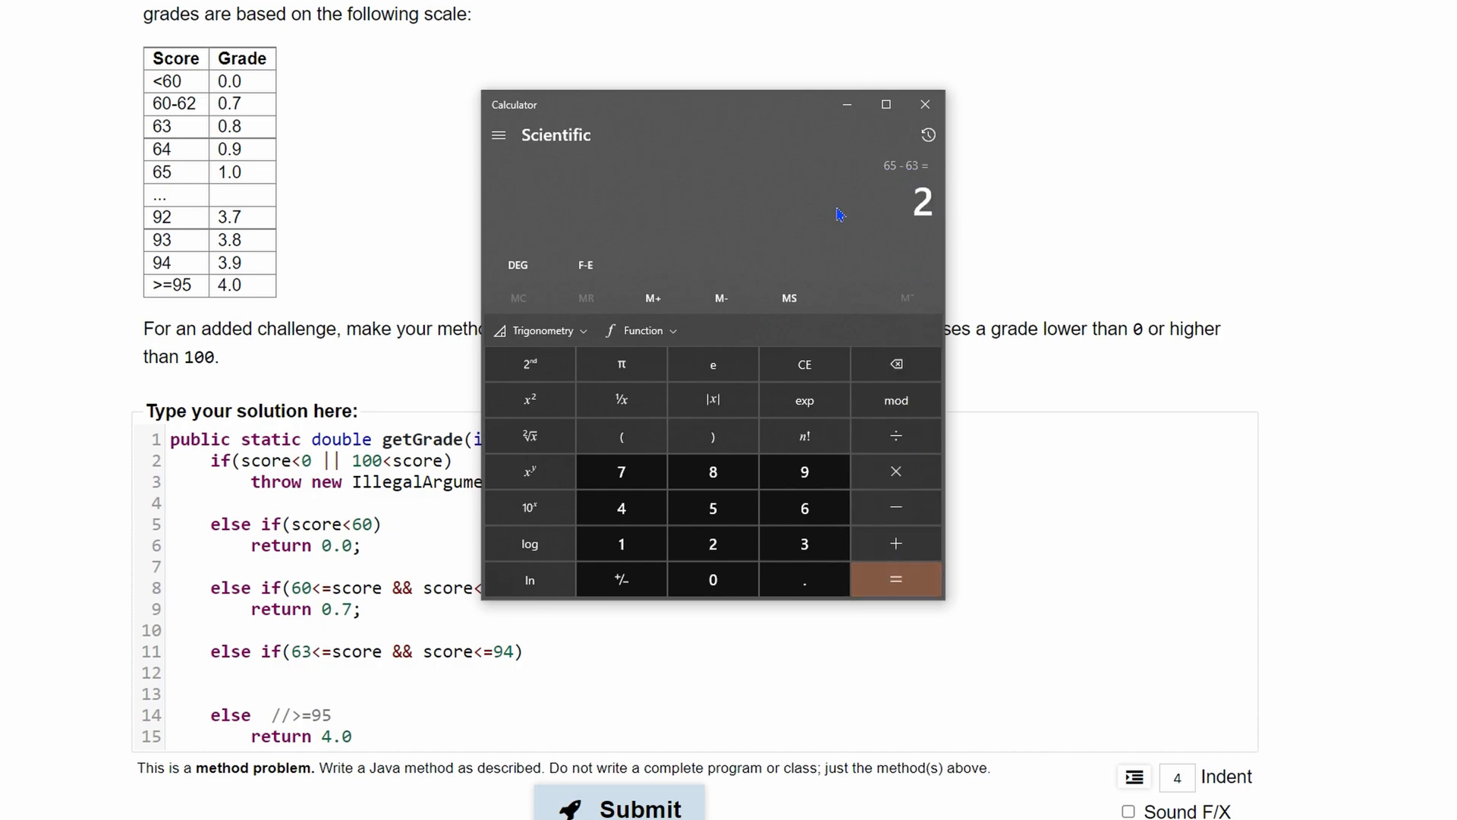
mouse_move(850, 251)
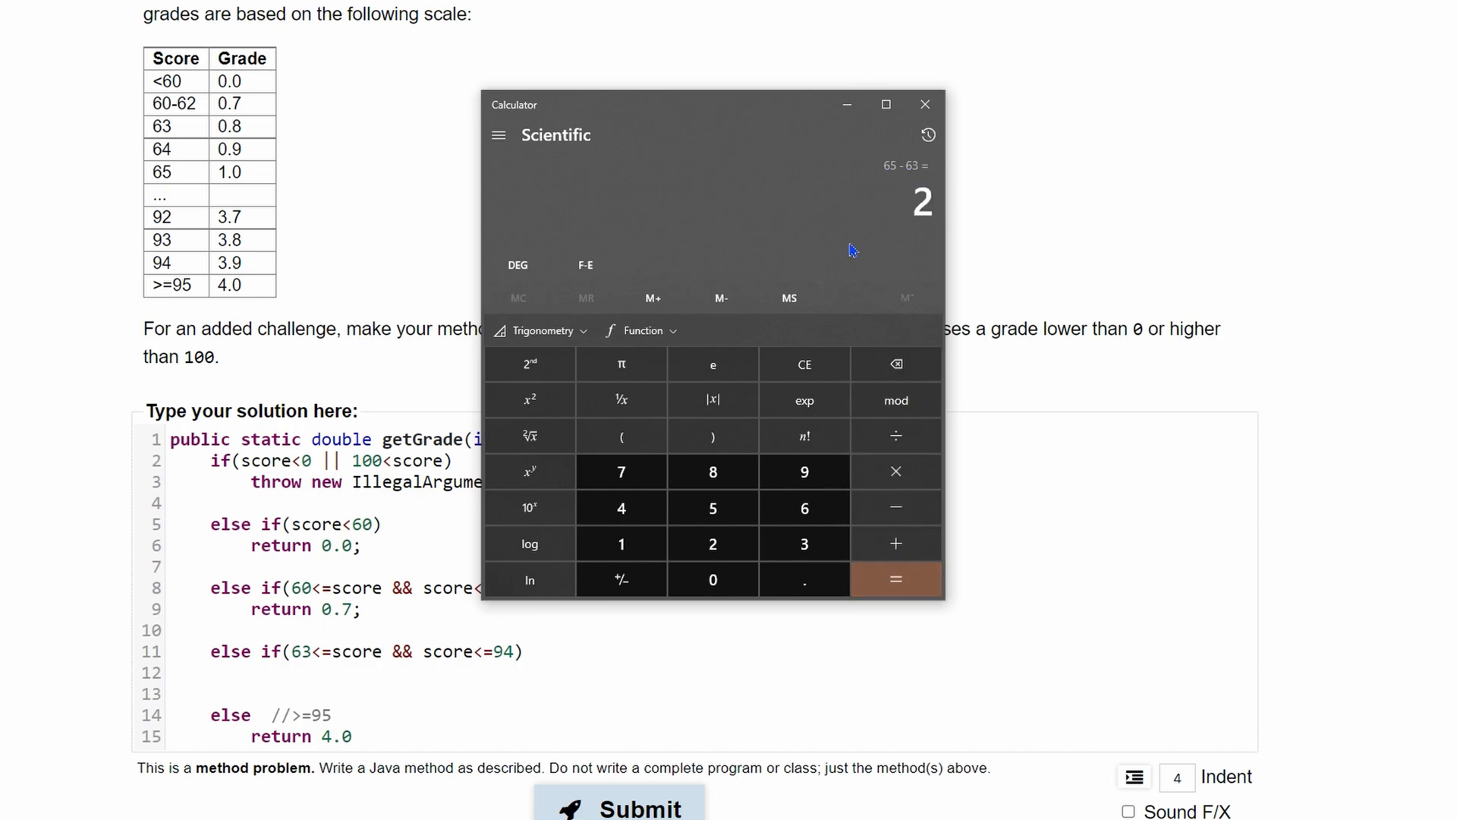
mouse_move(856, 264)
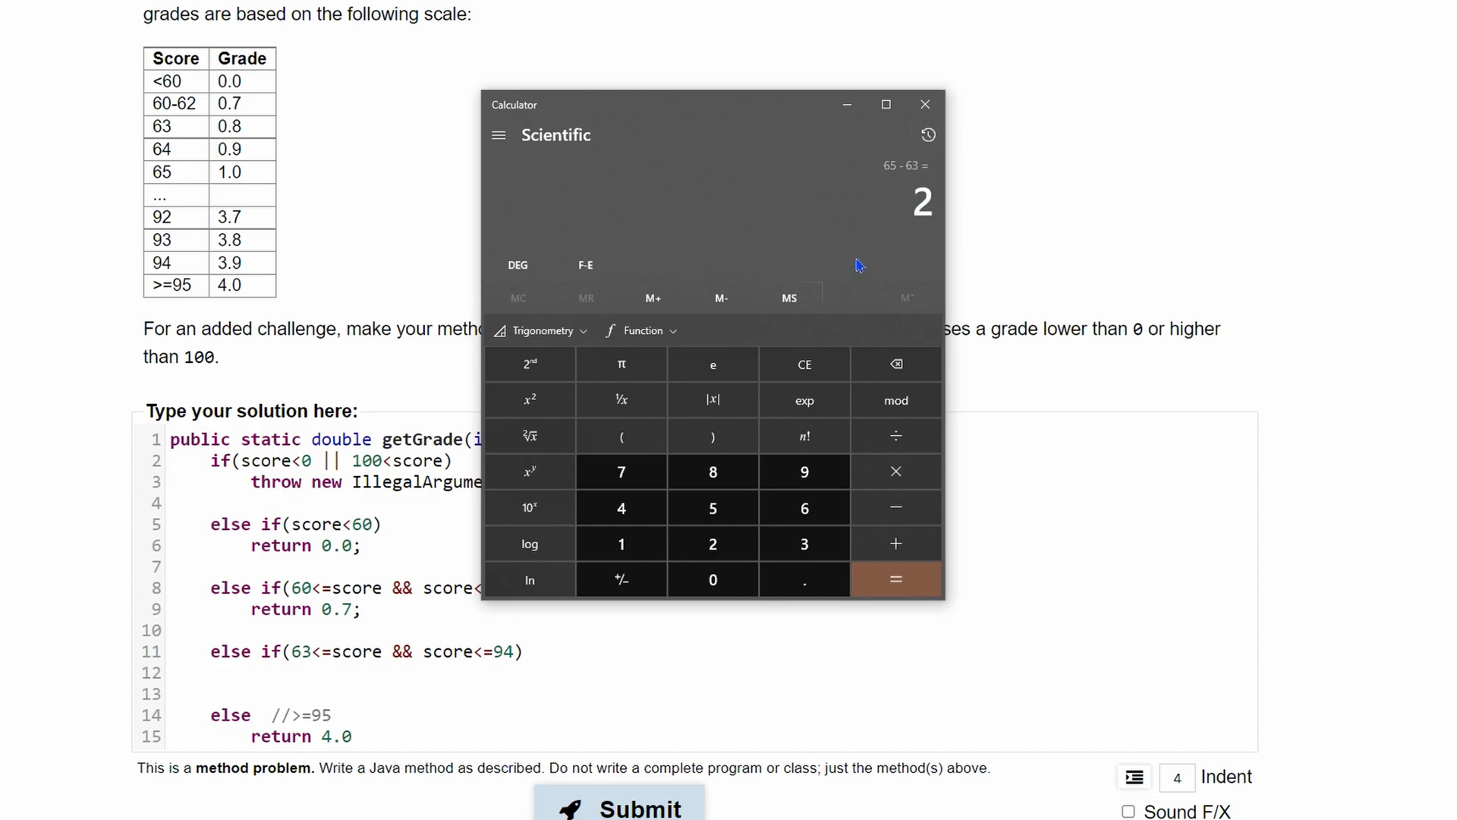
mouse_move(826, 167)
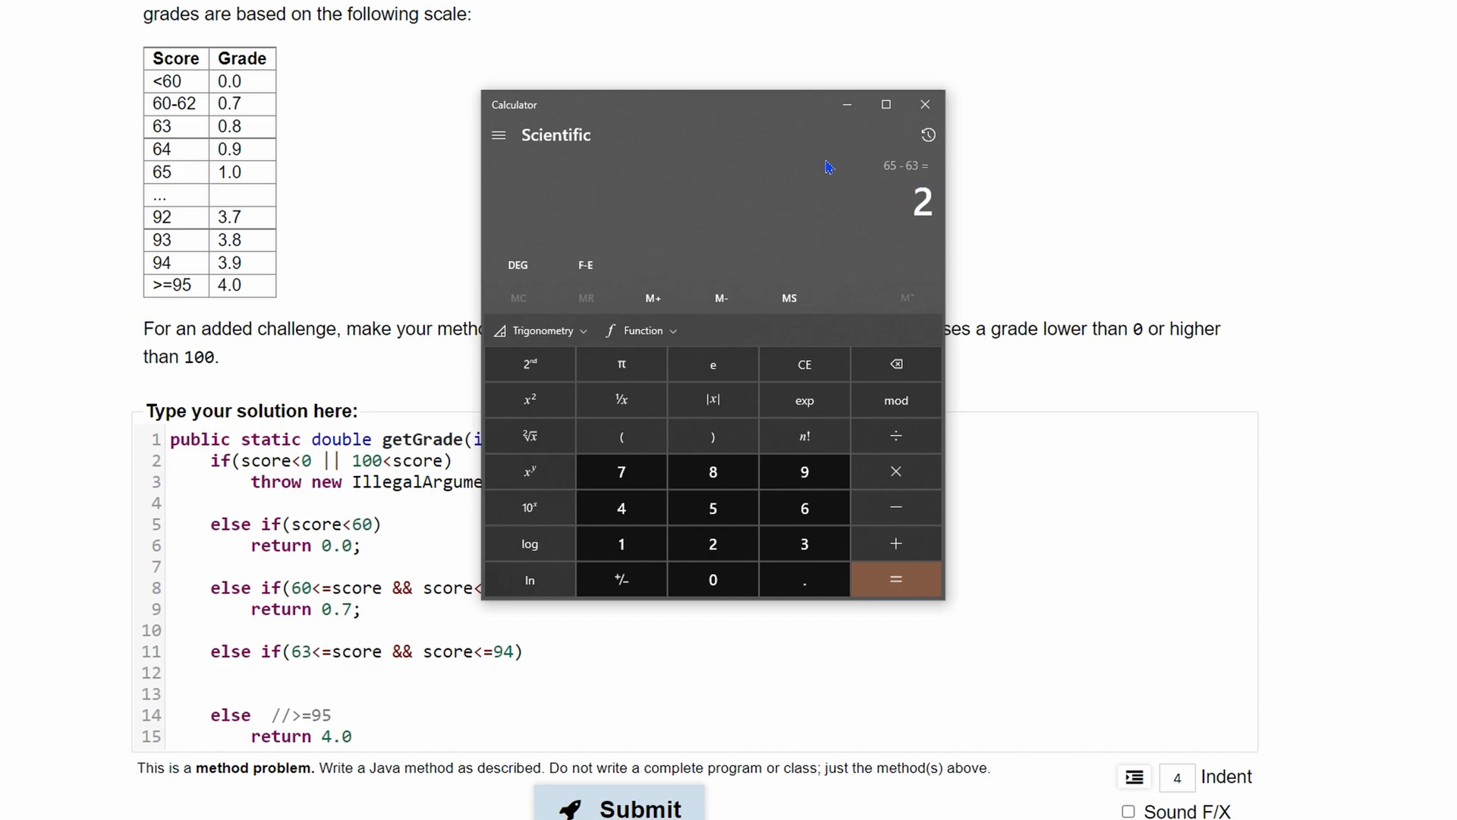
mouse_move(851, 343)
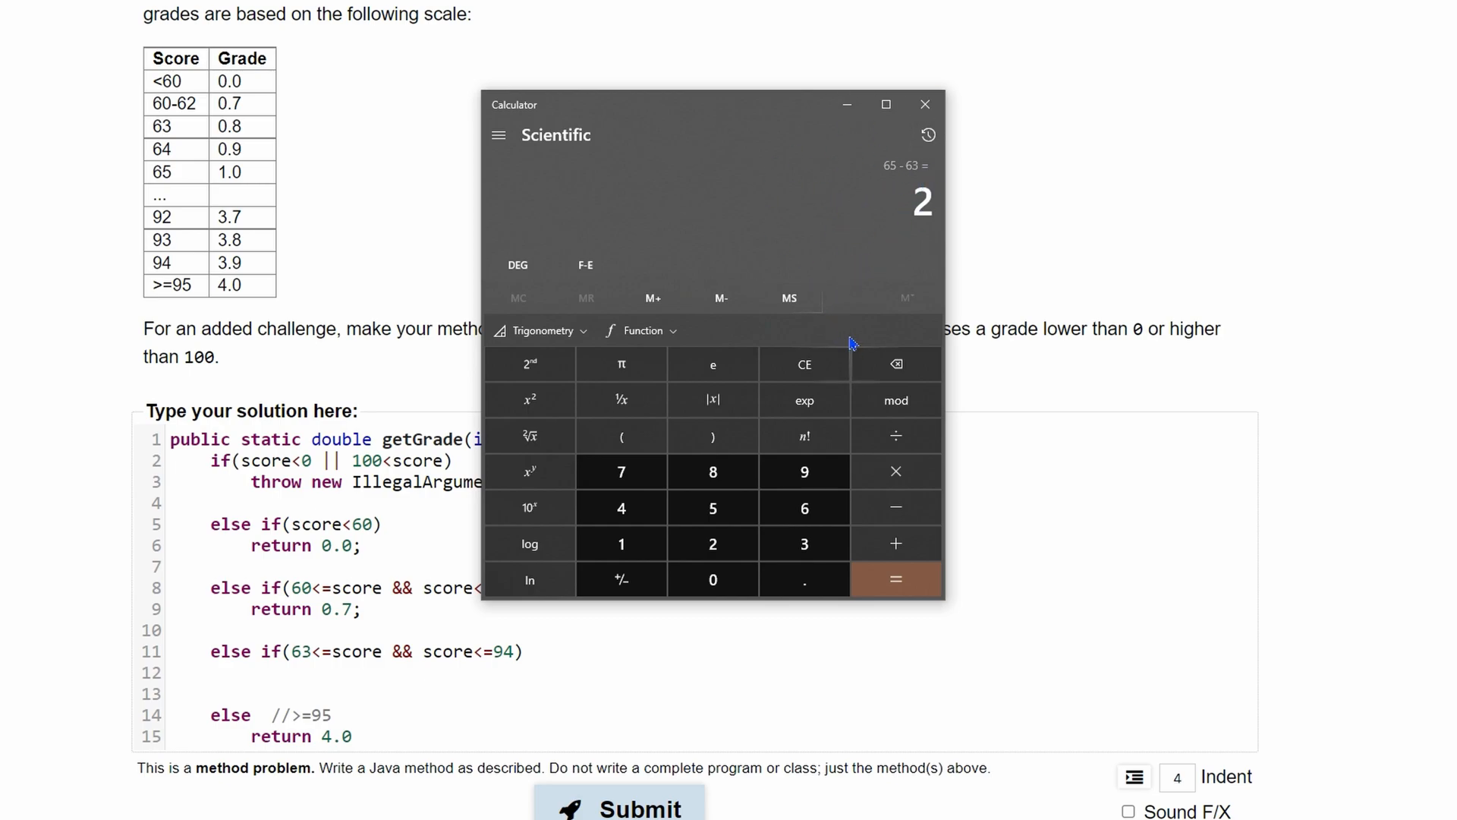
mouse_move(895, 472)
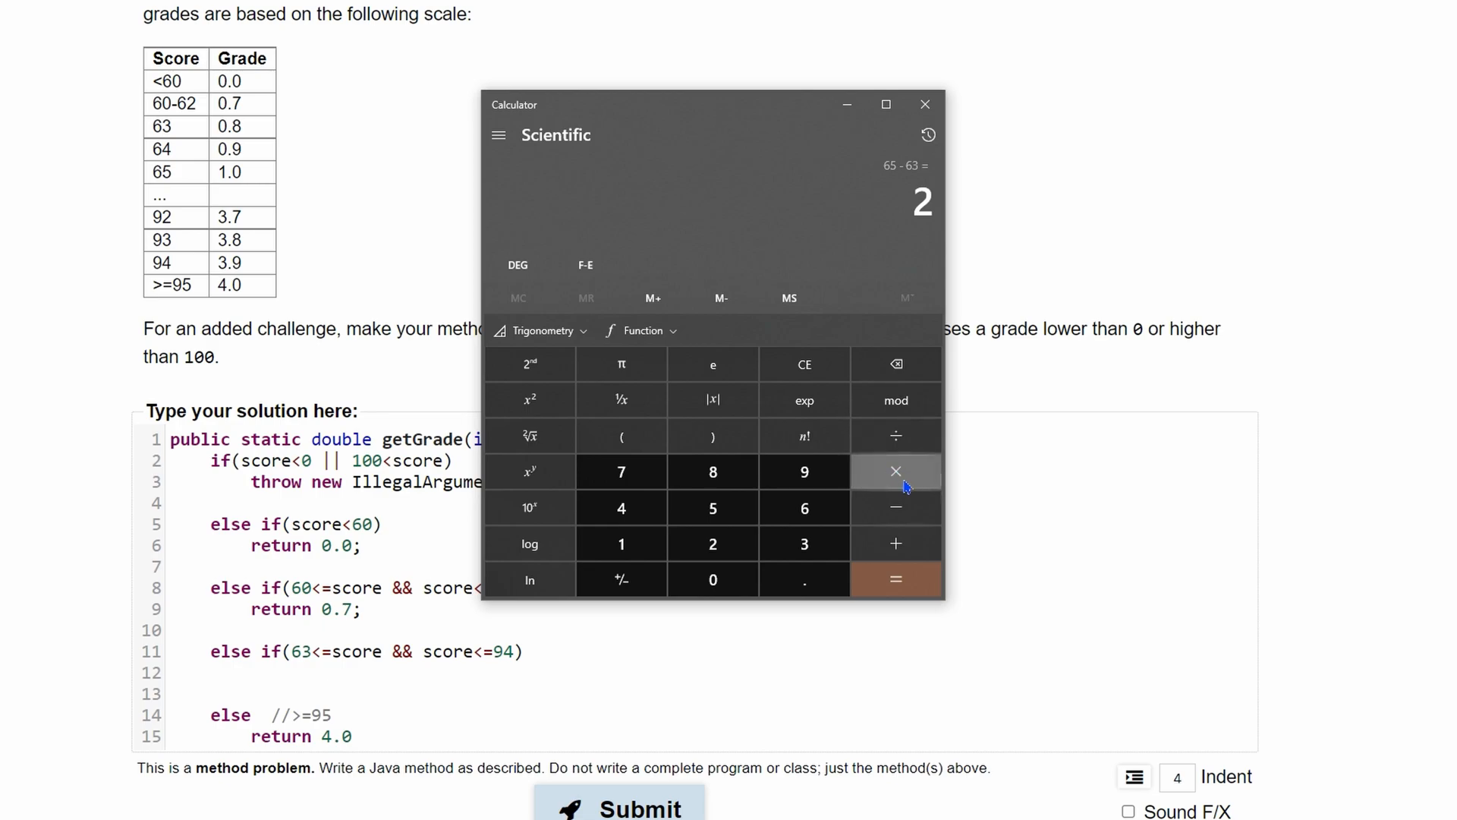
Multiply by 0.1 and add 0.8 to reach 1, then review the results in History
left_click(895, 578)
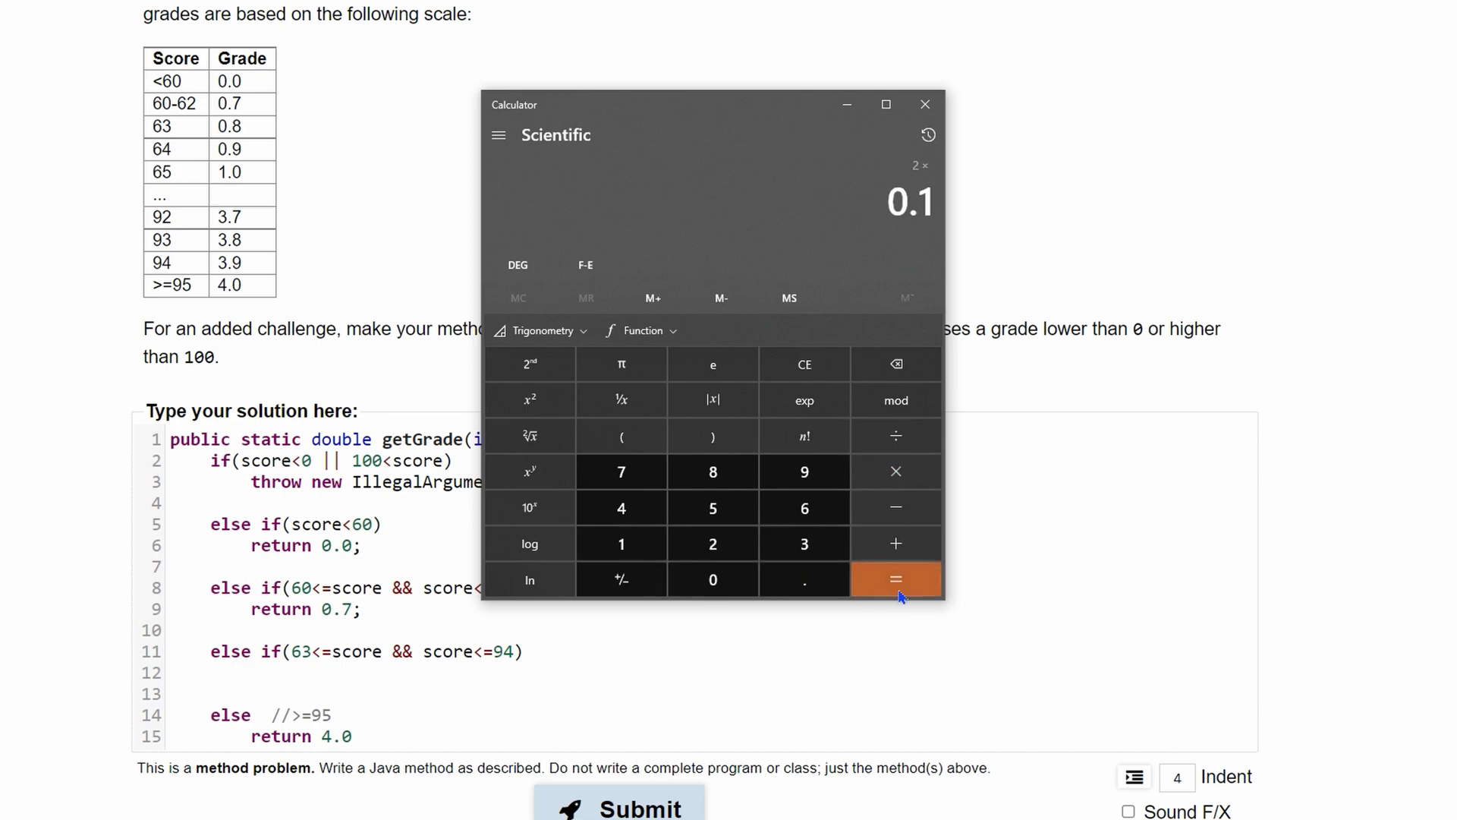
left_click(896, 578)
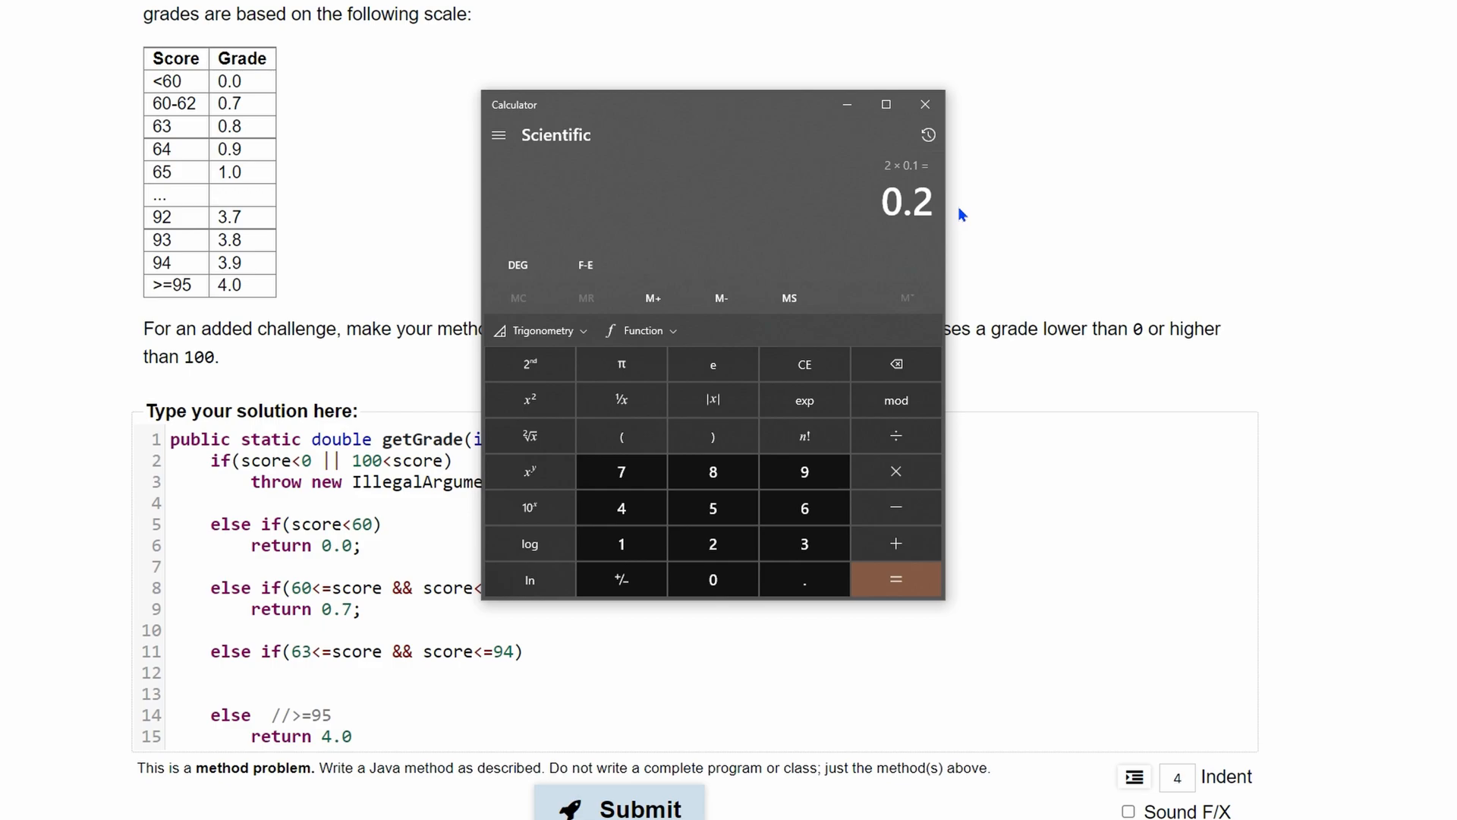
mouse_move(237, 168)
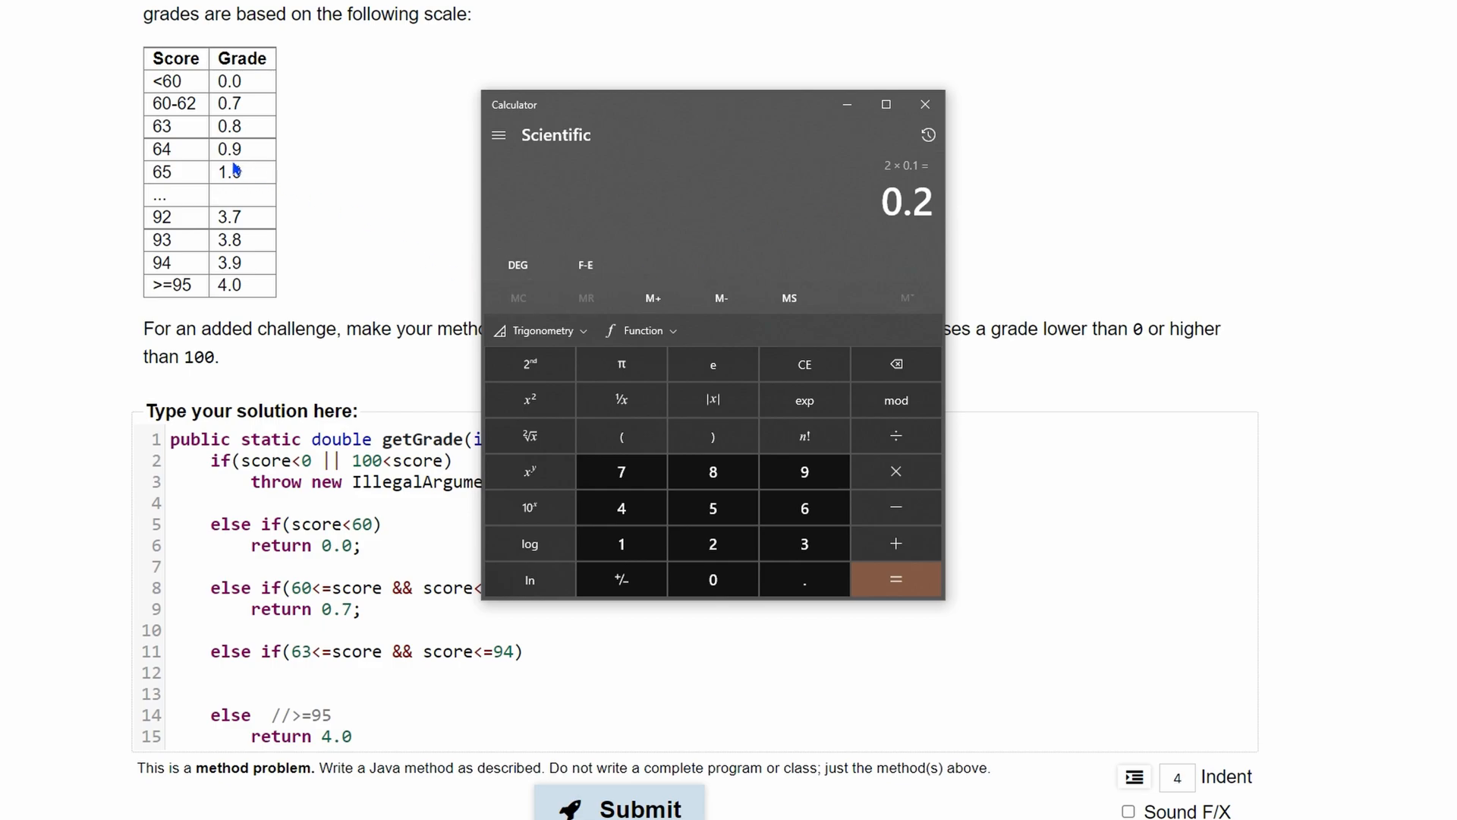
mouse_move(896, 543)
type("0.8")
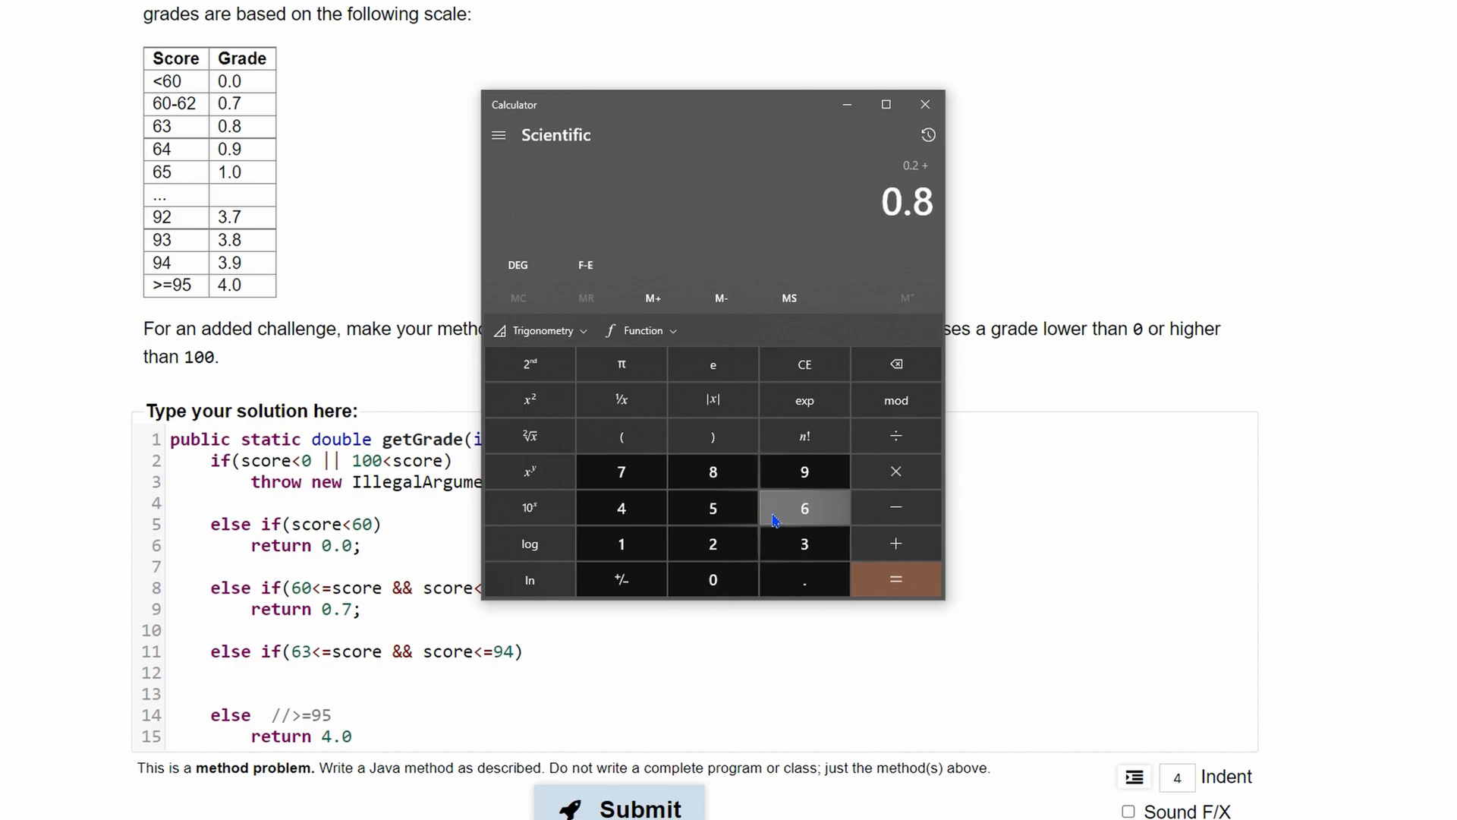
left_click(896, 578)
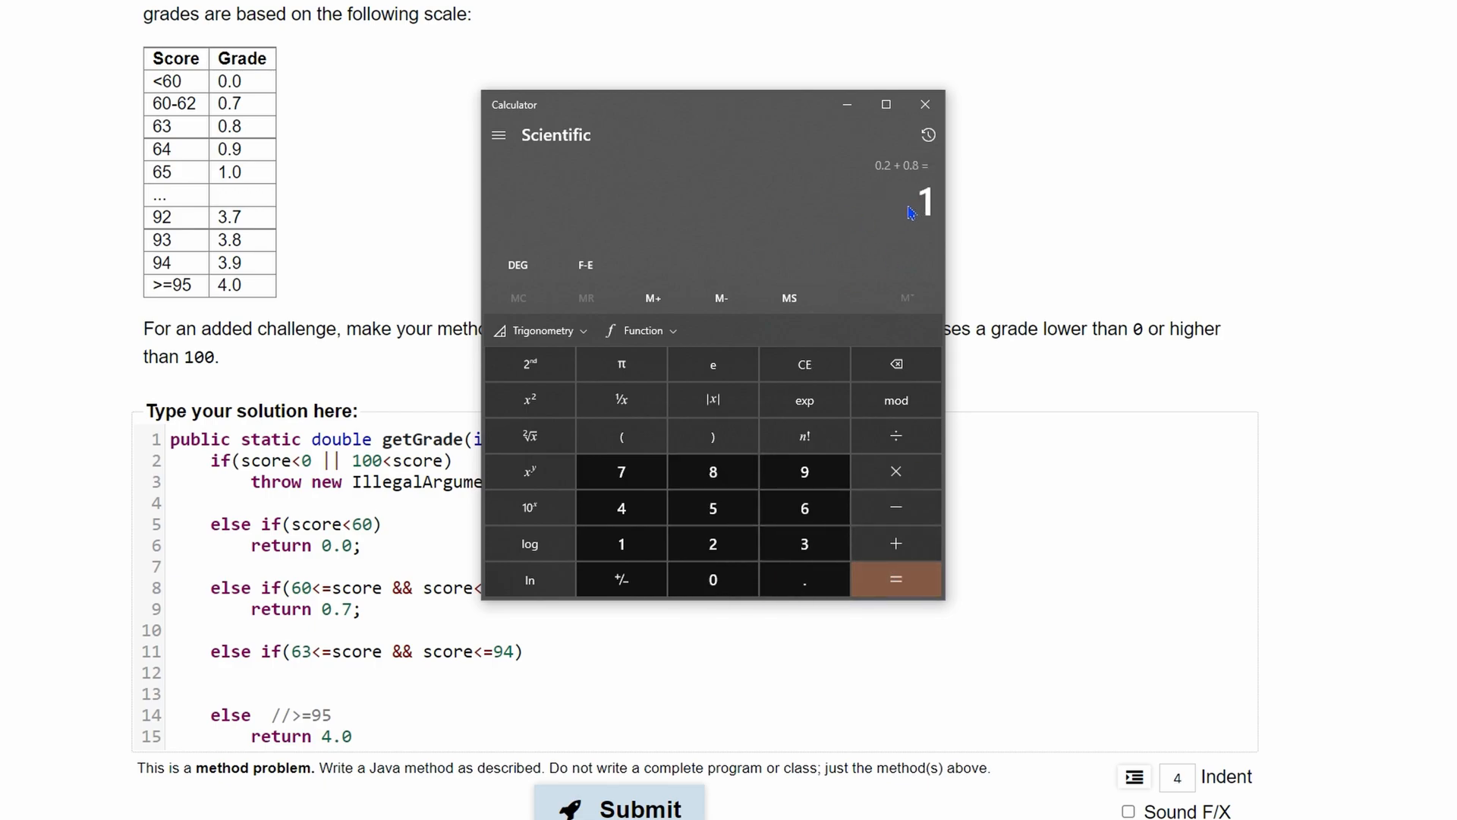
left_click(927, 135)
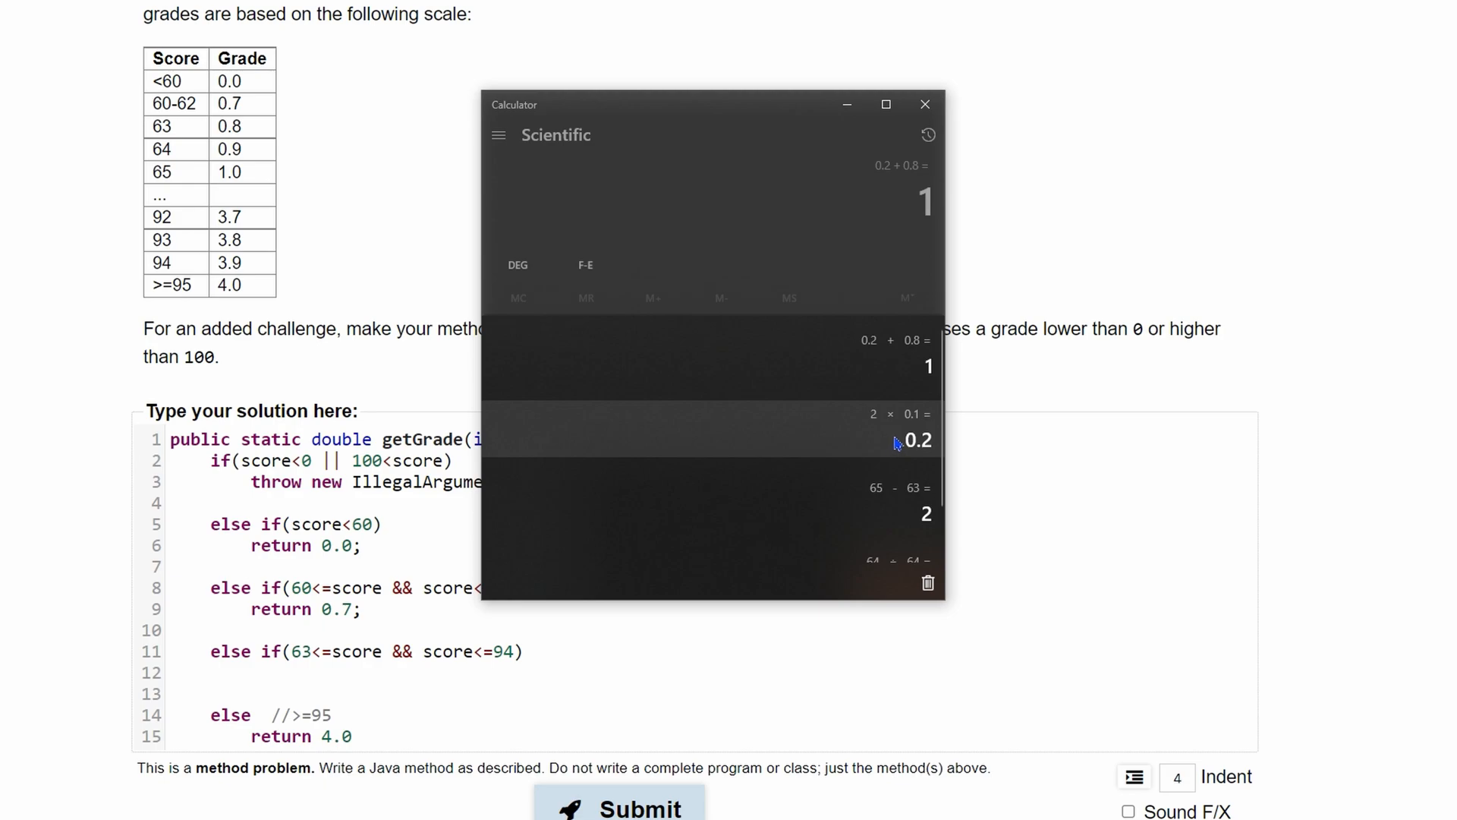
mouse_move(908, 466)
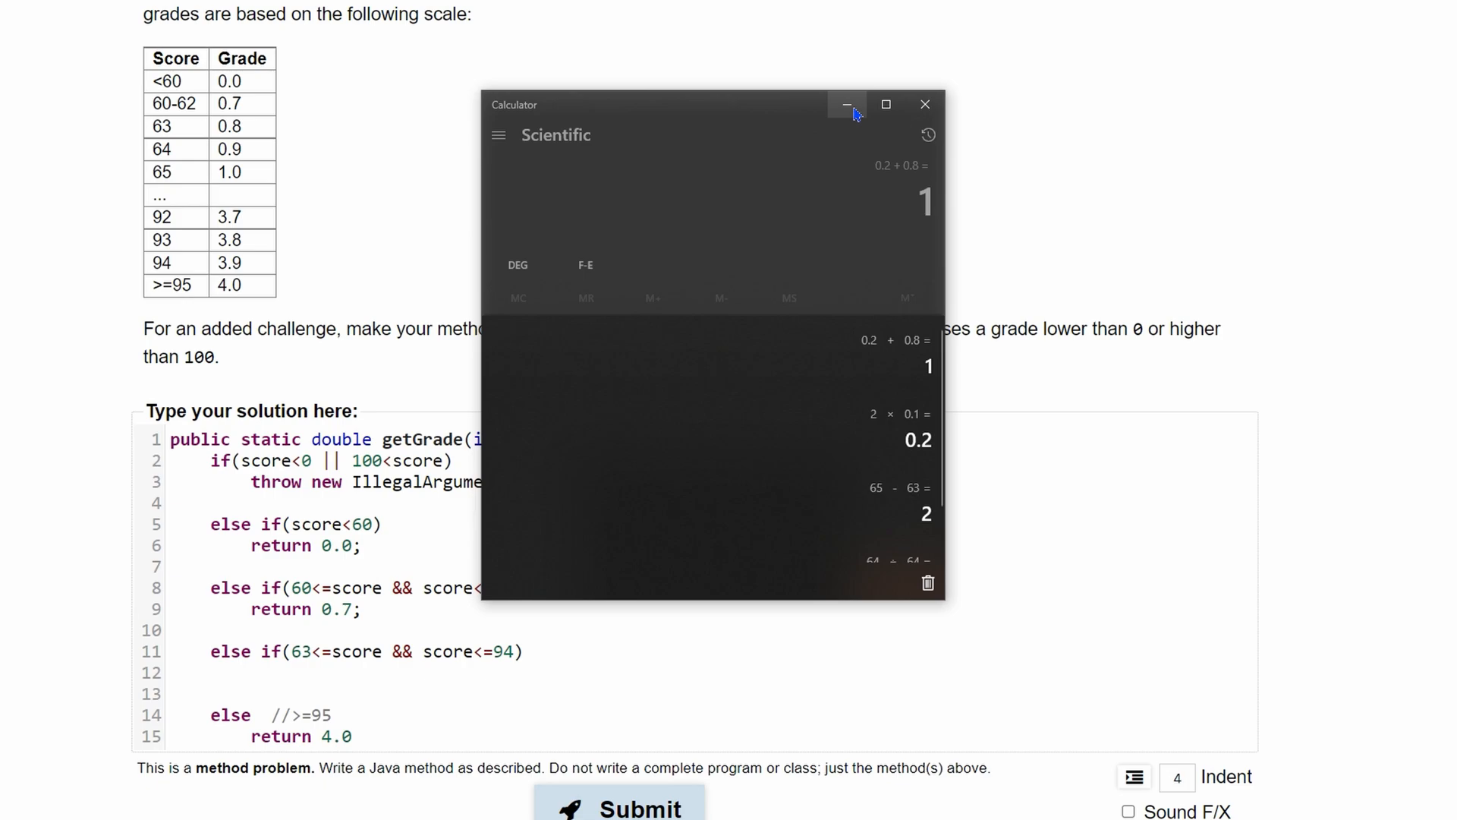
Back in the editor, write 'return (score-63) * 0.1' for the 63–94 branch
left_click(846, 104)
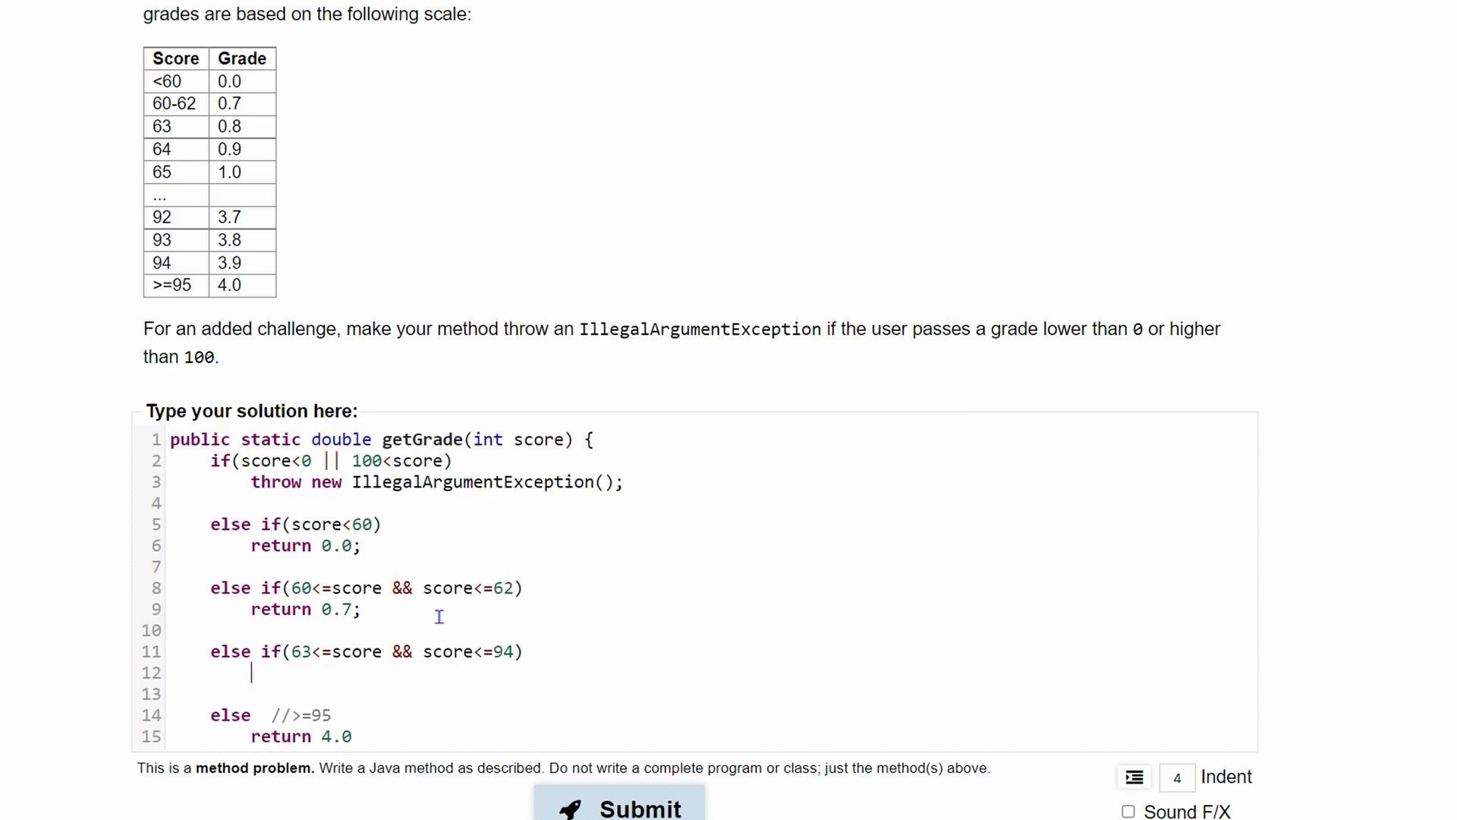
type("return")
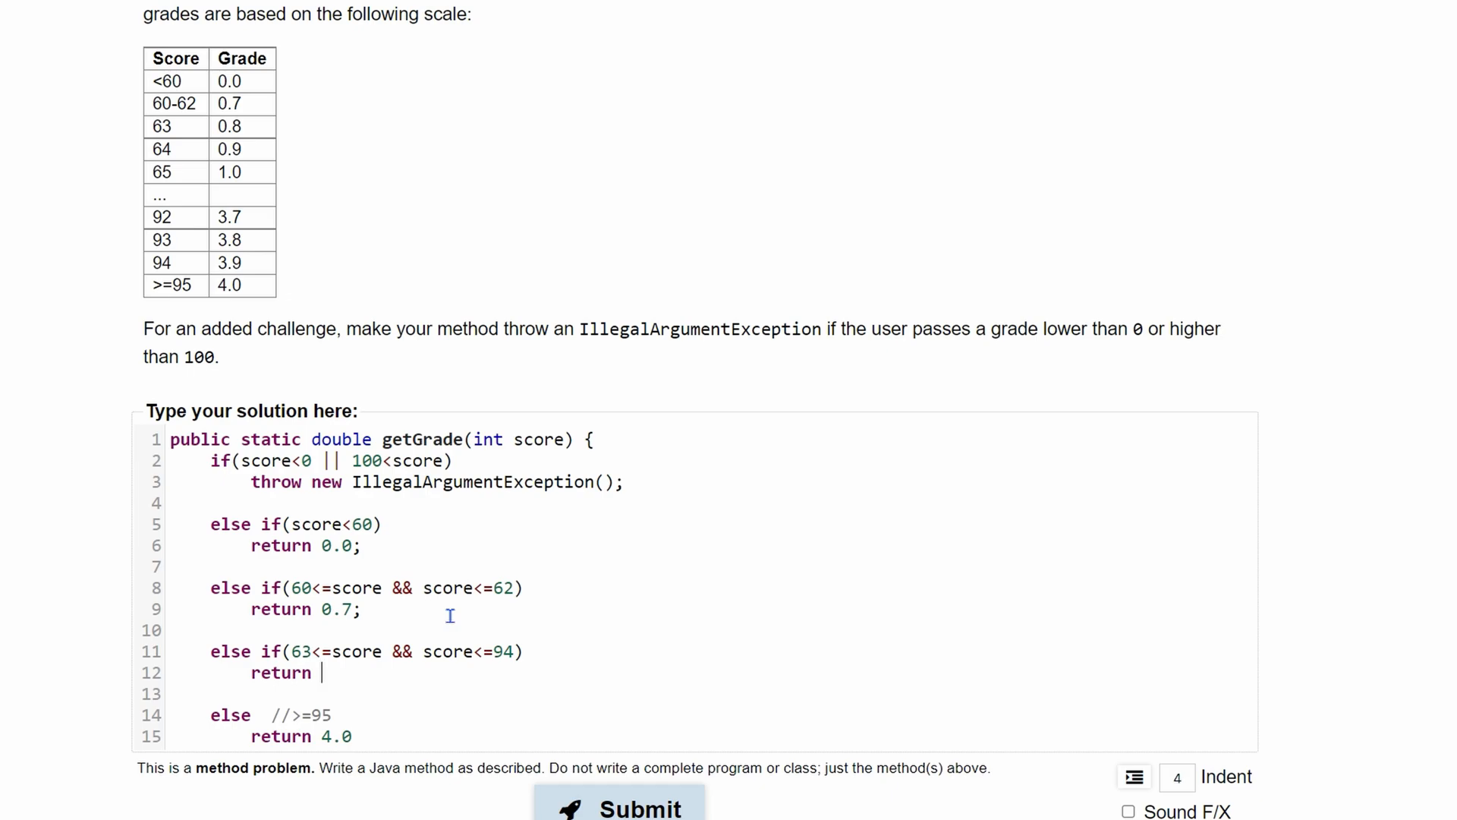
type("score")
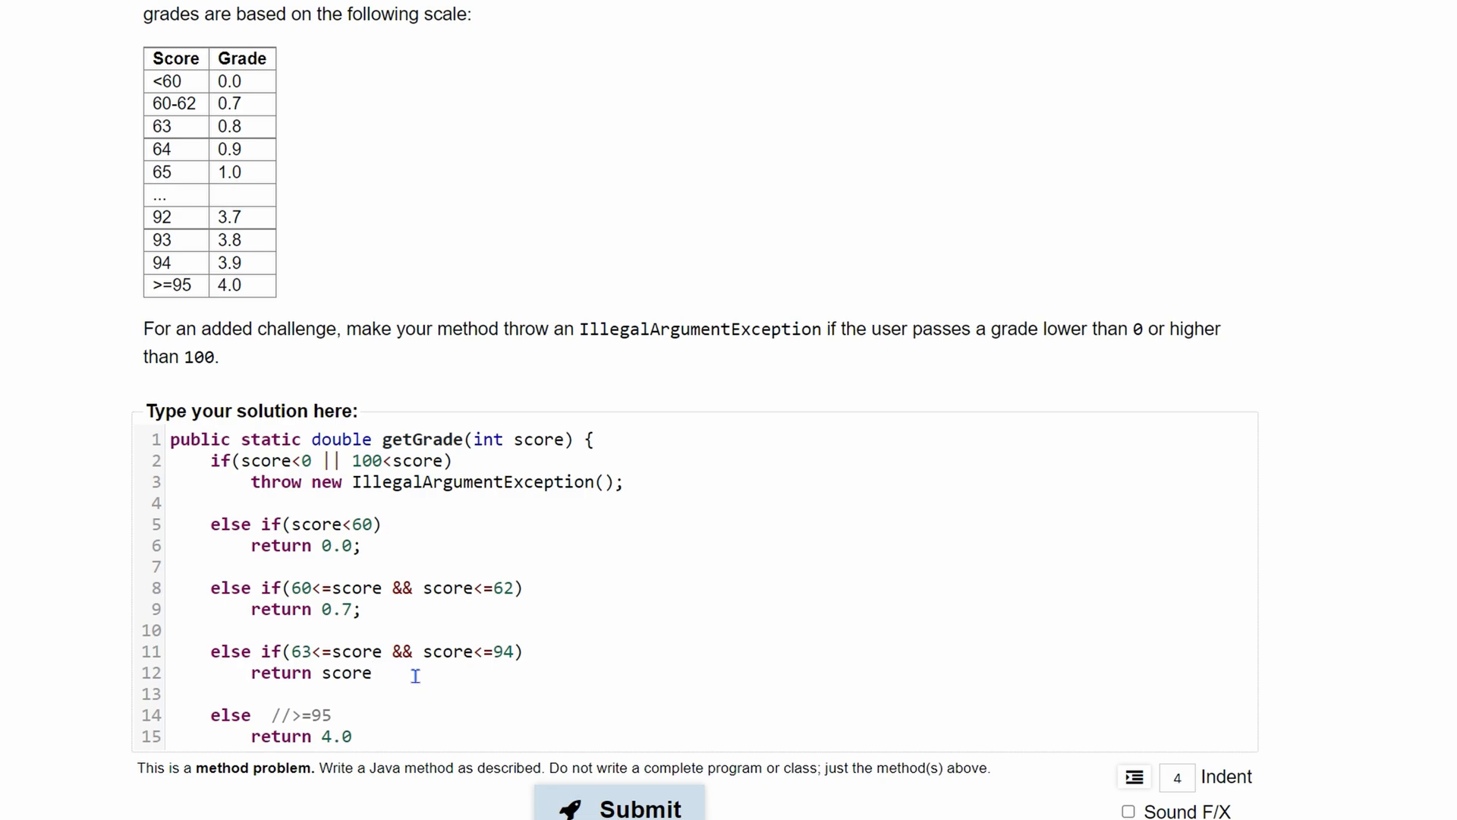
type("-6")
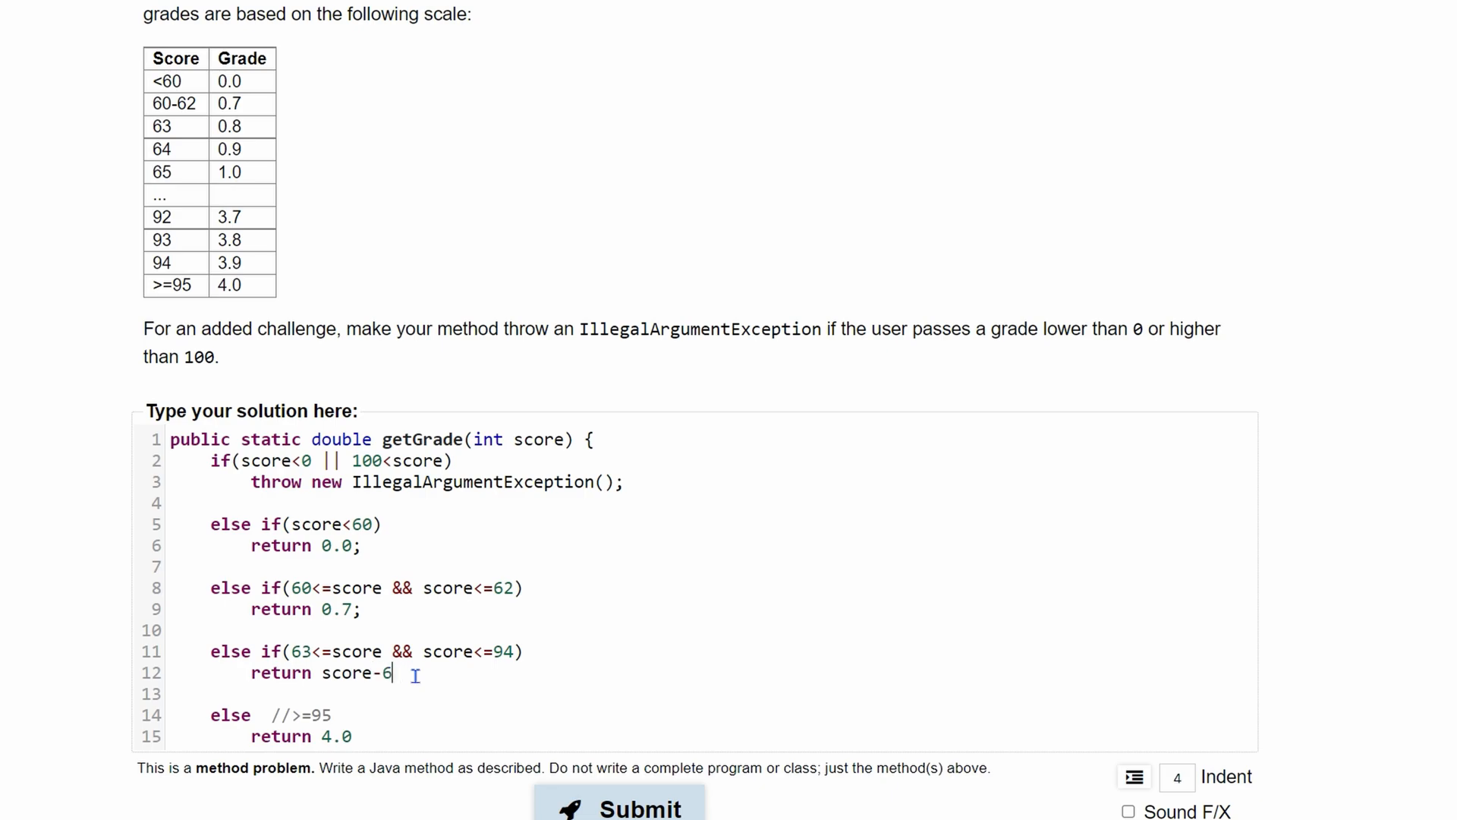
type("3)")
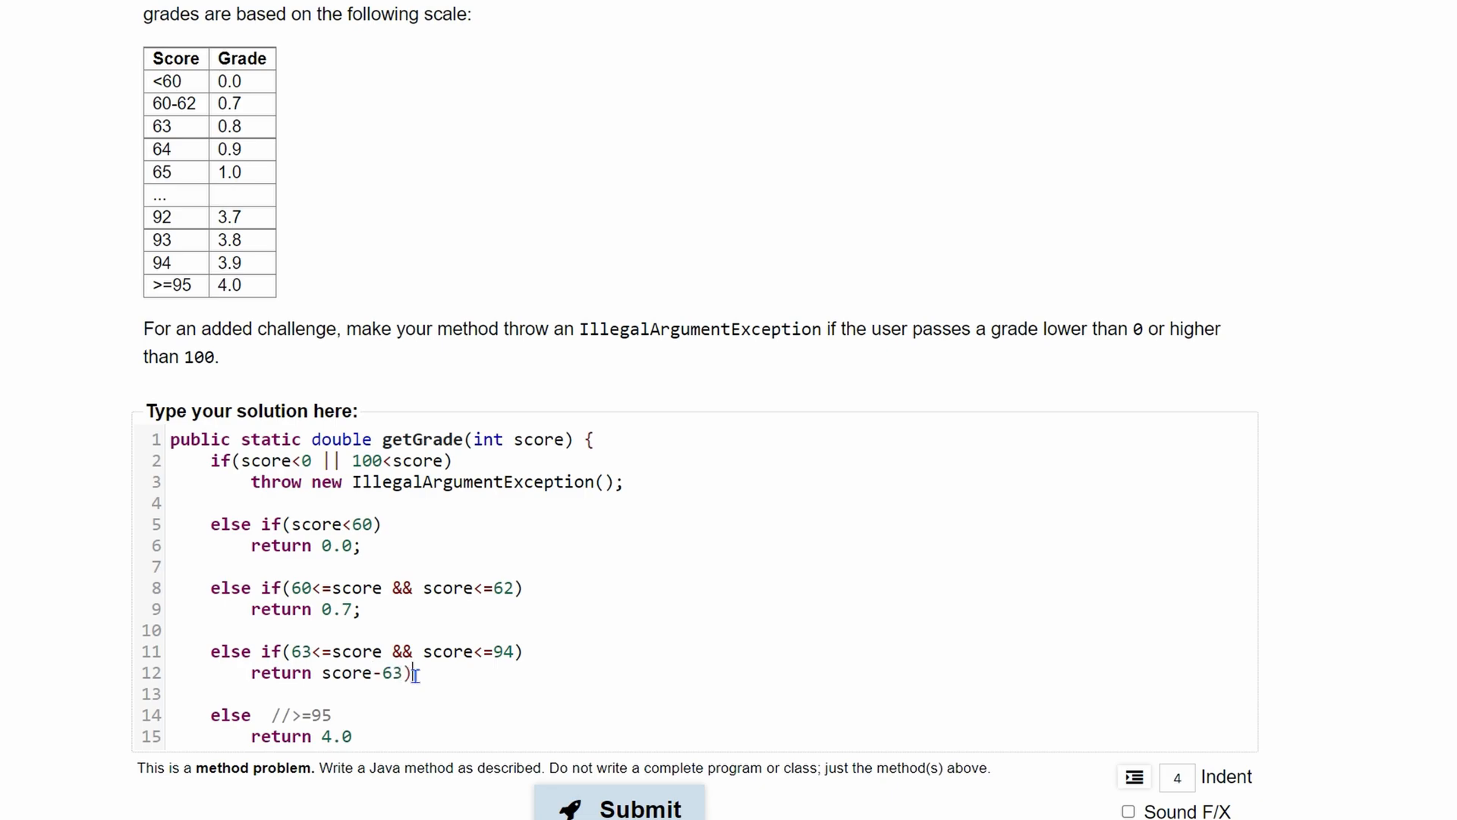
type("(")
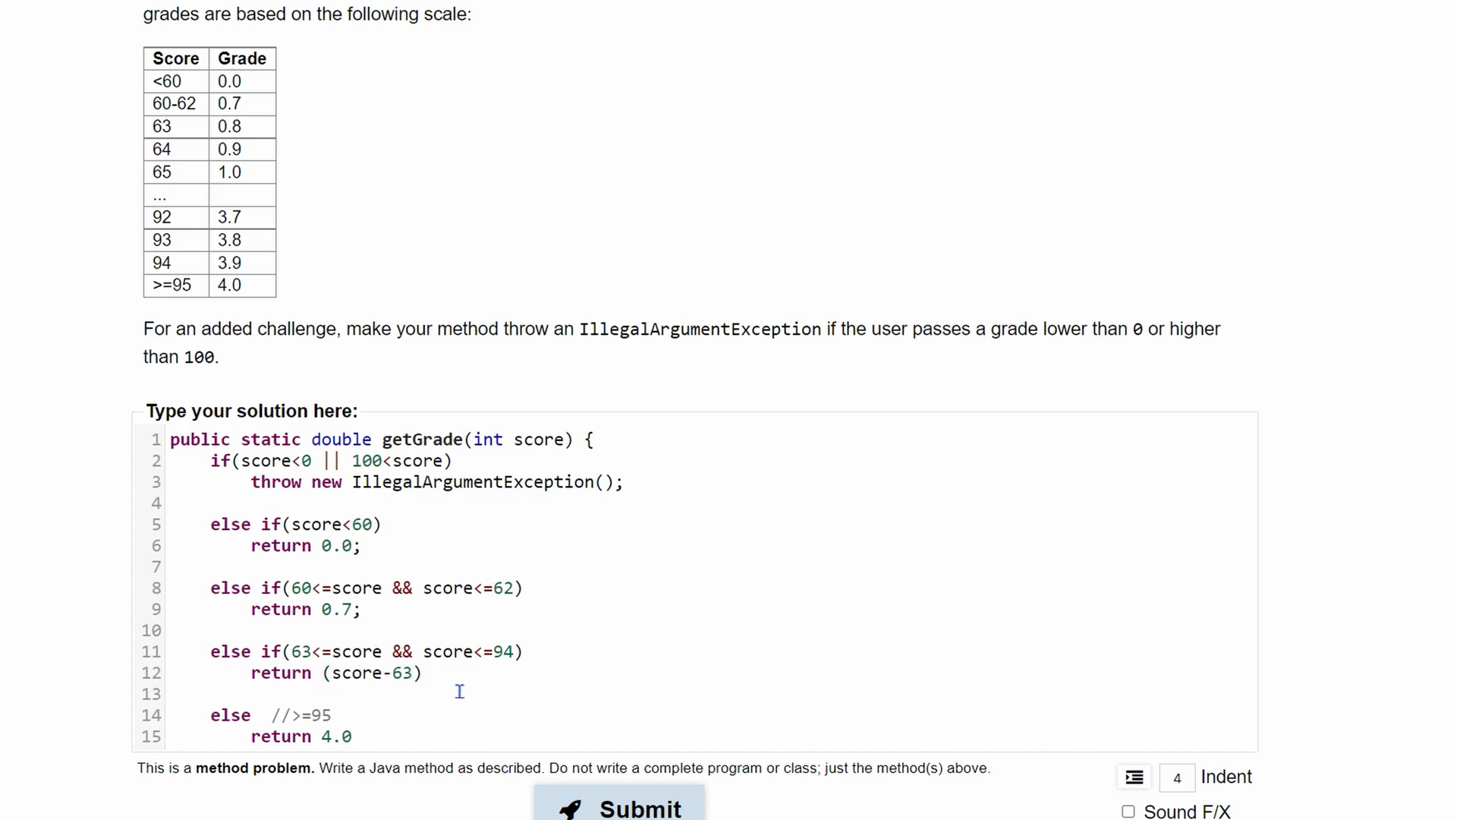
type("* 0.1")
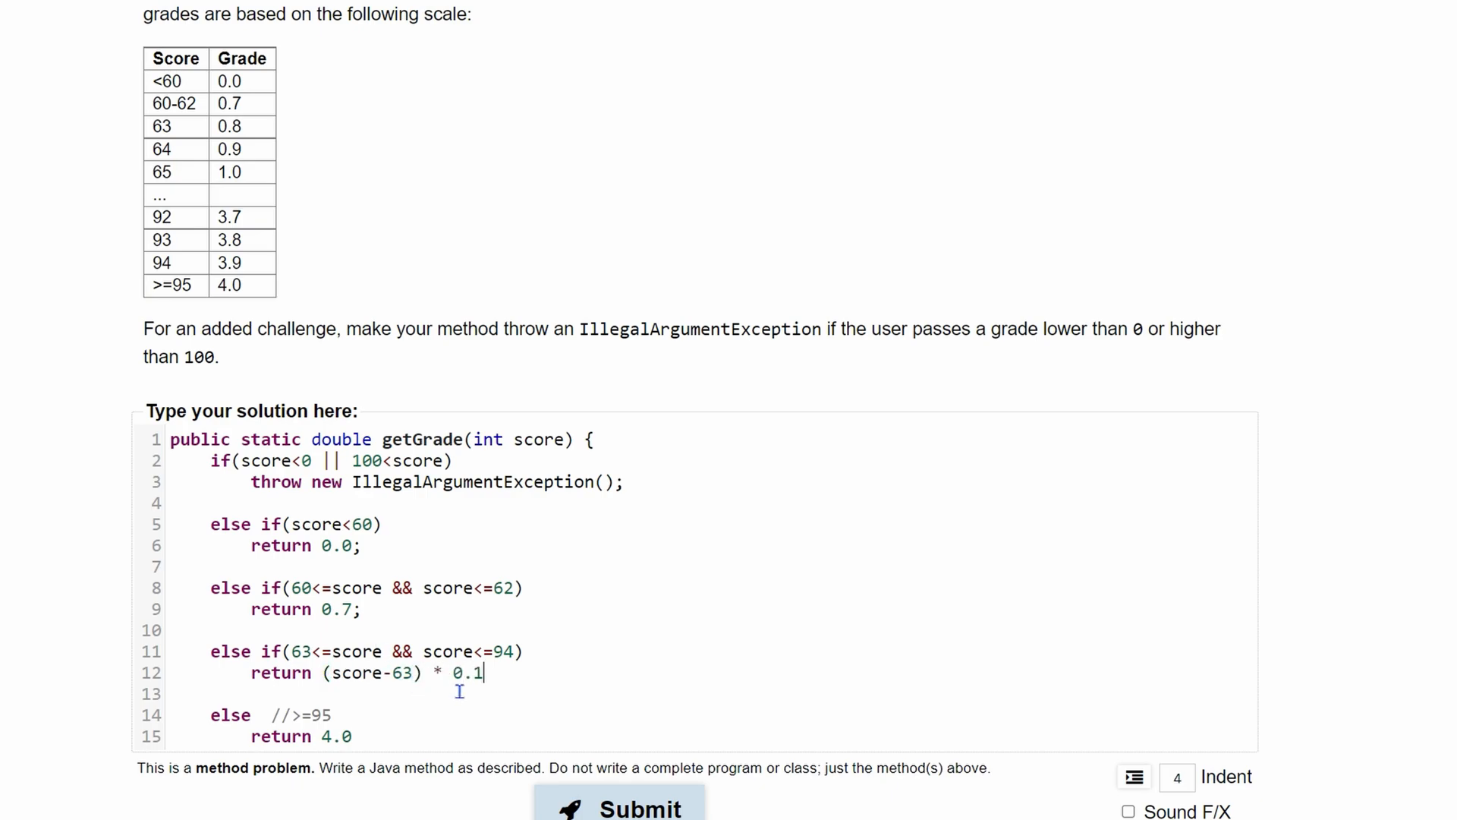
mouse_move(369, 689)
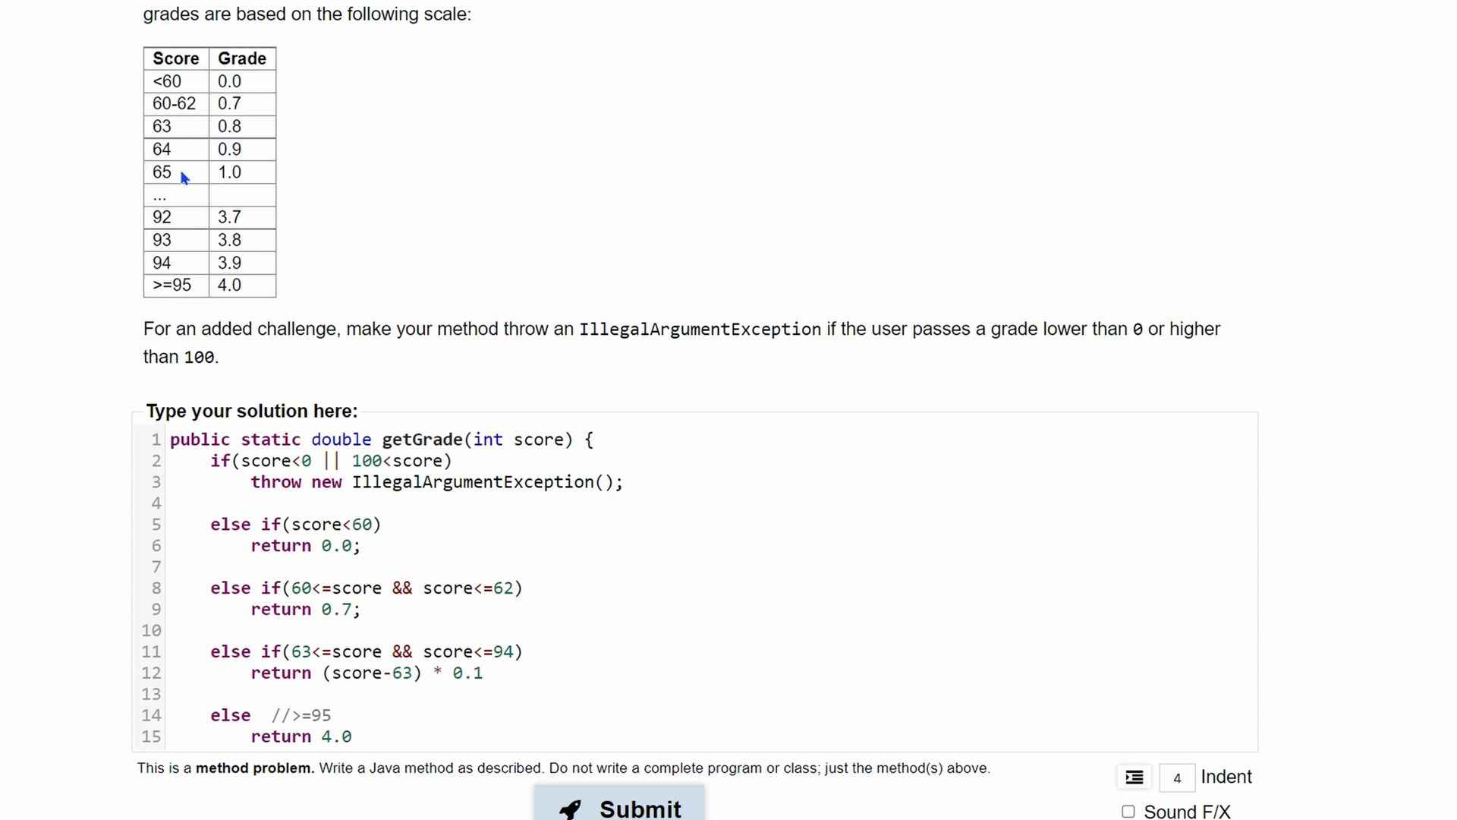
Complete the return expression with '+ 0.8', checking score 64 in the grading table
double_click(163, 172)
type(";")
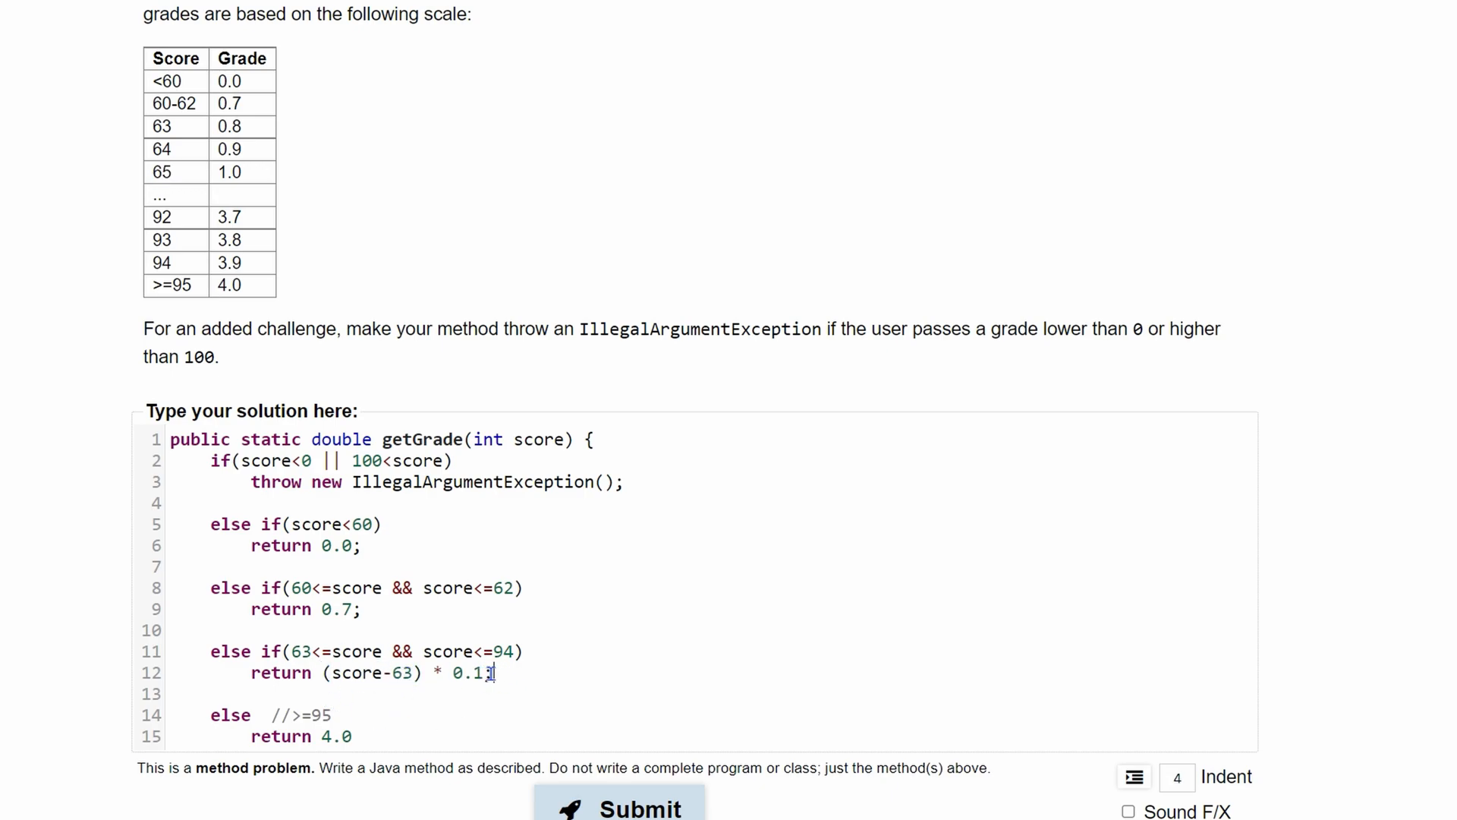
type("+ 0.")
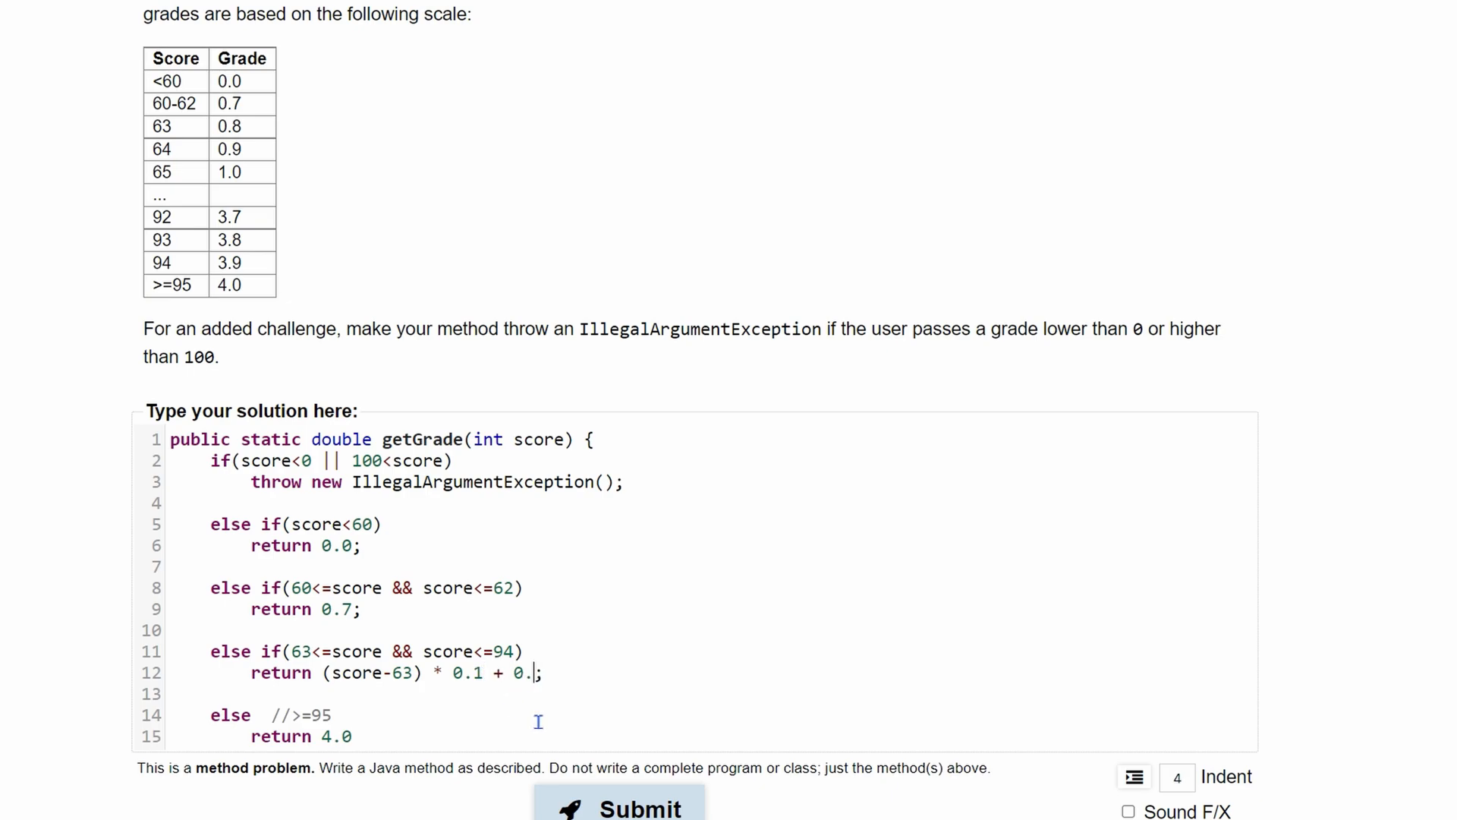
type("8")
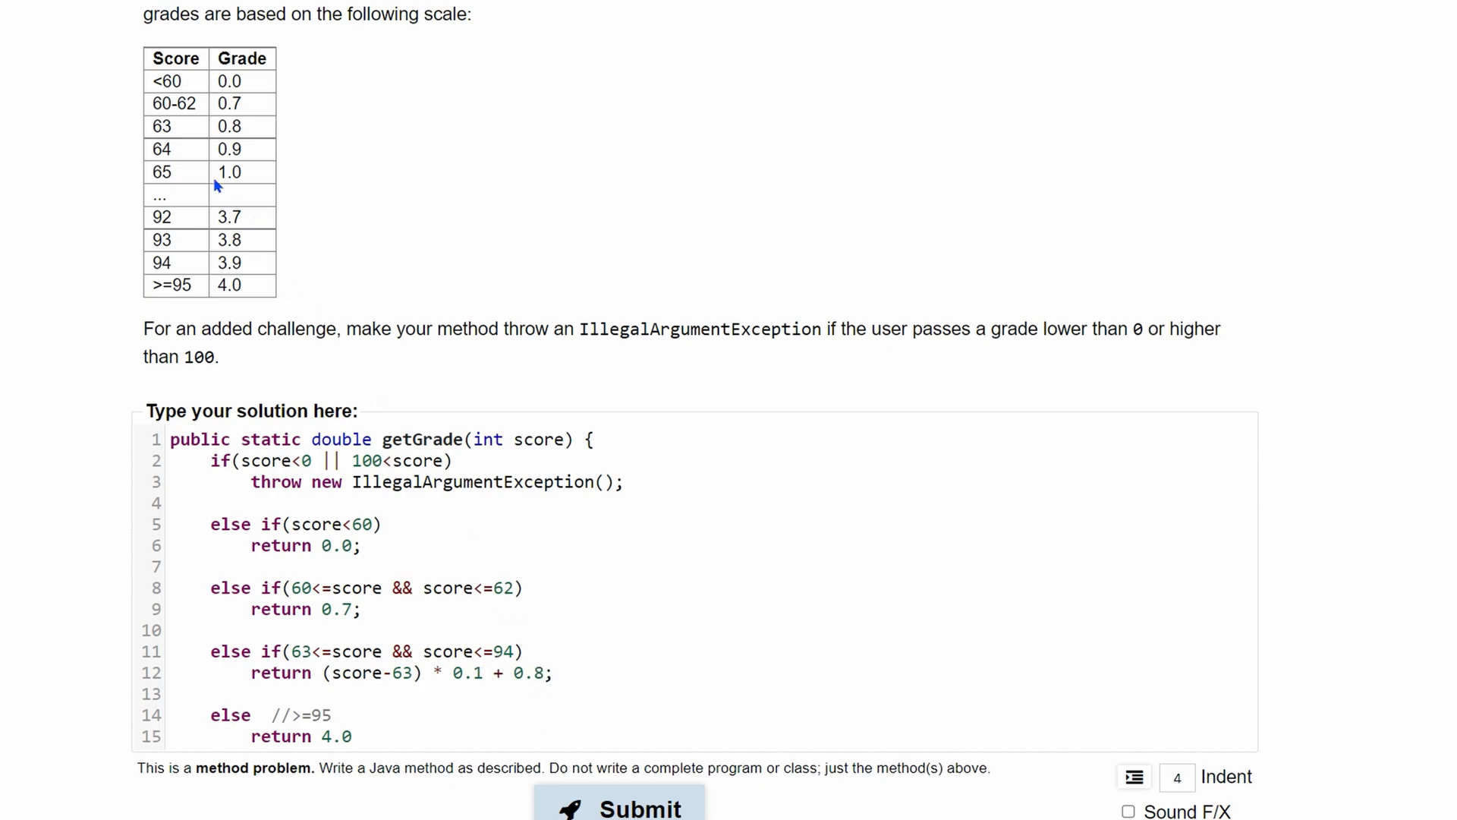
double_click(161, 151)
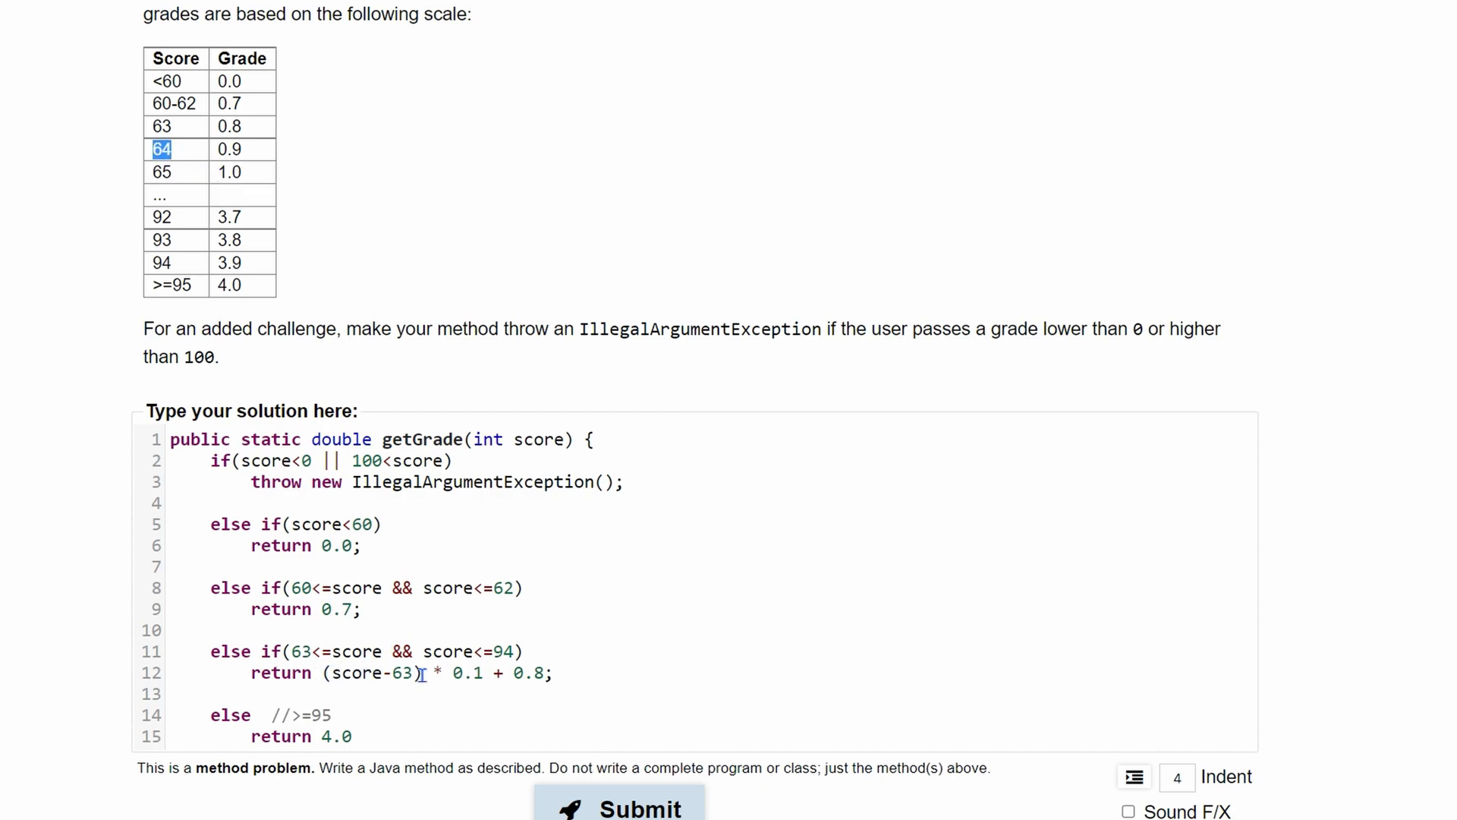
mouse_move(482, 688)
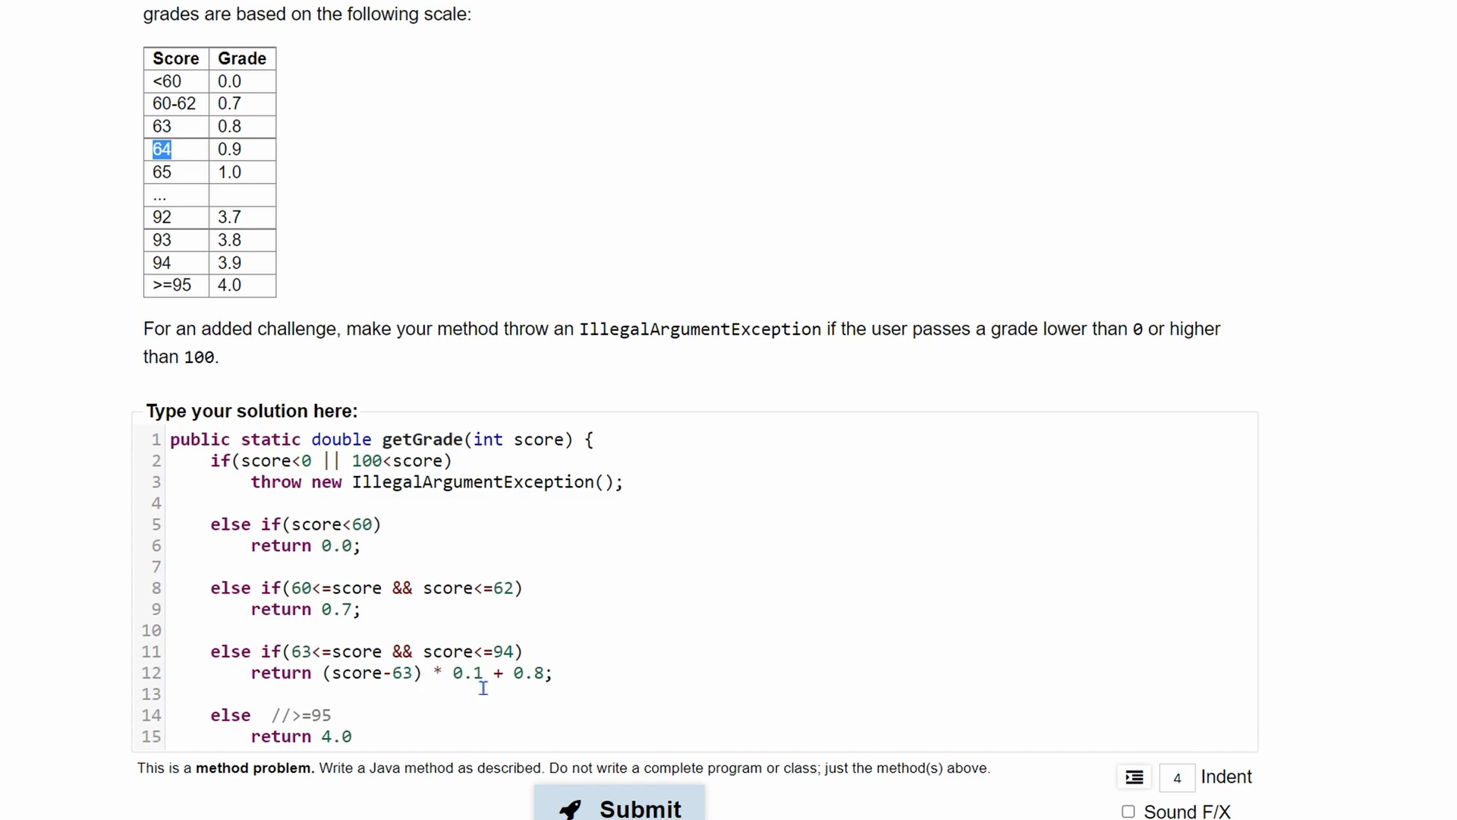
left_click(551, 673)
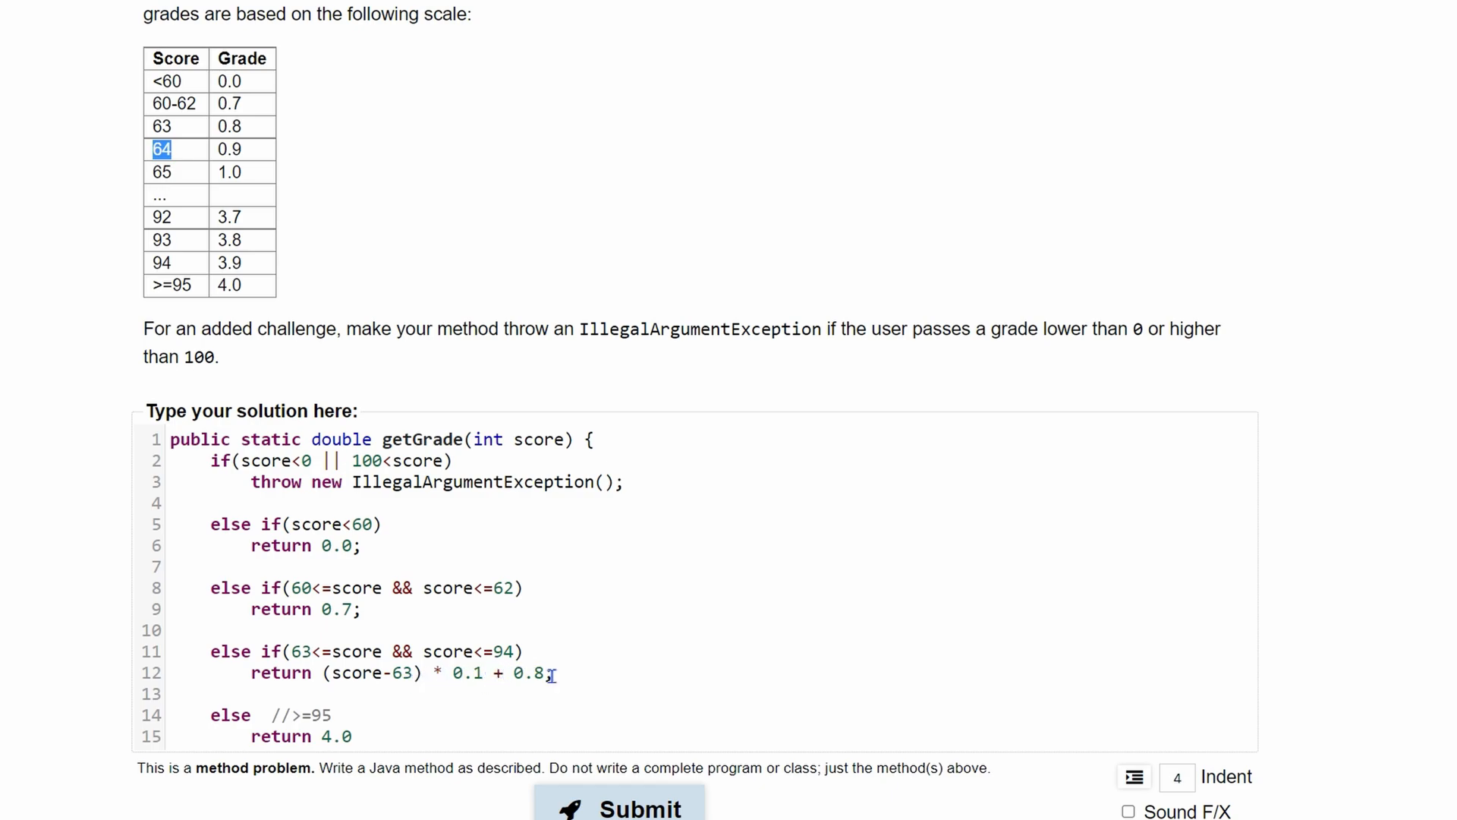
left_click(1128, 805)
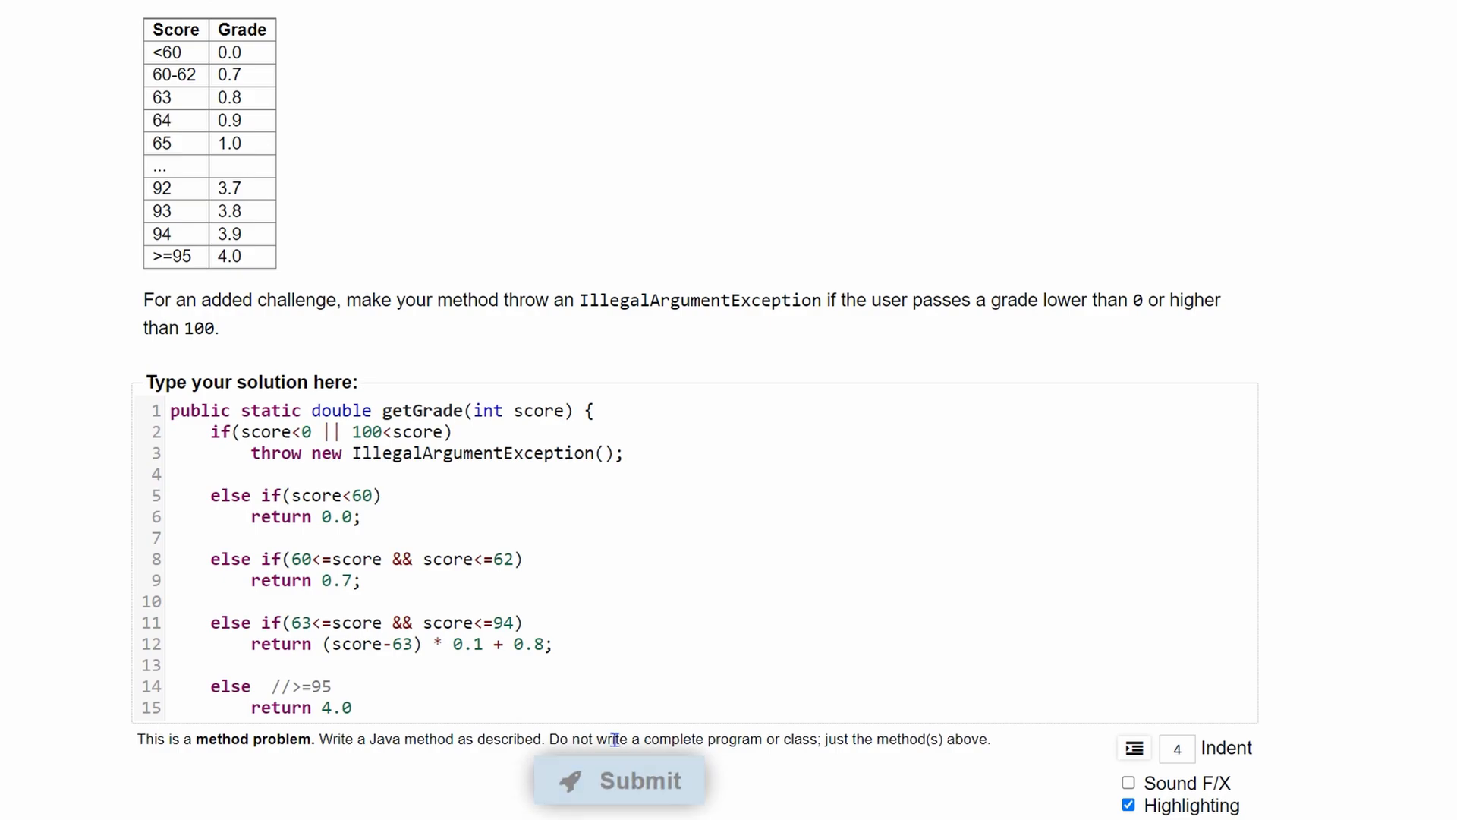
Submit the getGrade solution and see it pass 12 of 12 tests
left_click(620, 779)
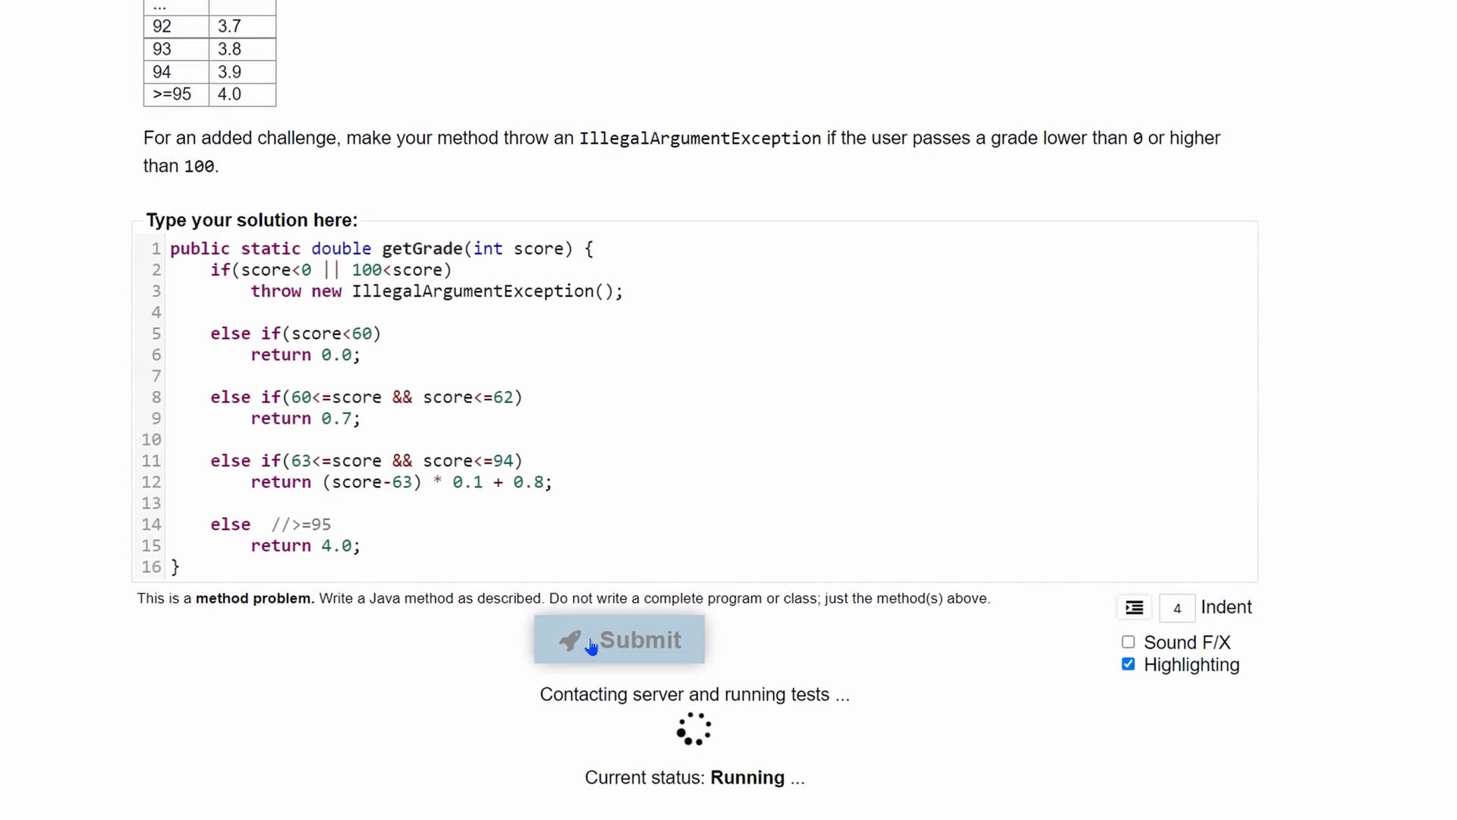
left_click(620, 639)
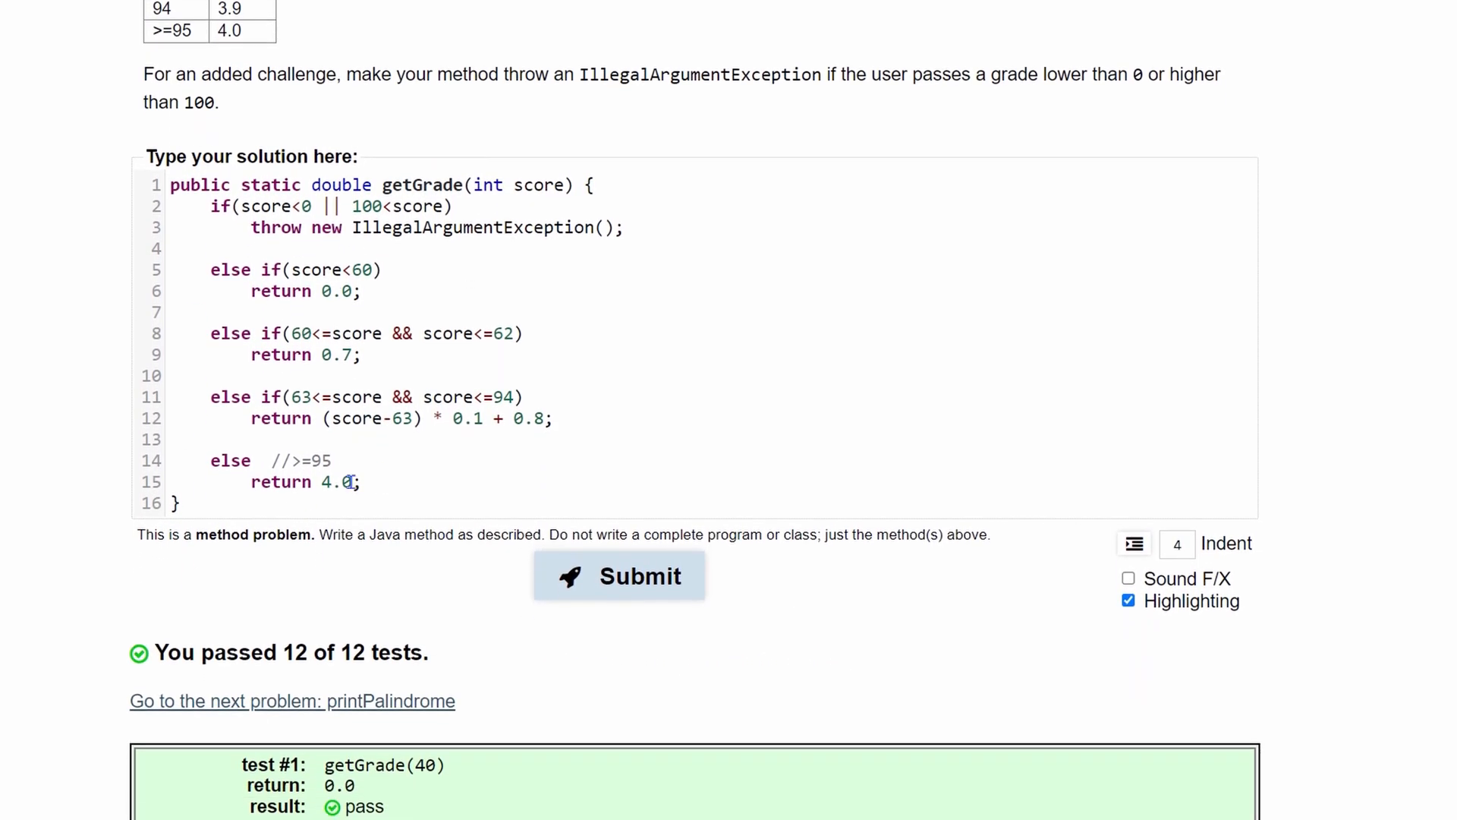
scroll("down", 3)
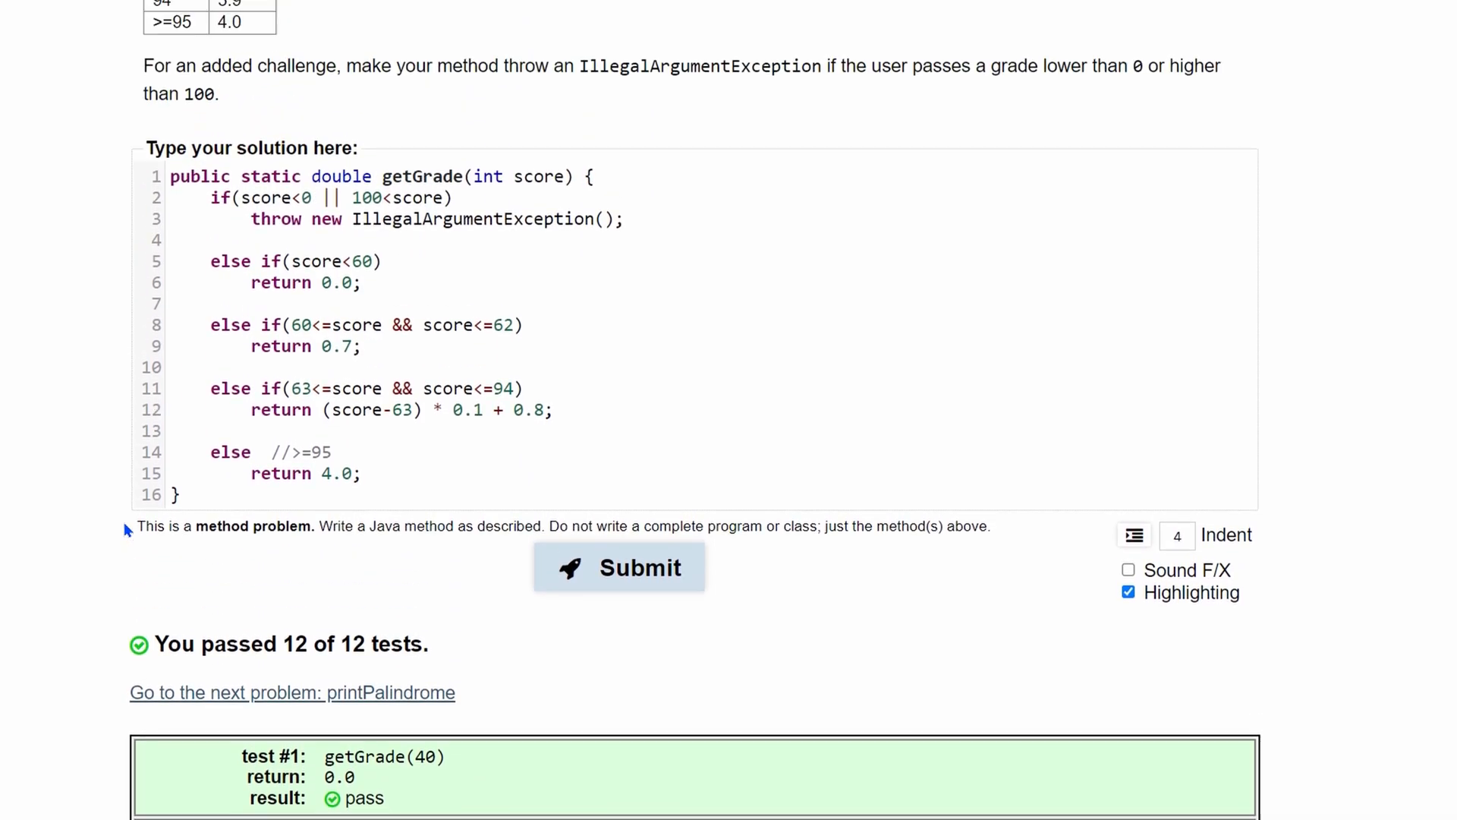
scroll("up", 3)
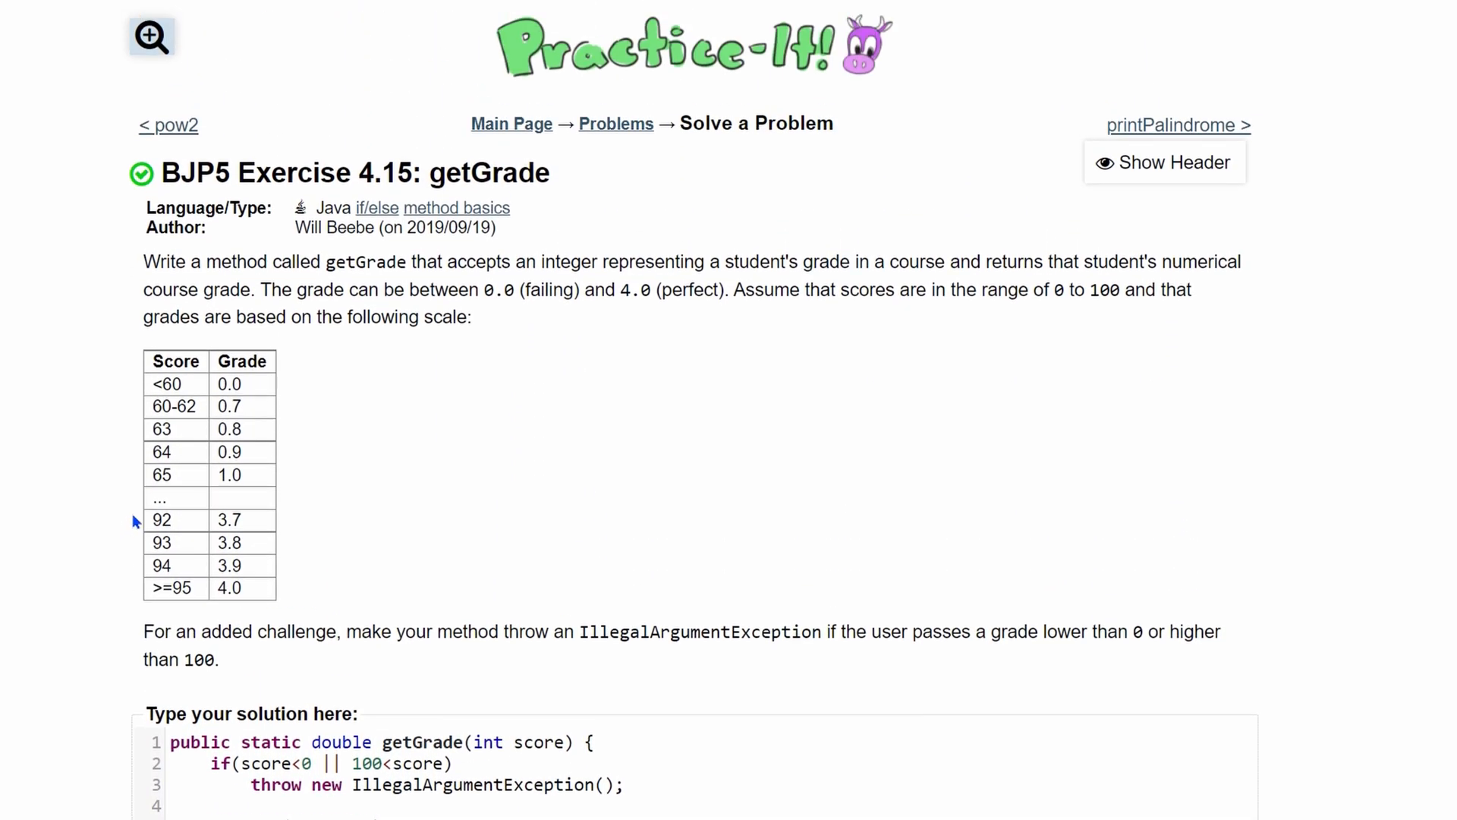